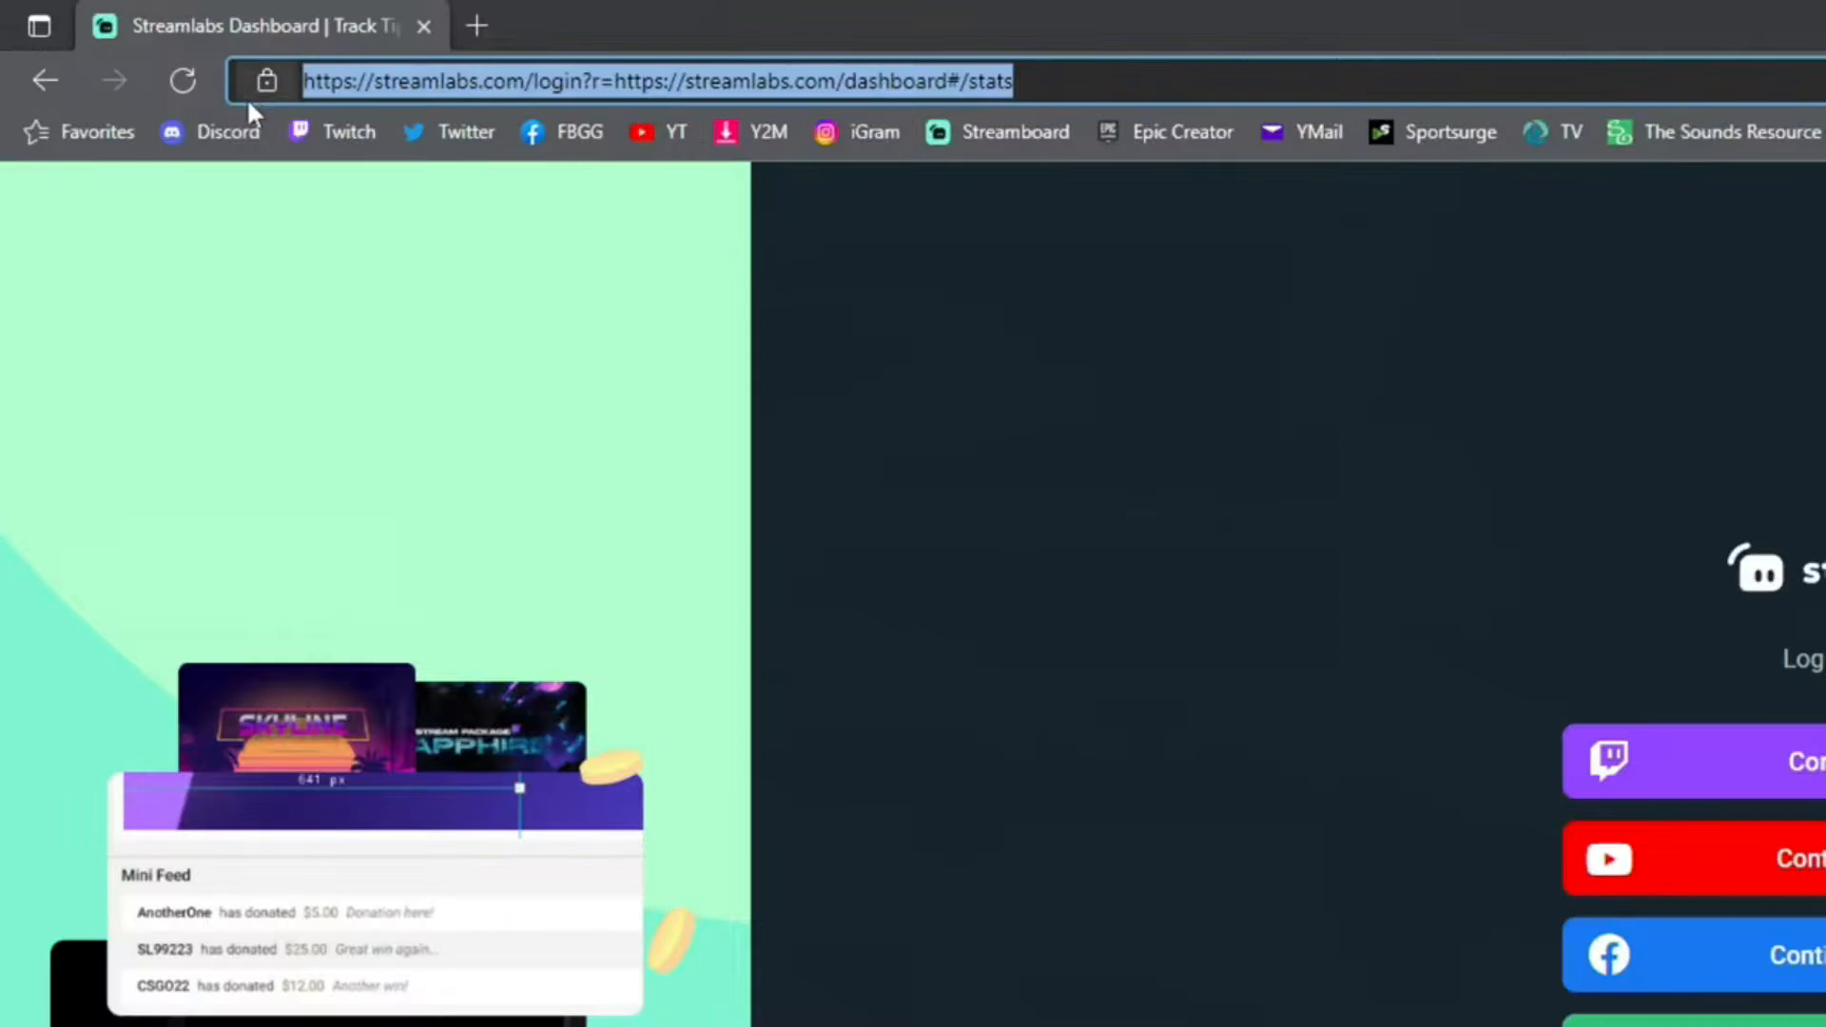
pyautogui.moveTo(266, 80)
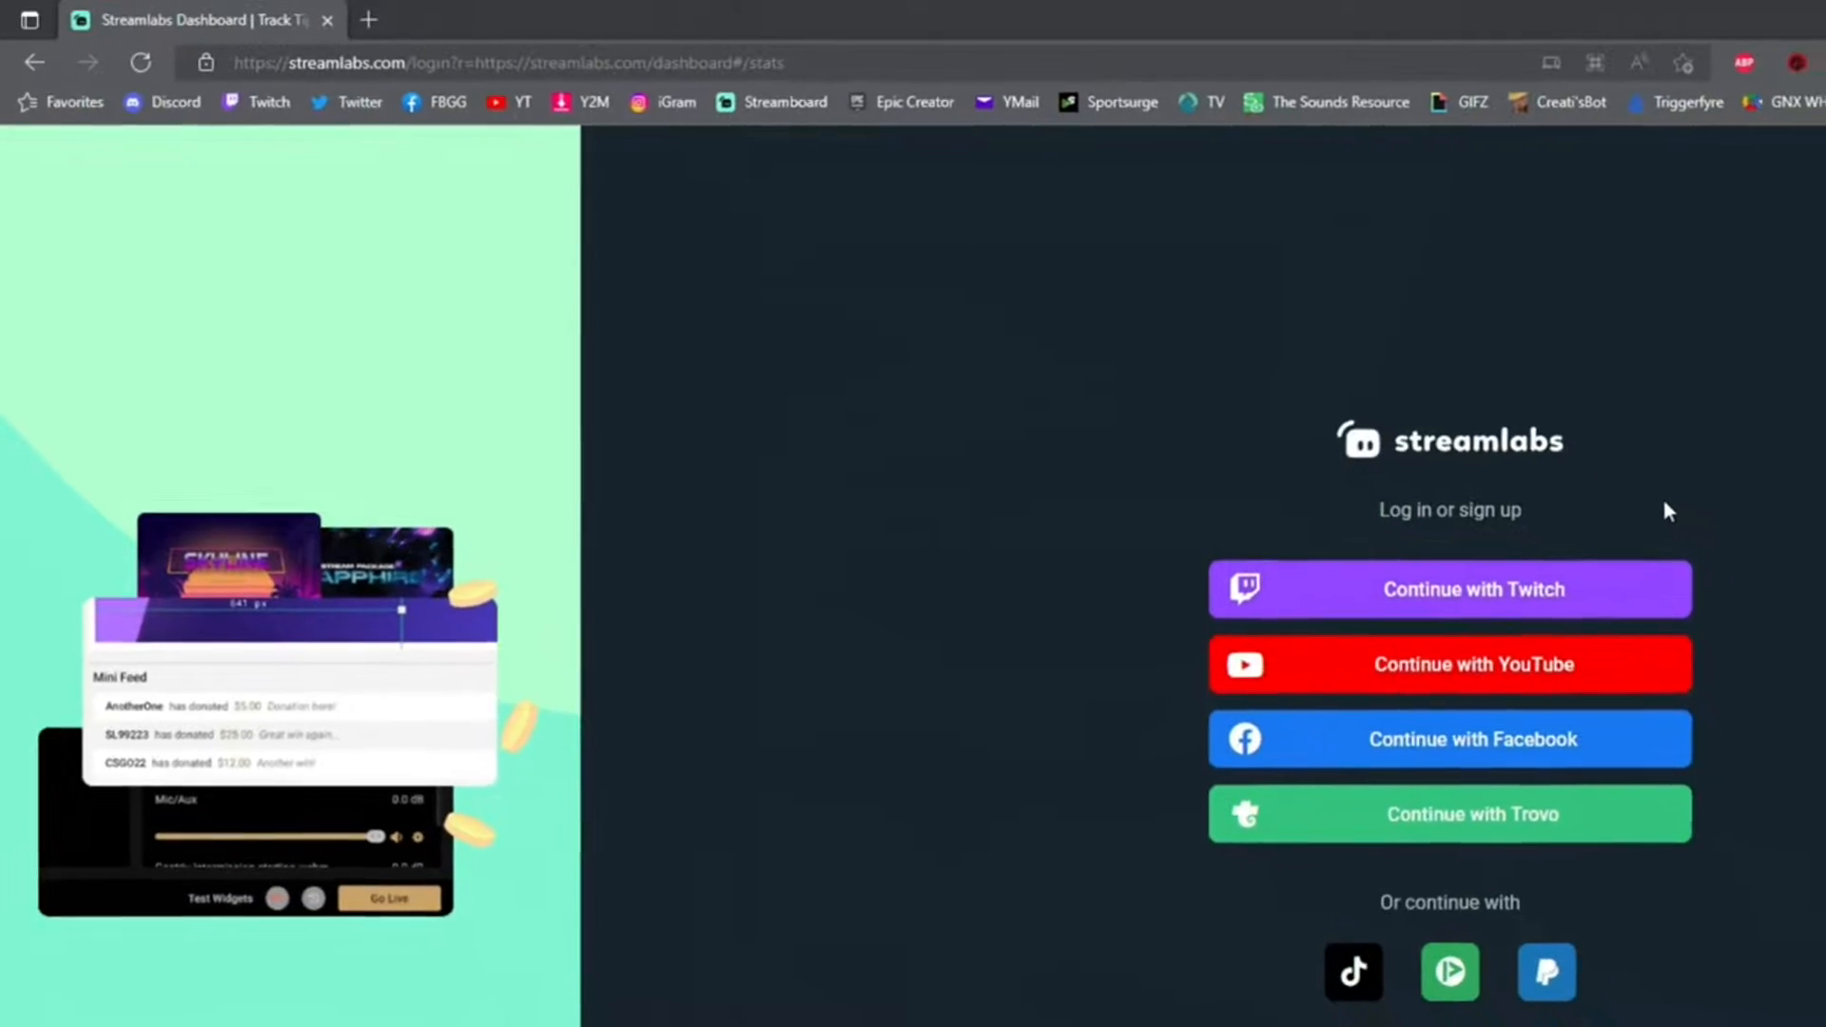
# Scroll the Streamlabs login page to see the Twitch, YouTube, Facebook and Trovo sign-in options
pyautogui.scroll(-3)
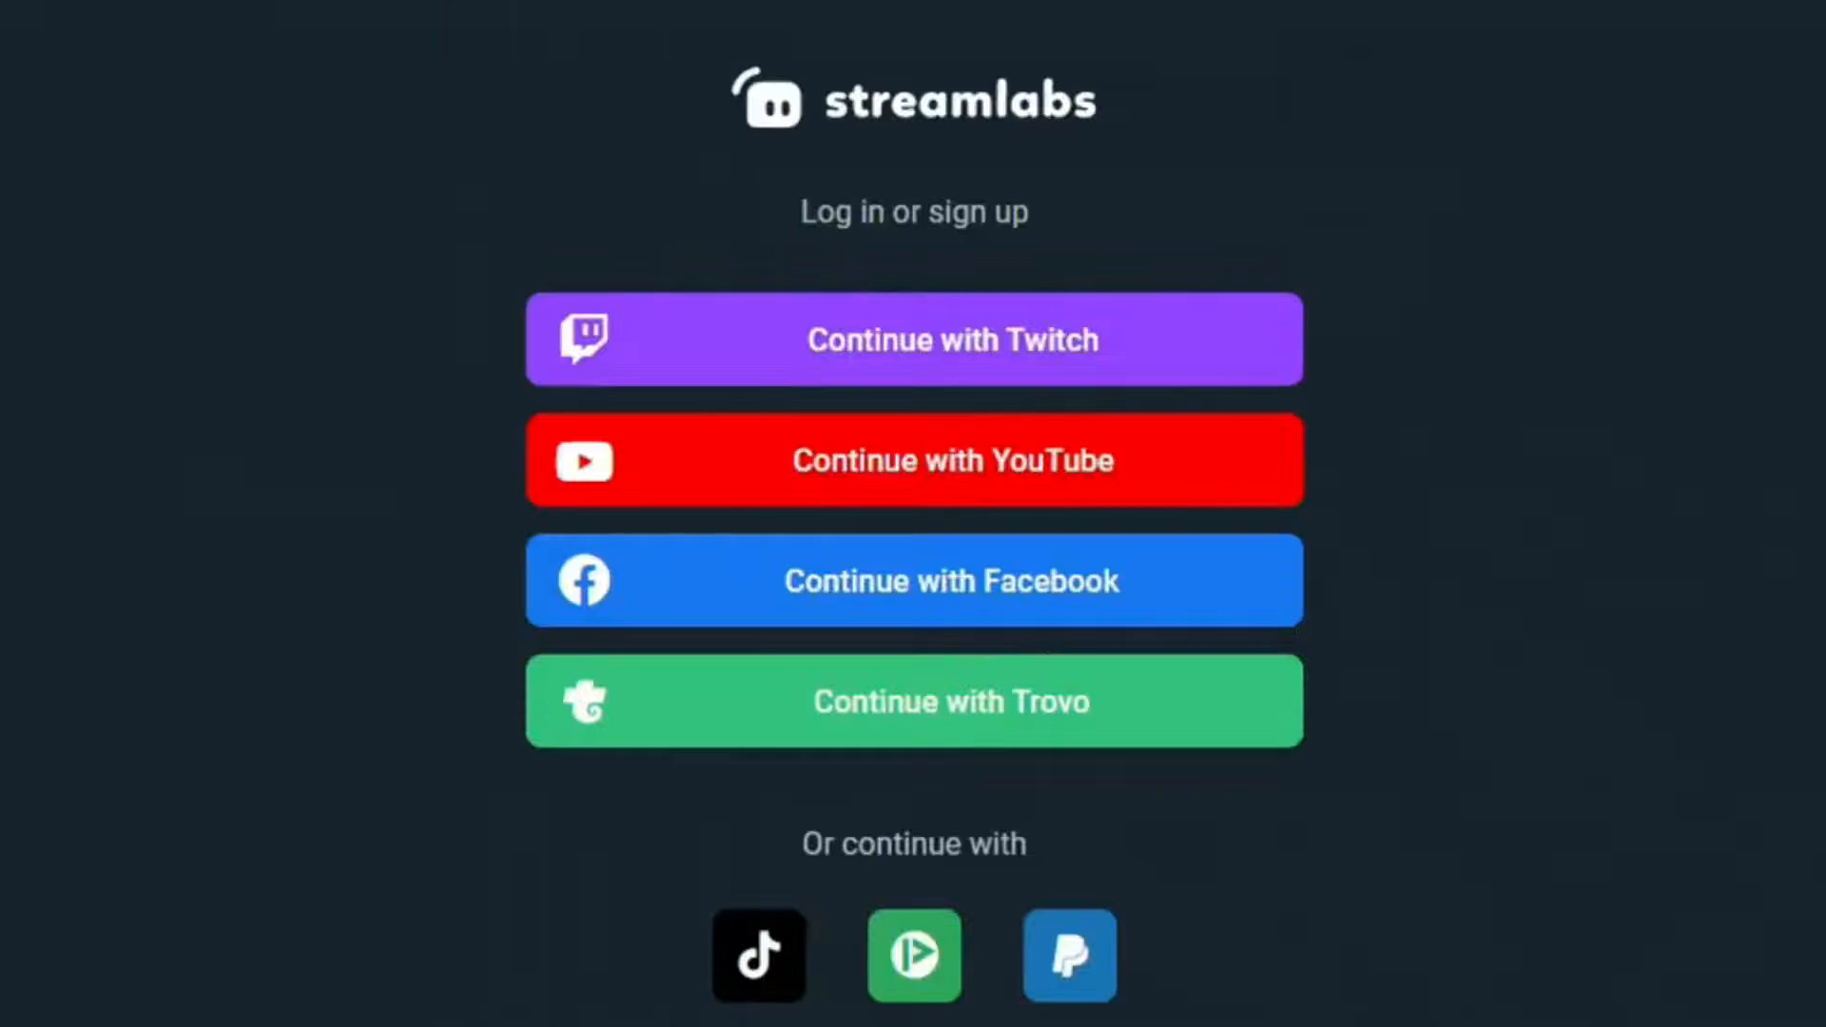
pyautogui.moveTo(579, 355)
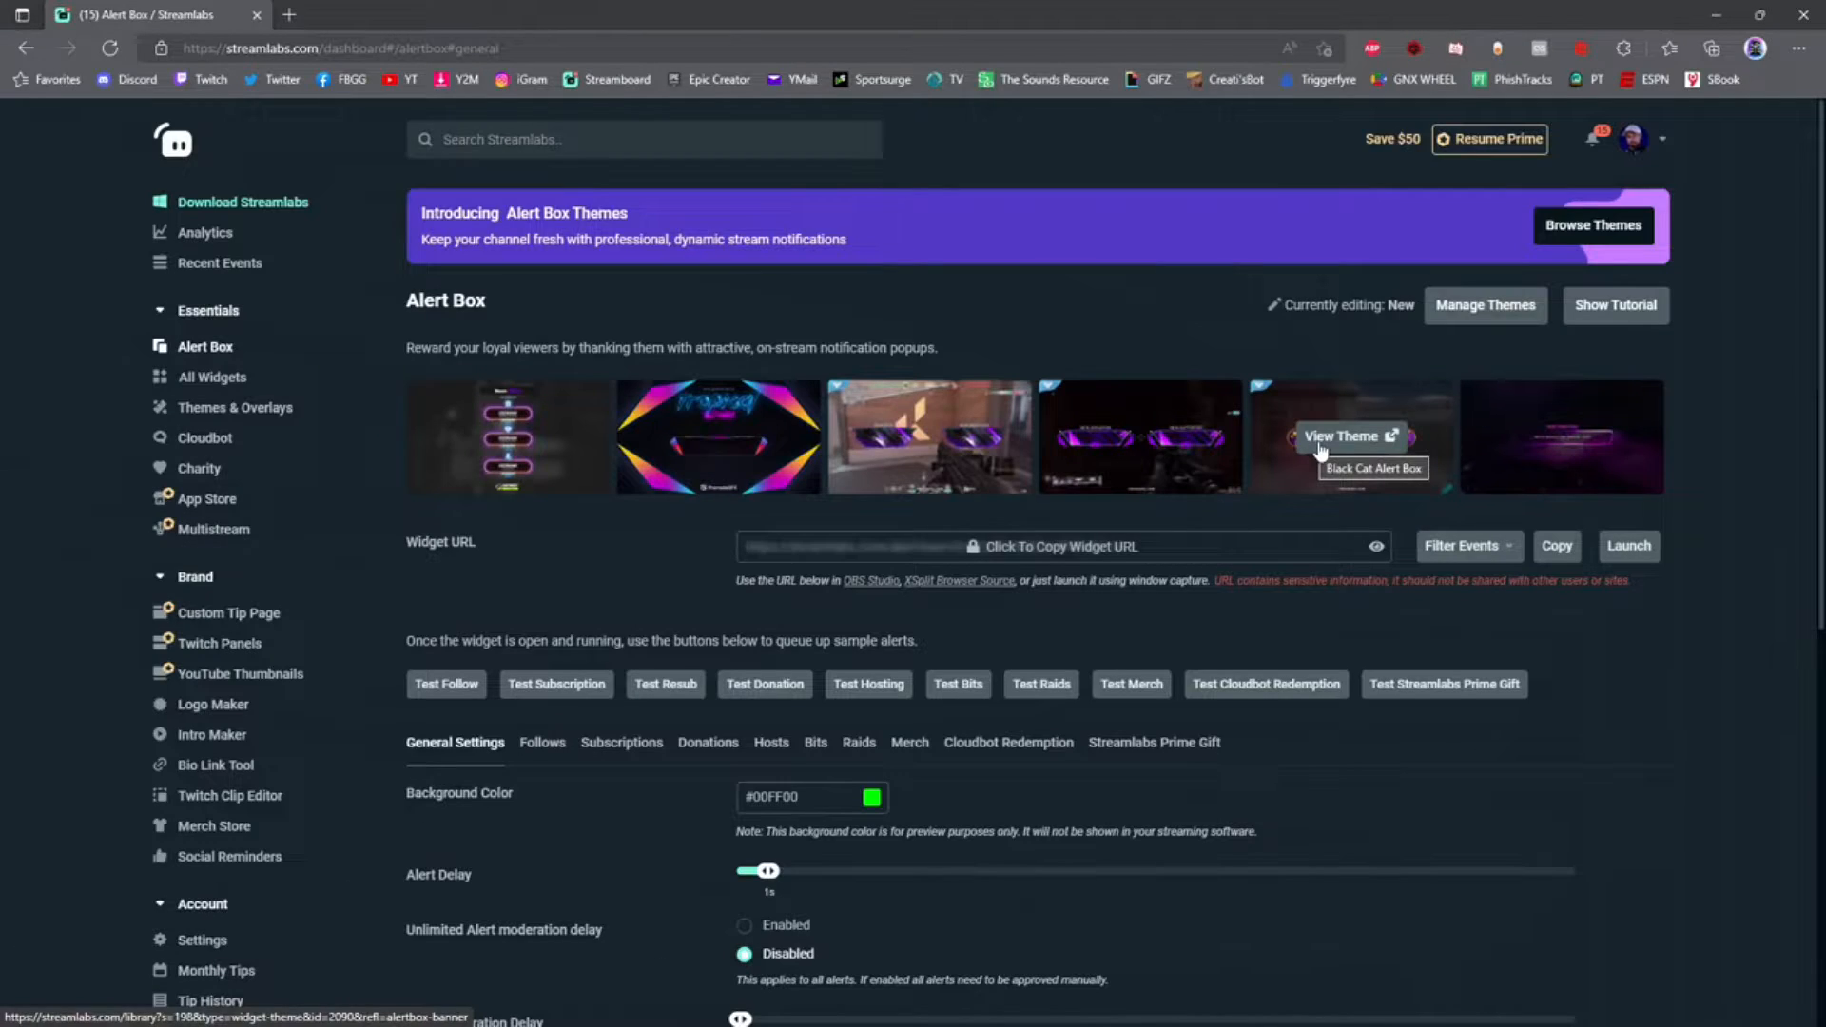
# Browse the Follows, Subscriptions and Bits alert tabs, ending back on Follows
pyautogui.scroll(-3)
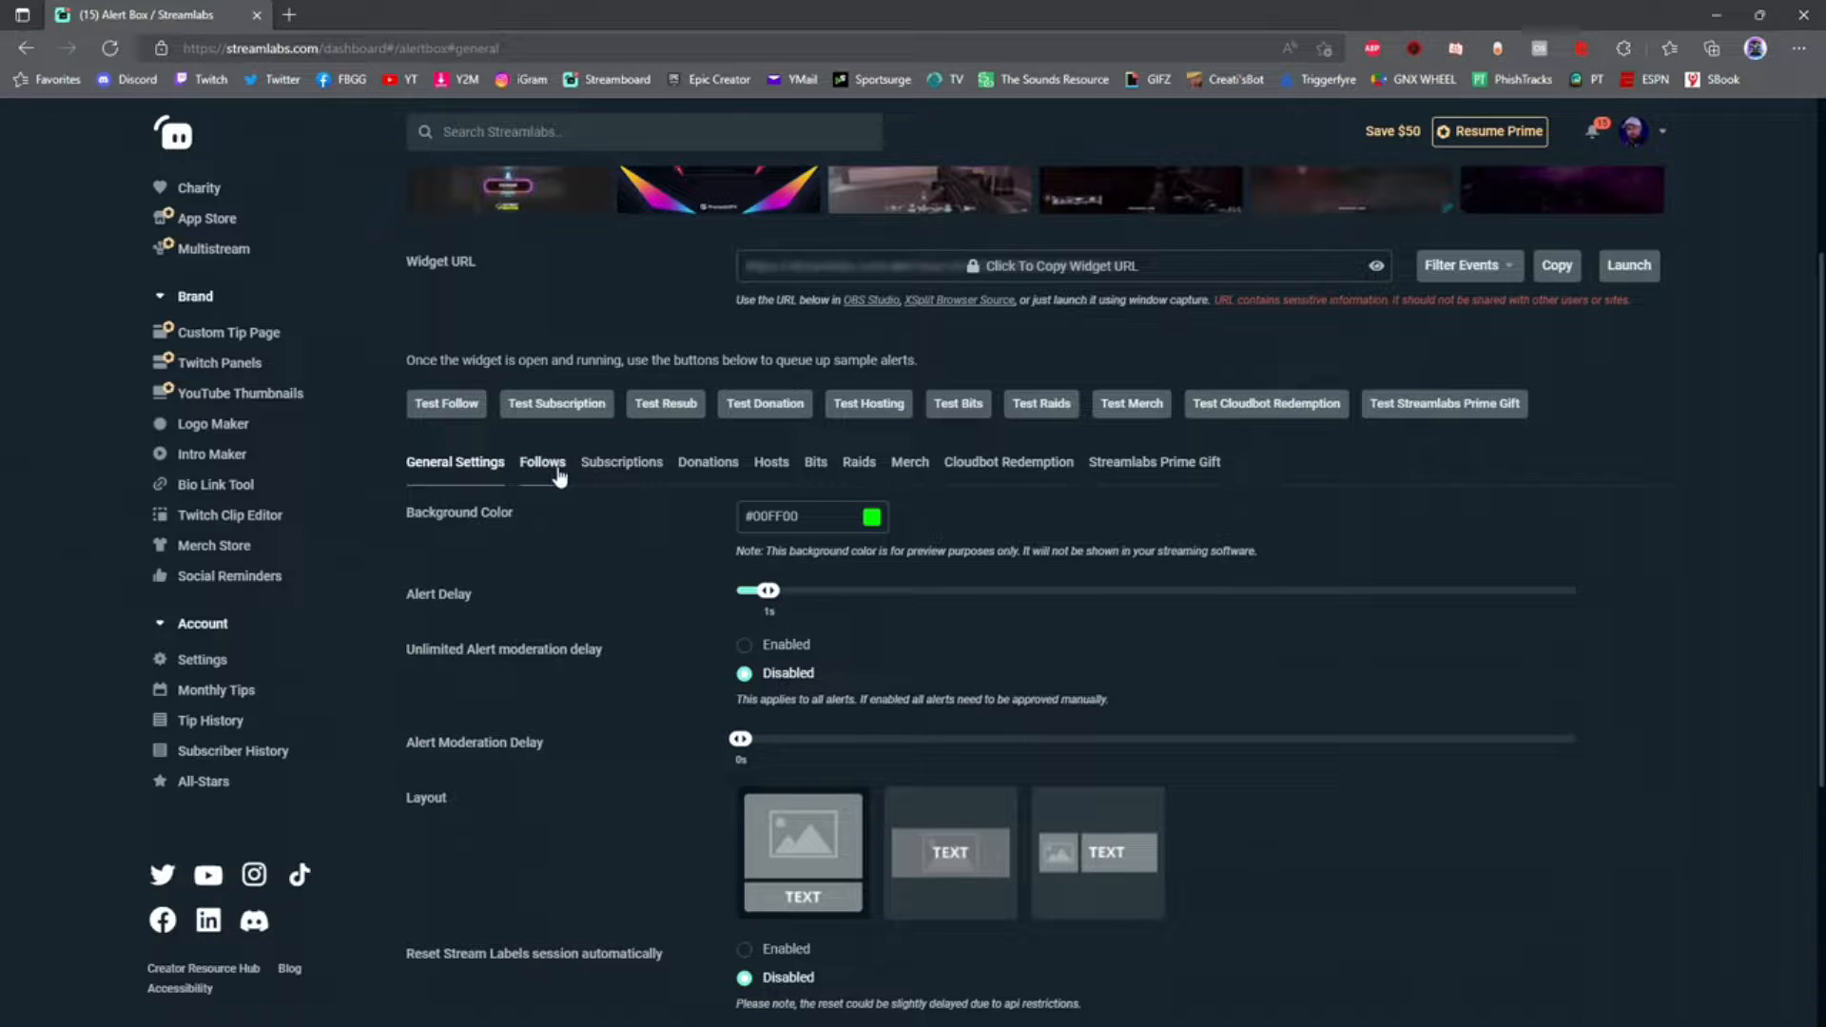
pyautogui.click(541, 461)
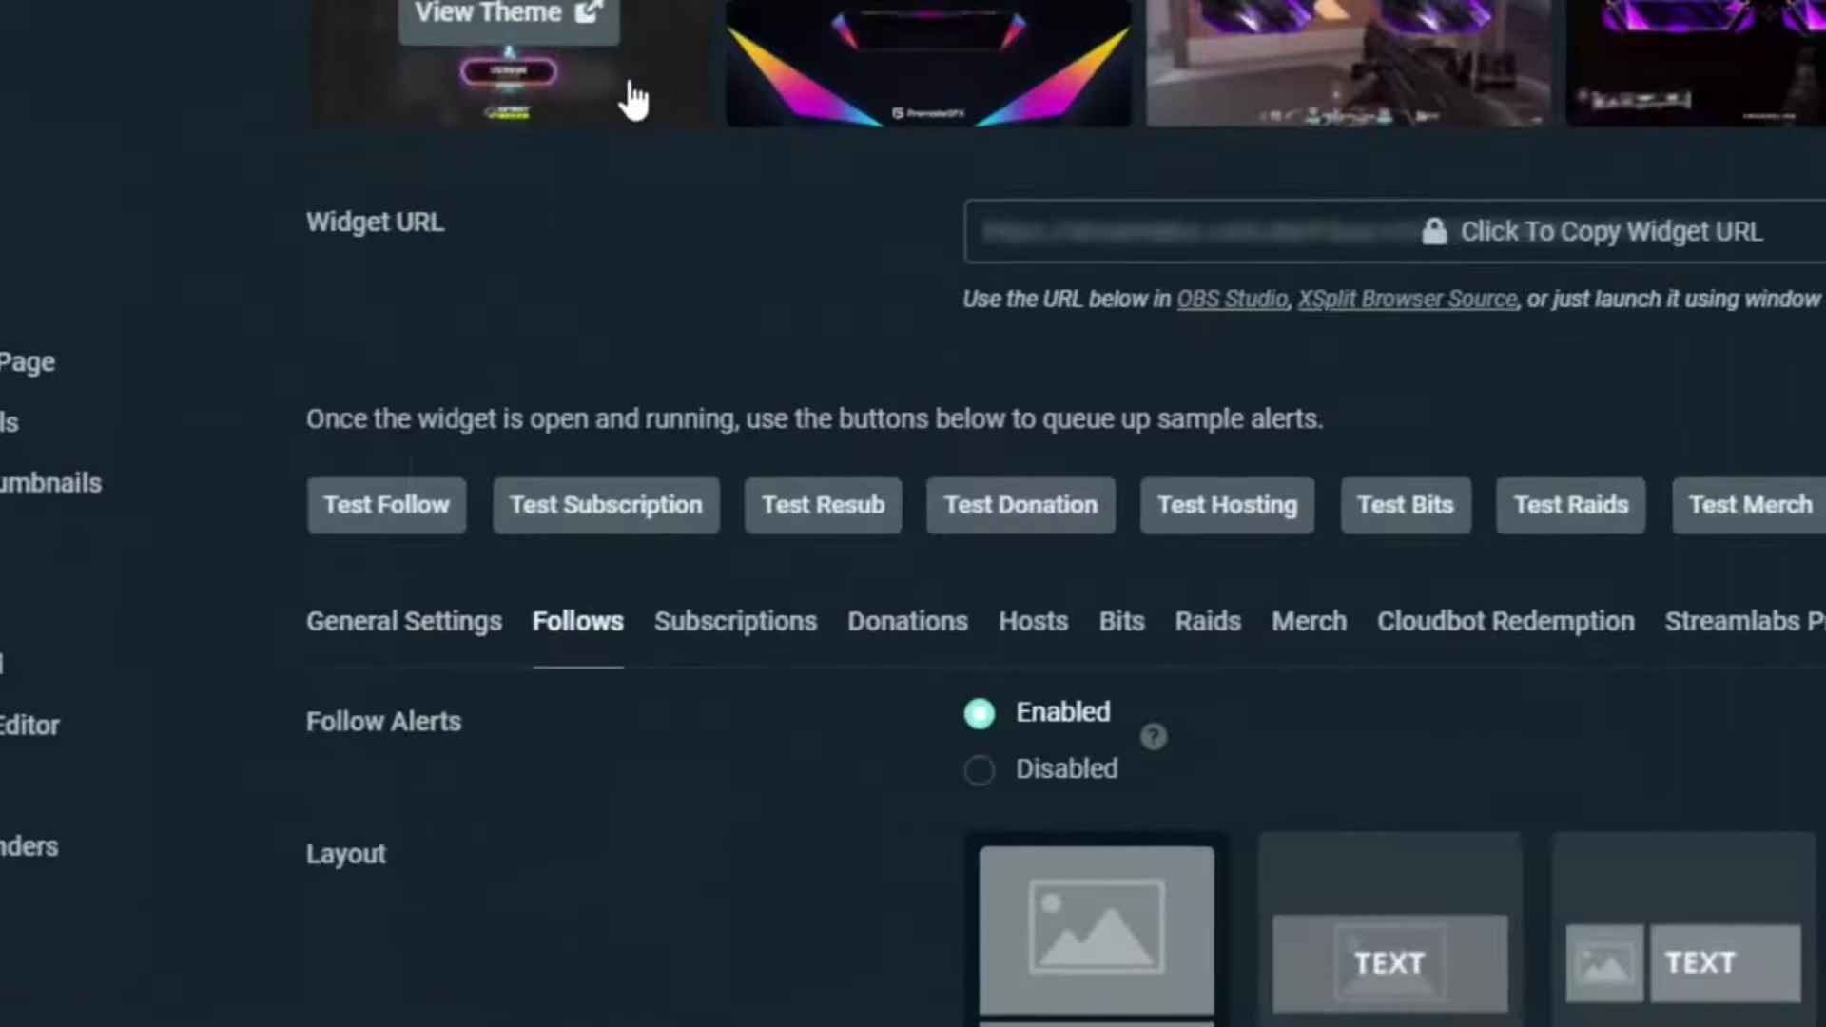
pyautogui.click(685, 621)
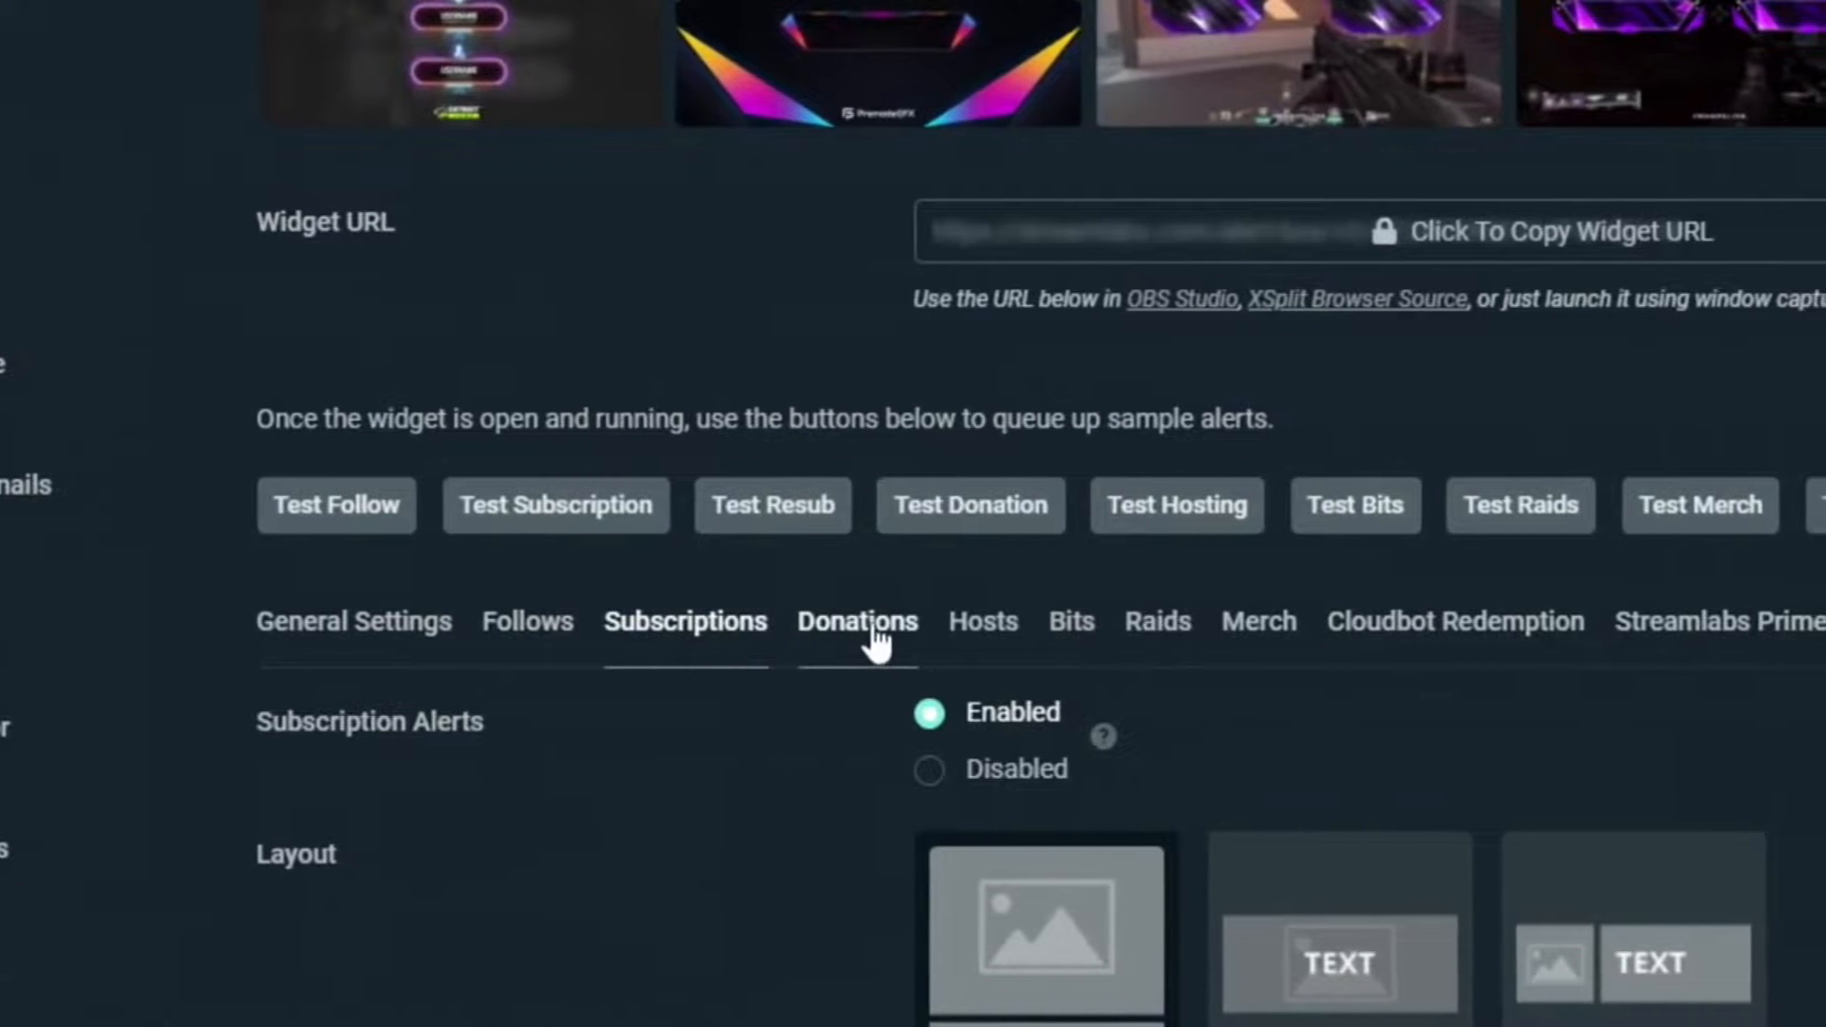
pyautogui.scroll(-3)
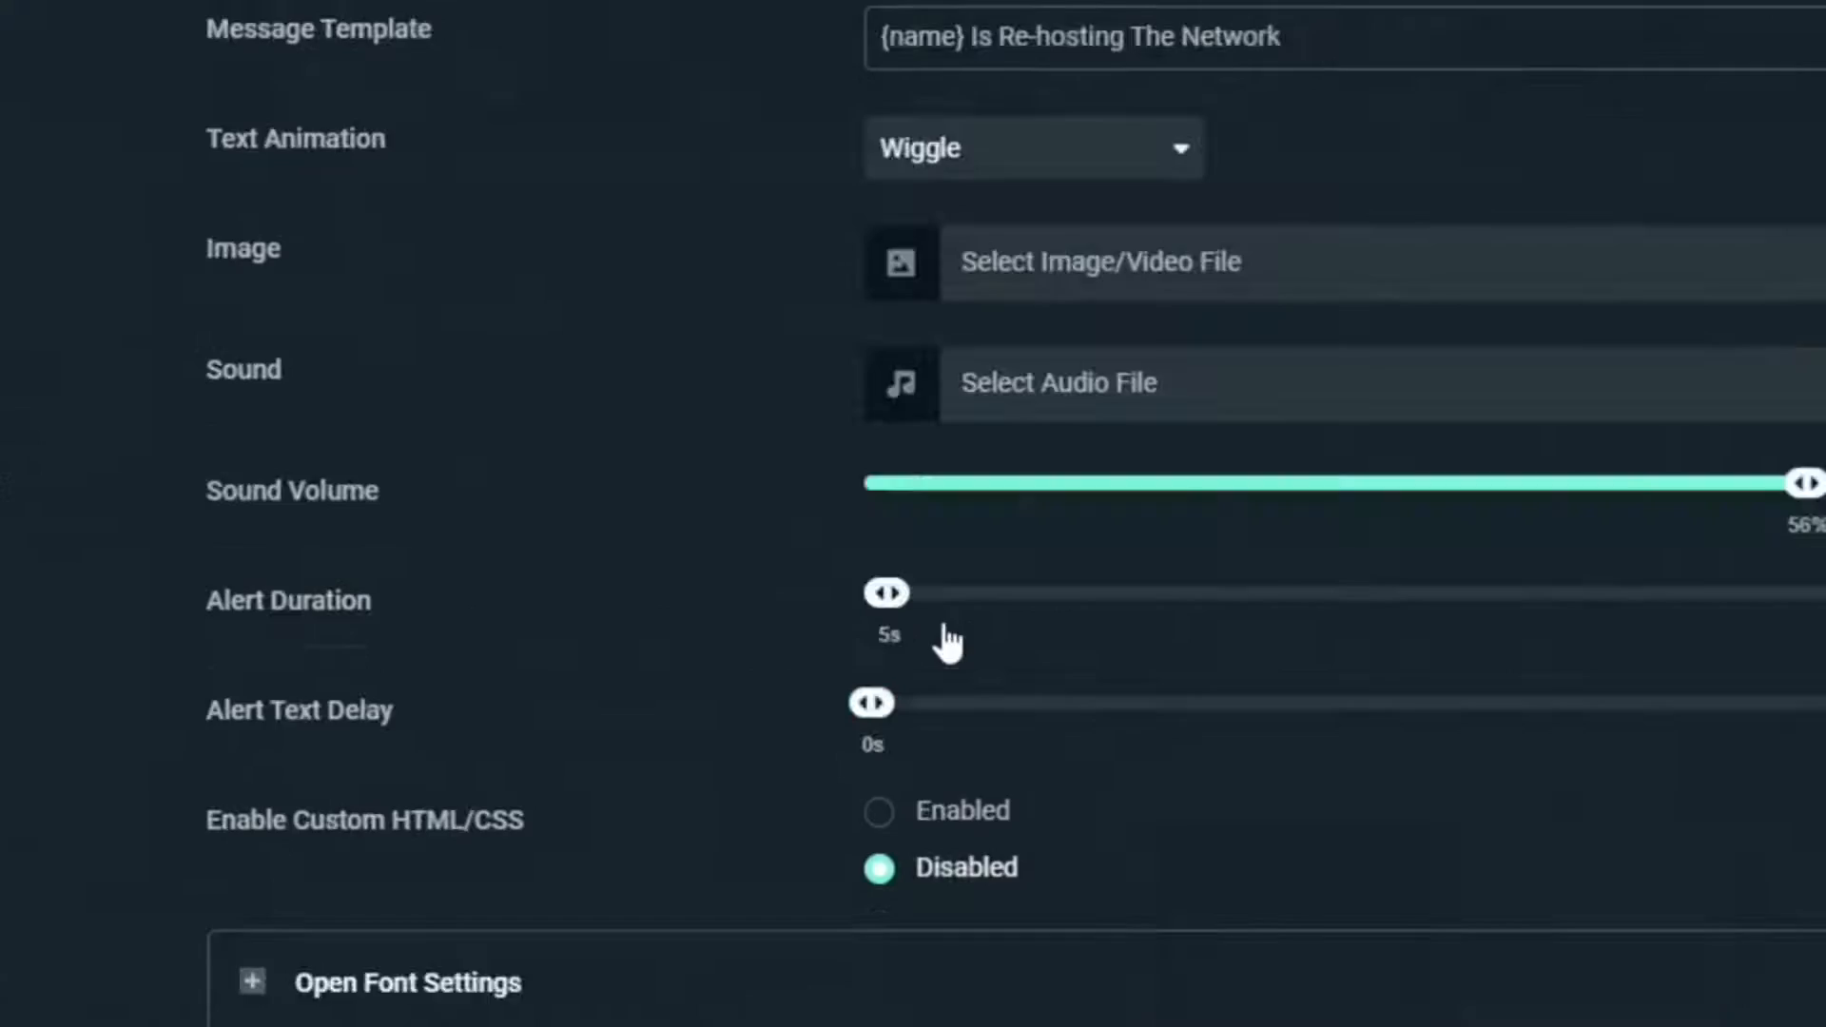
pyautogui.click(970, 622)
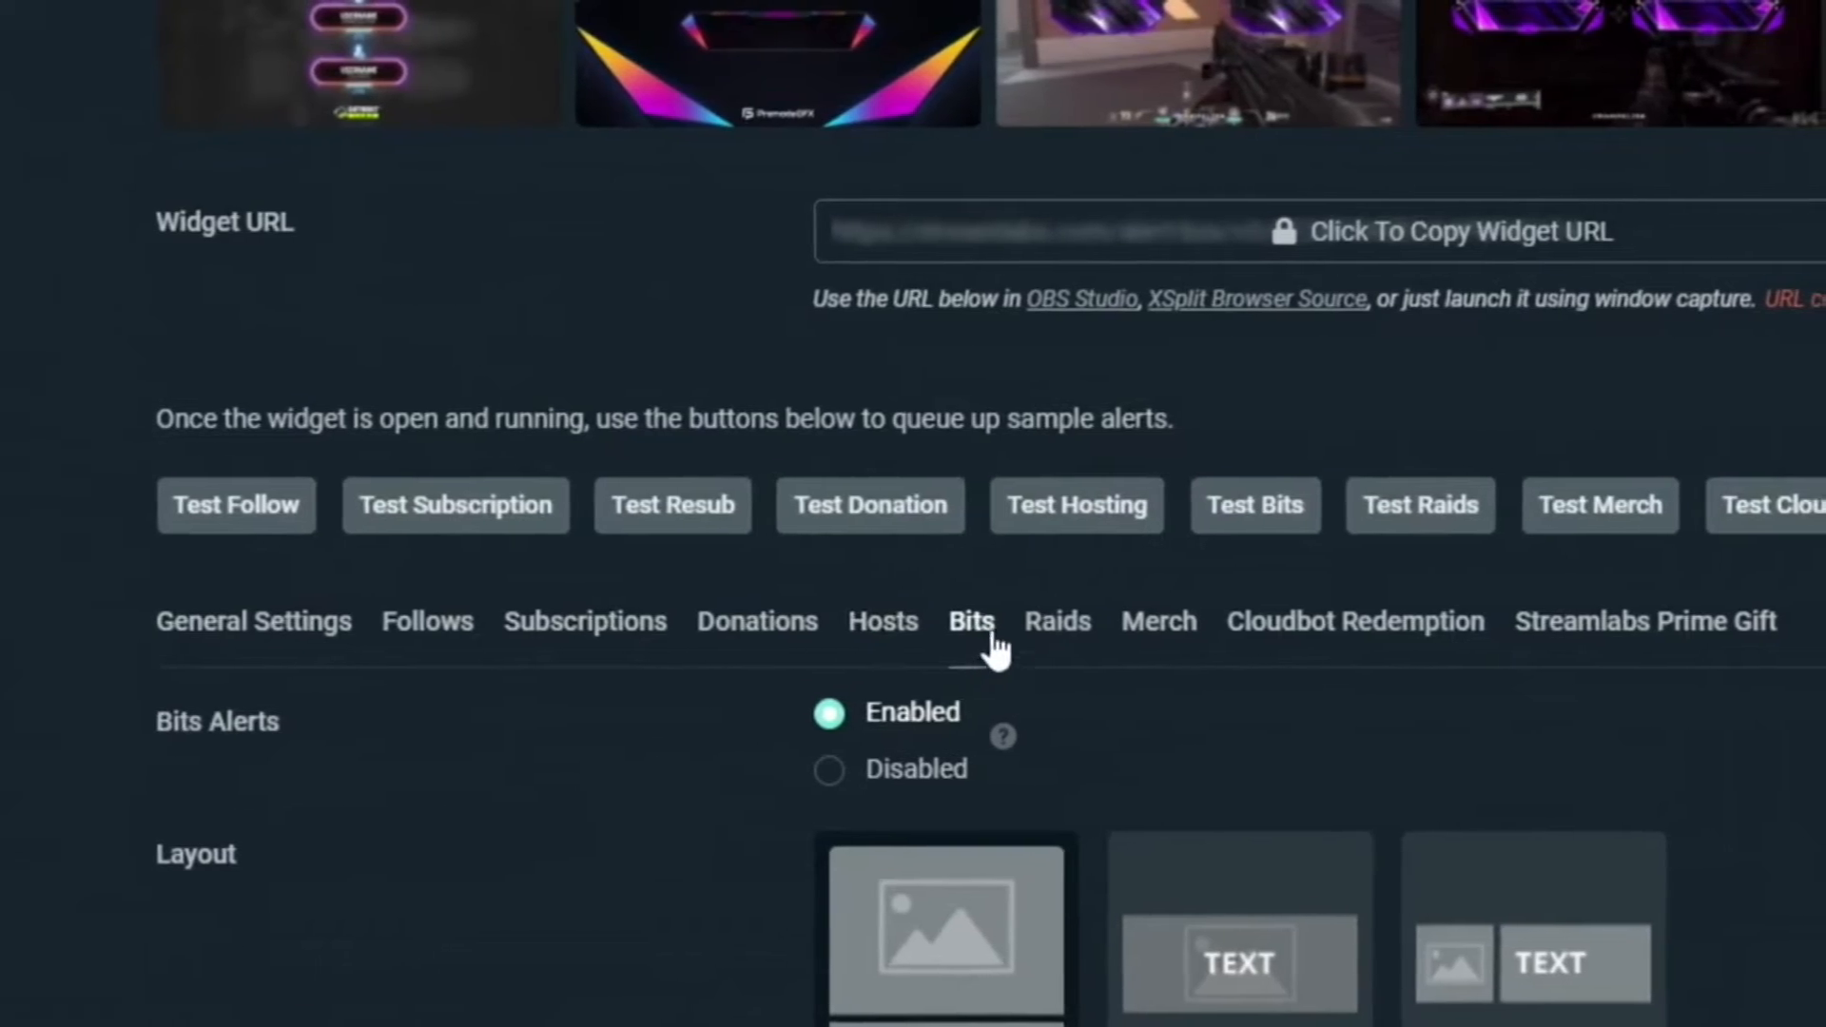
pyautogui.click(1055, 621)
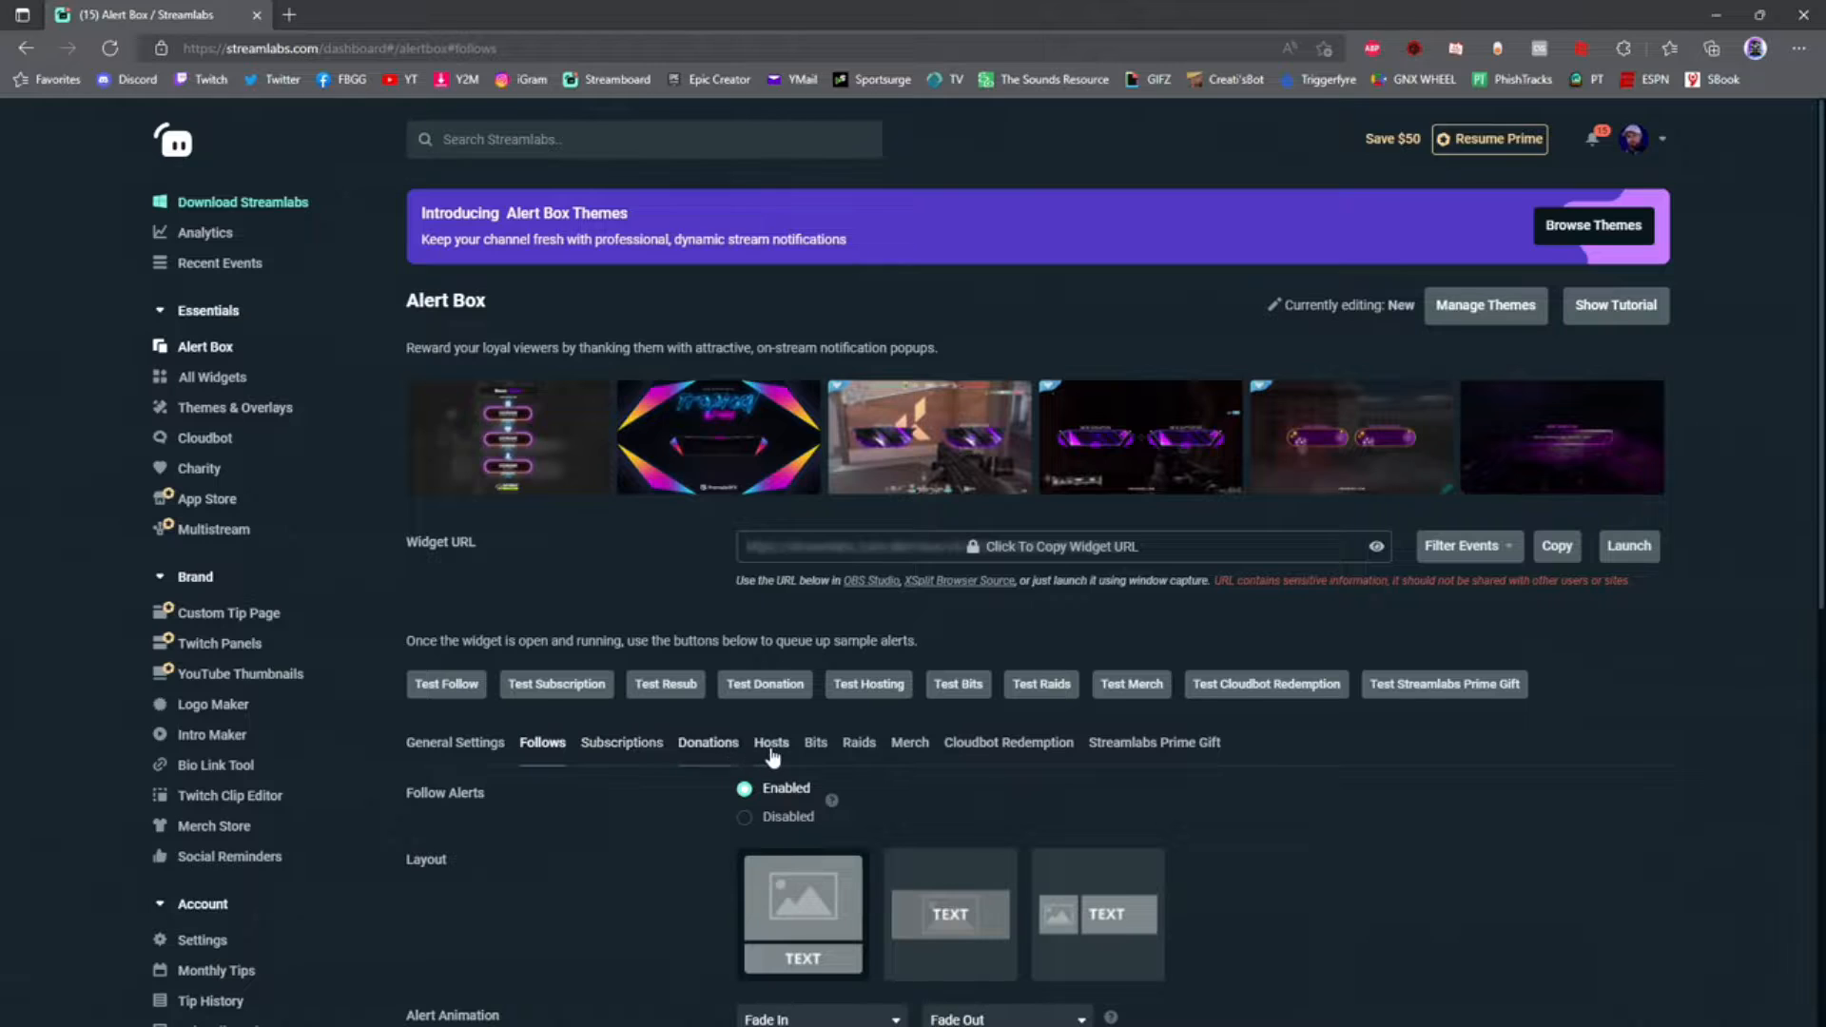
pyautogui.moveTo(909, 742)
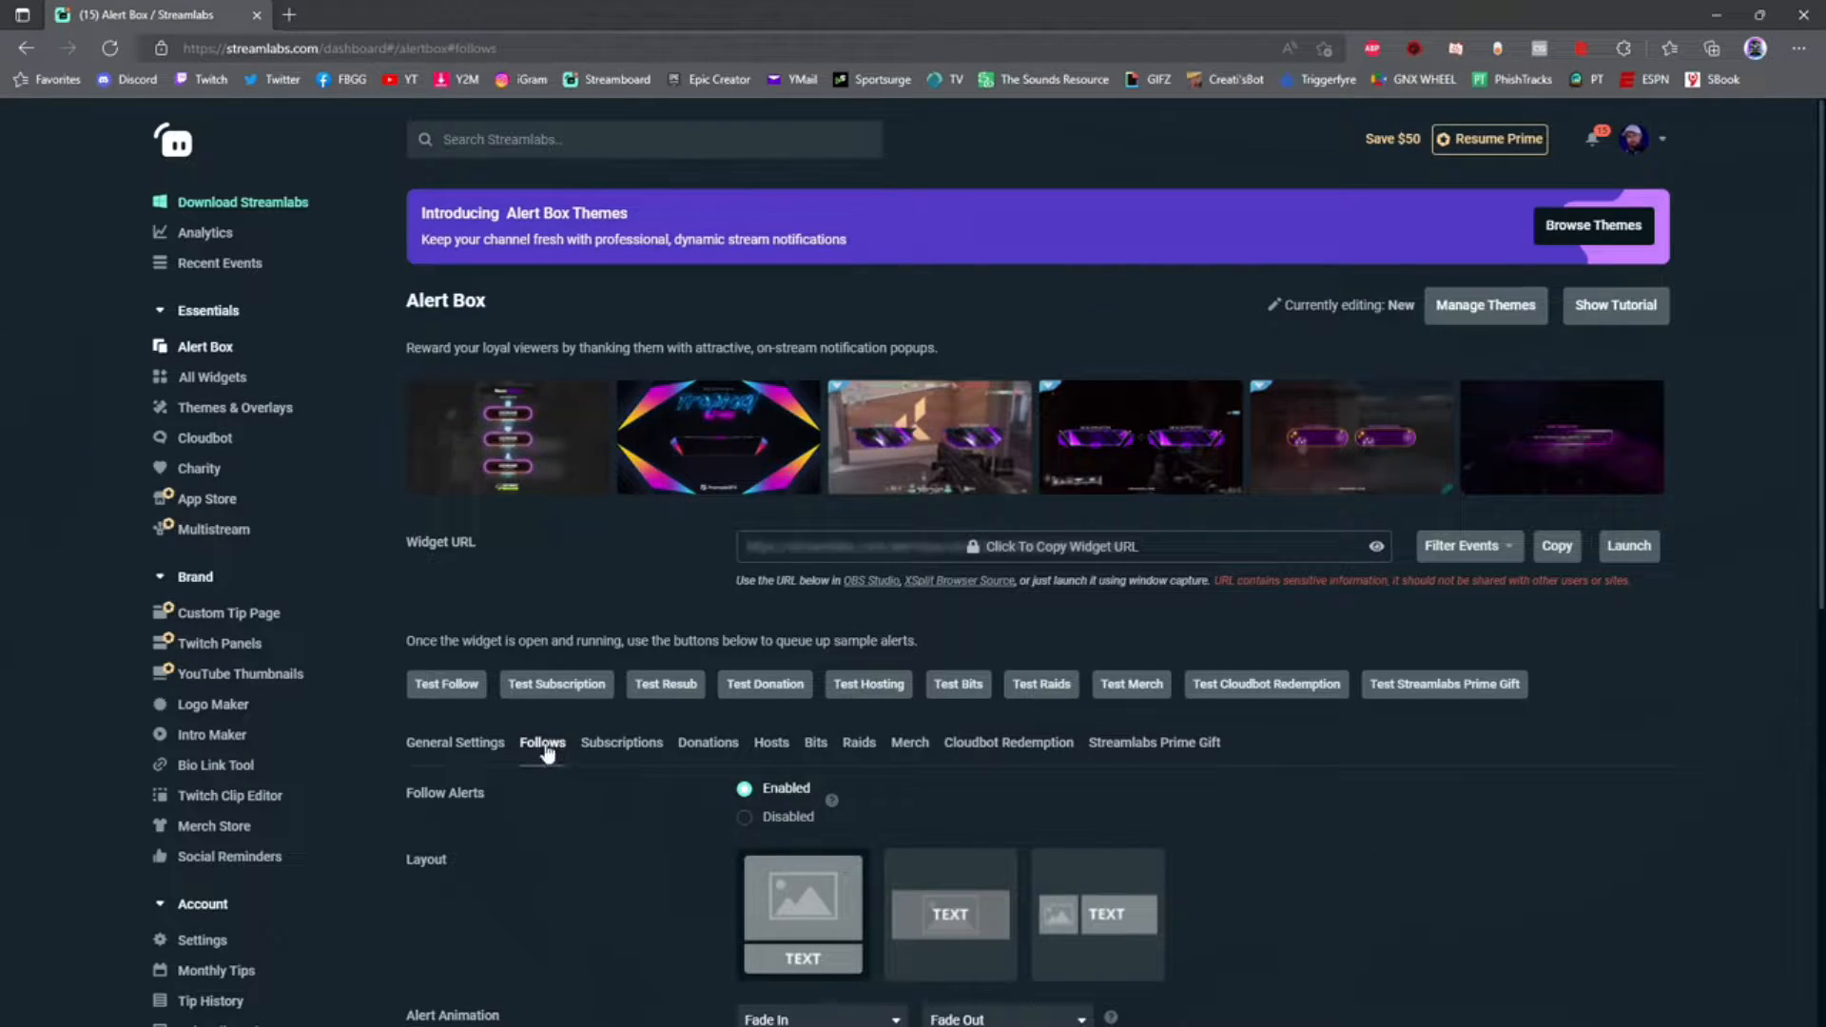
pyautogui.scroll(-3)
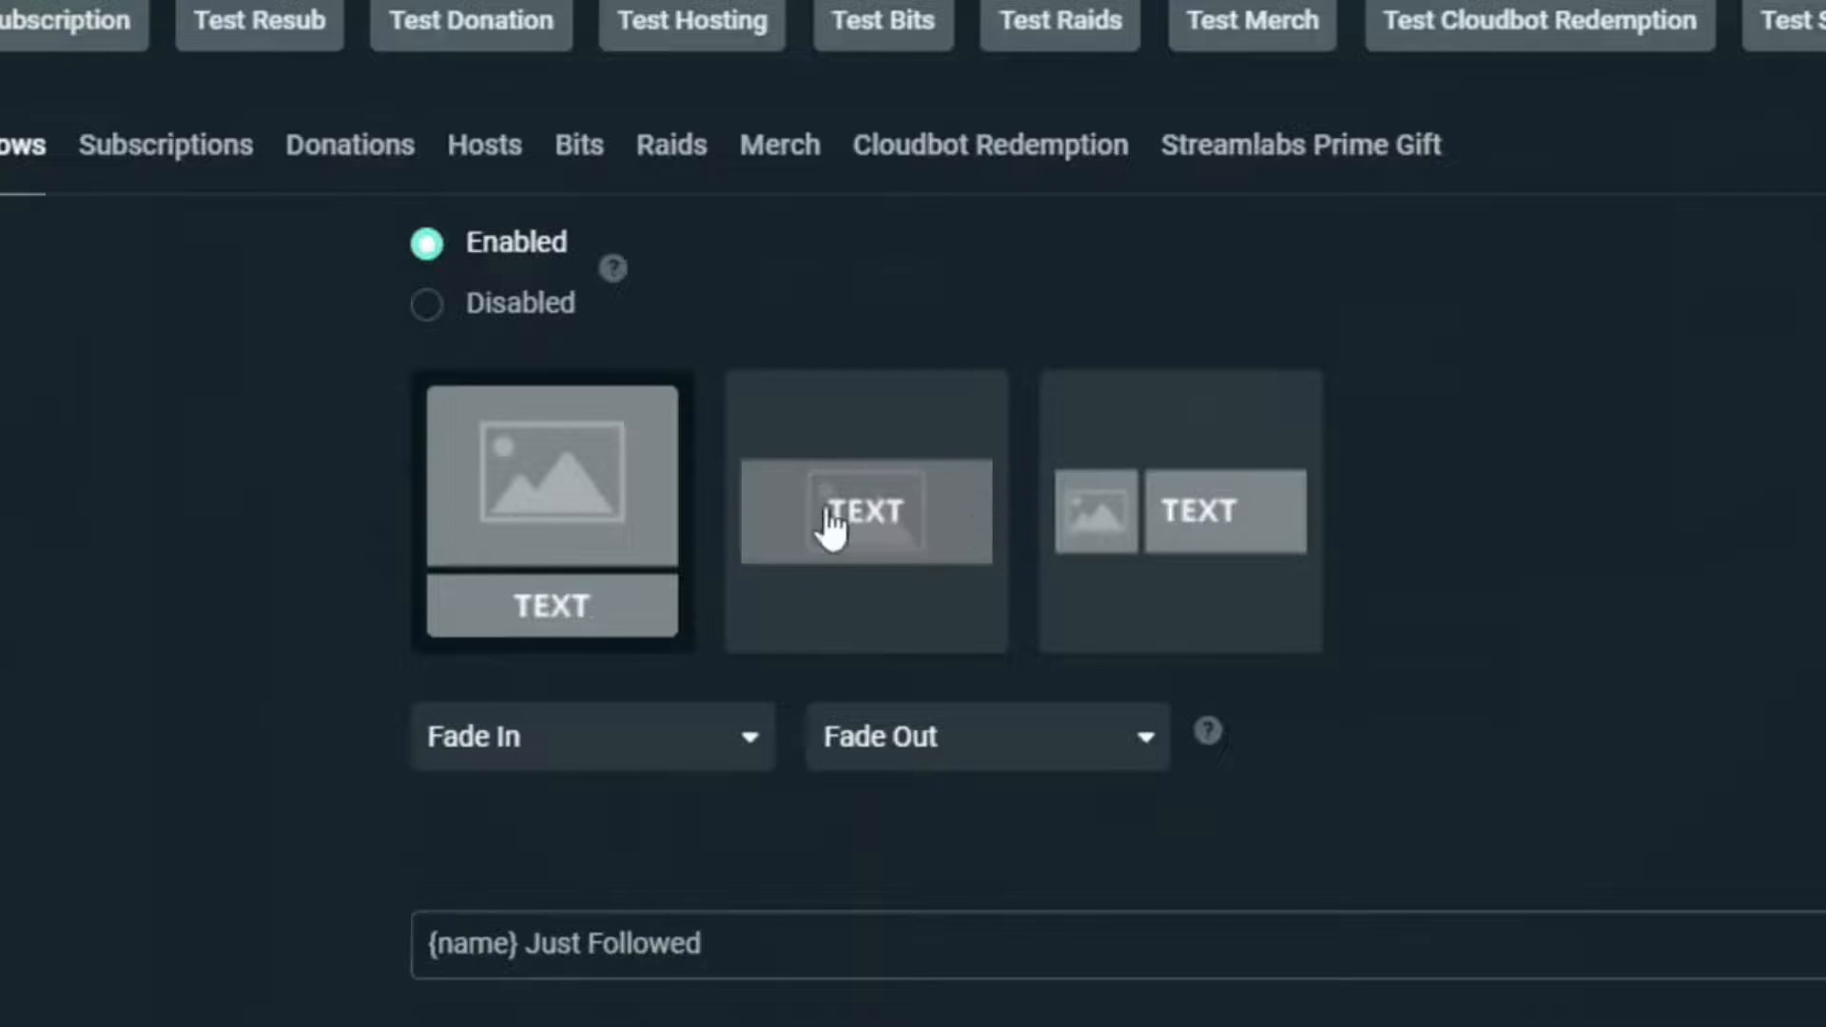
pyautogui.moveTo(1229, 577)
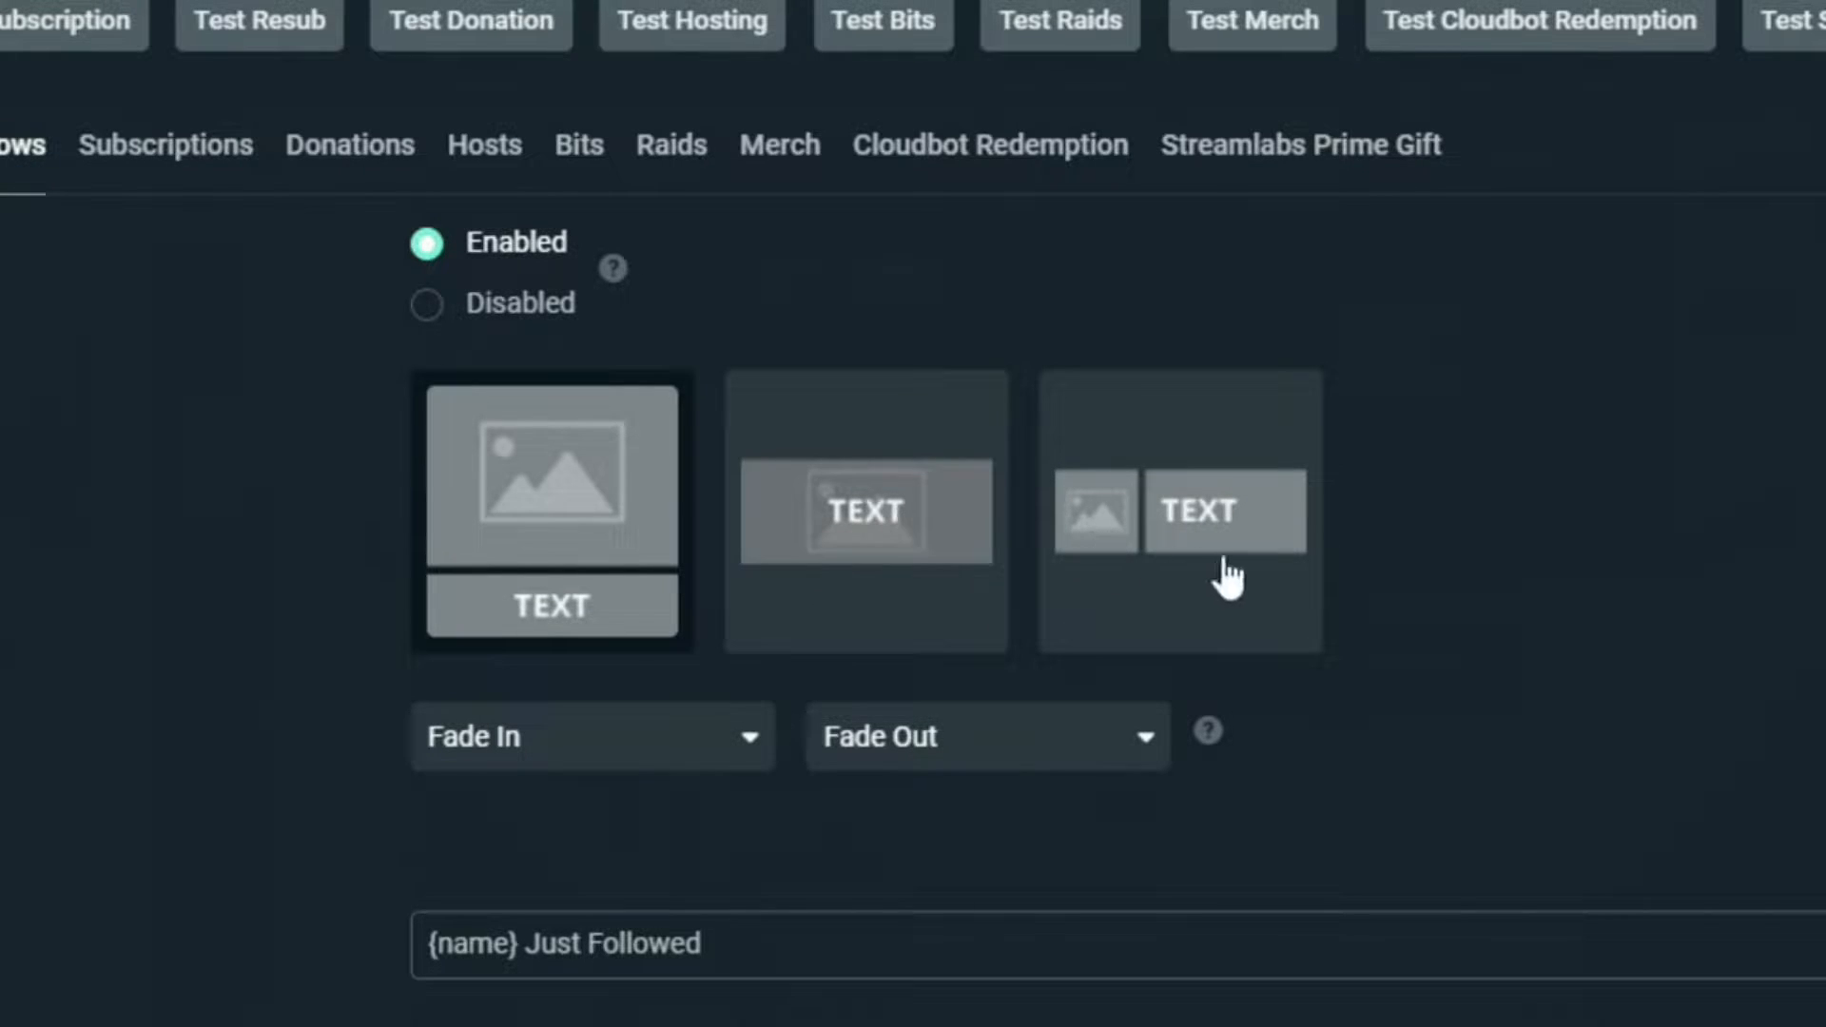
pyautogui.moveTo(639, 468)
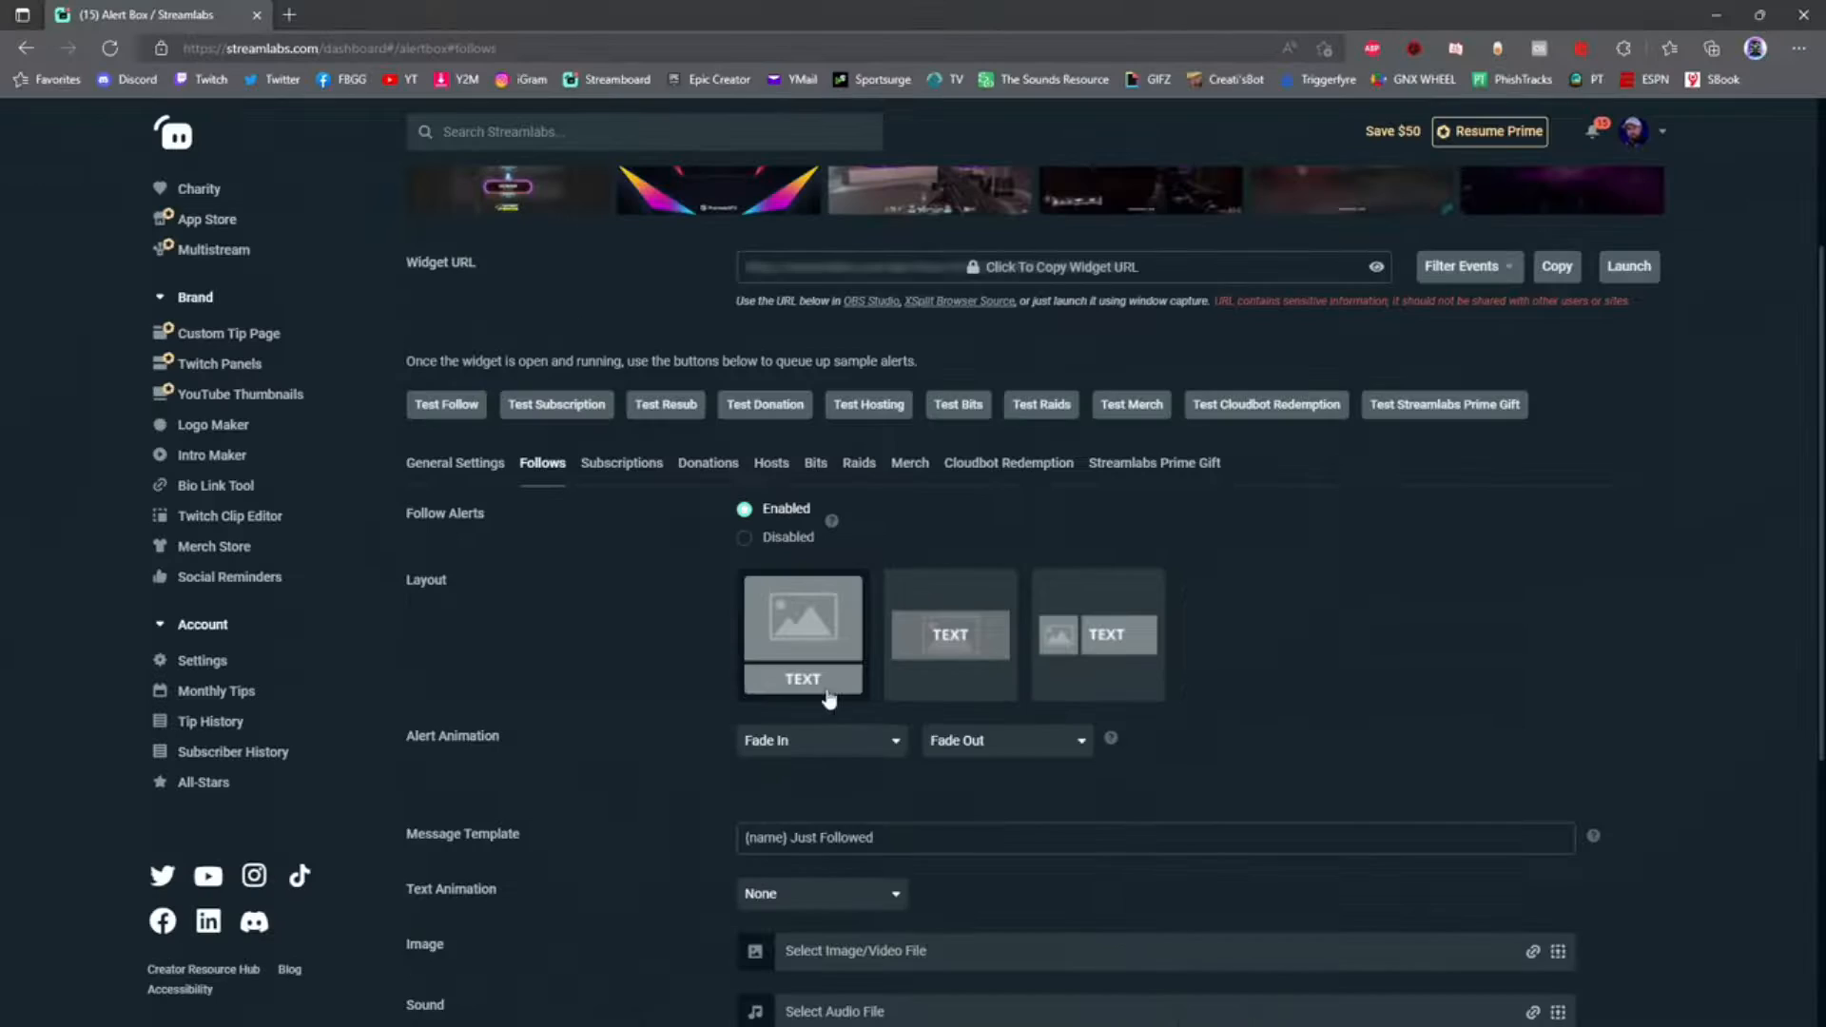
pyautogui.scroll(-3)
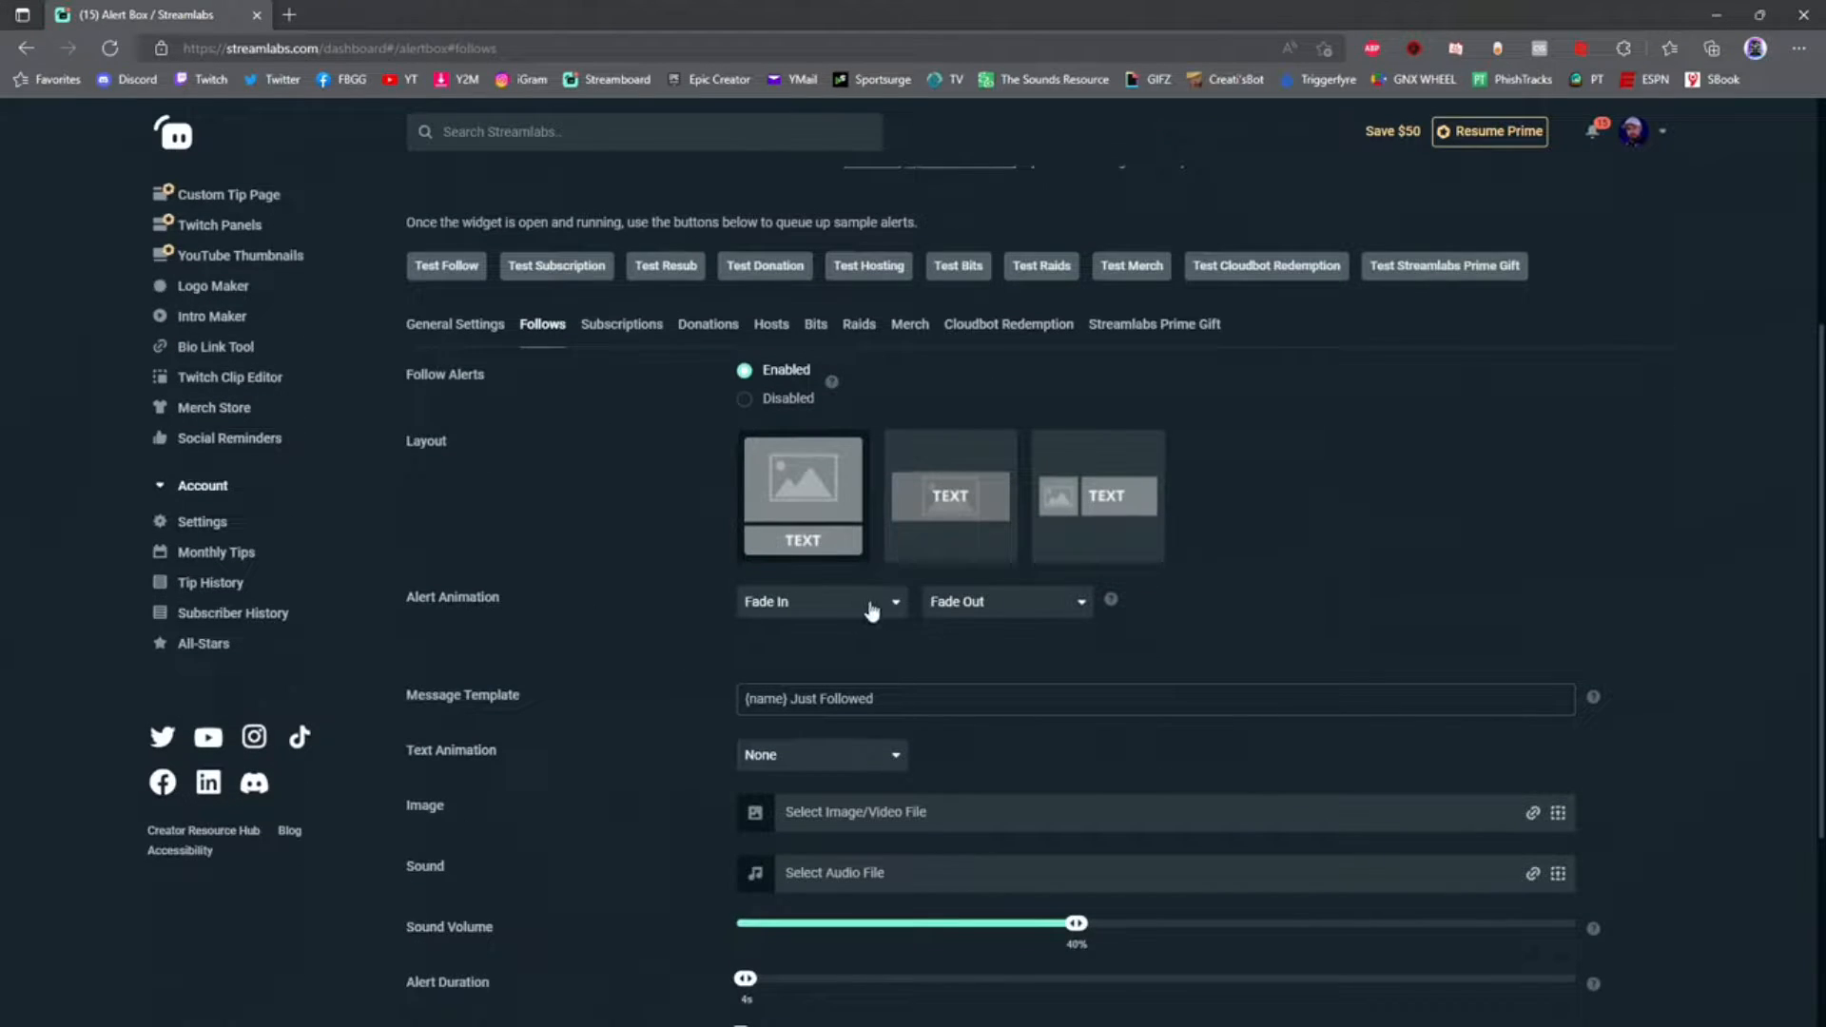
pyautogui.moveTo(892, 608)
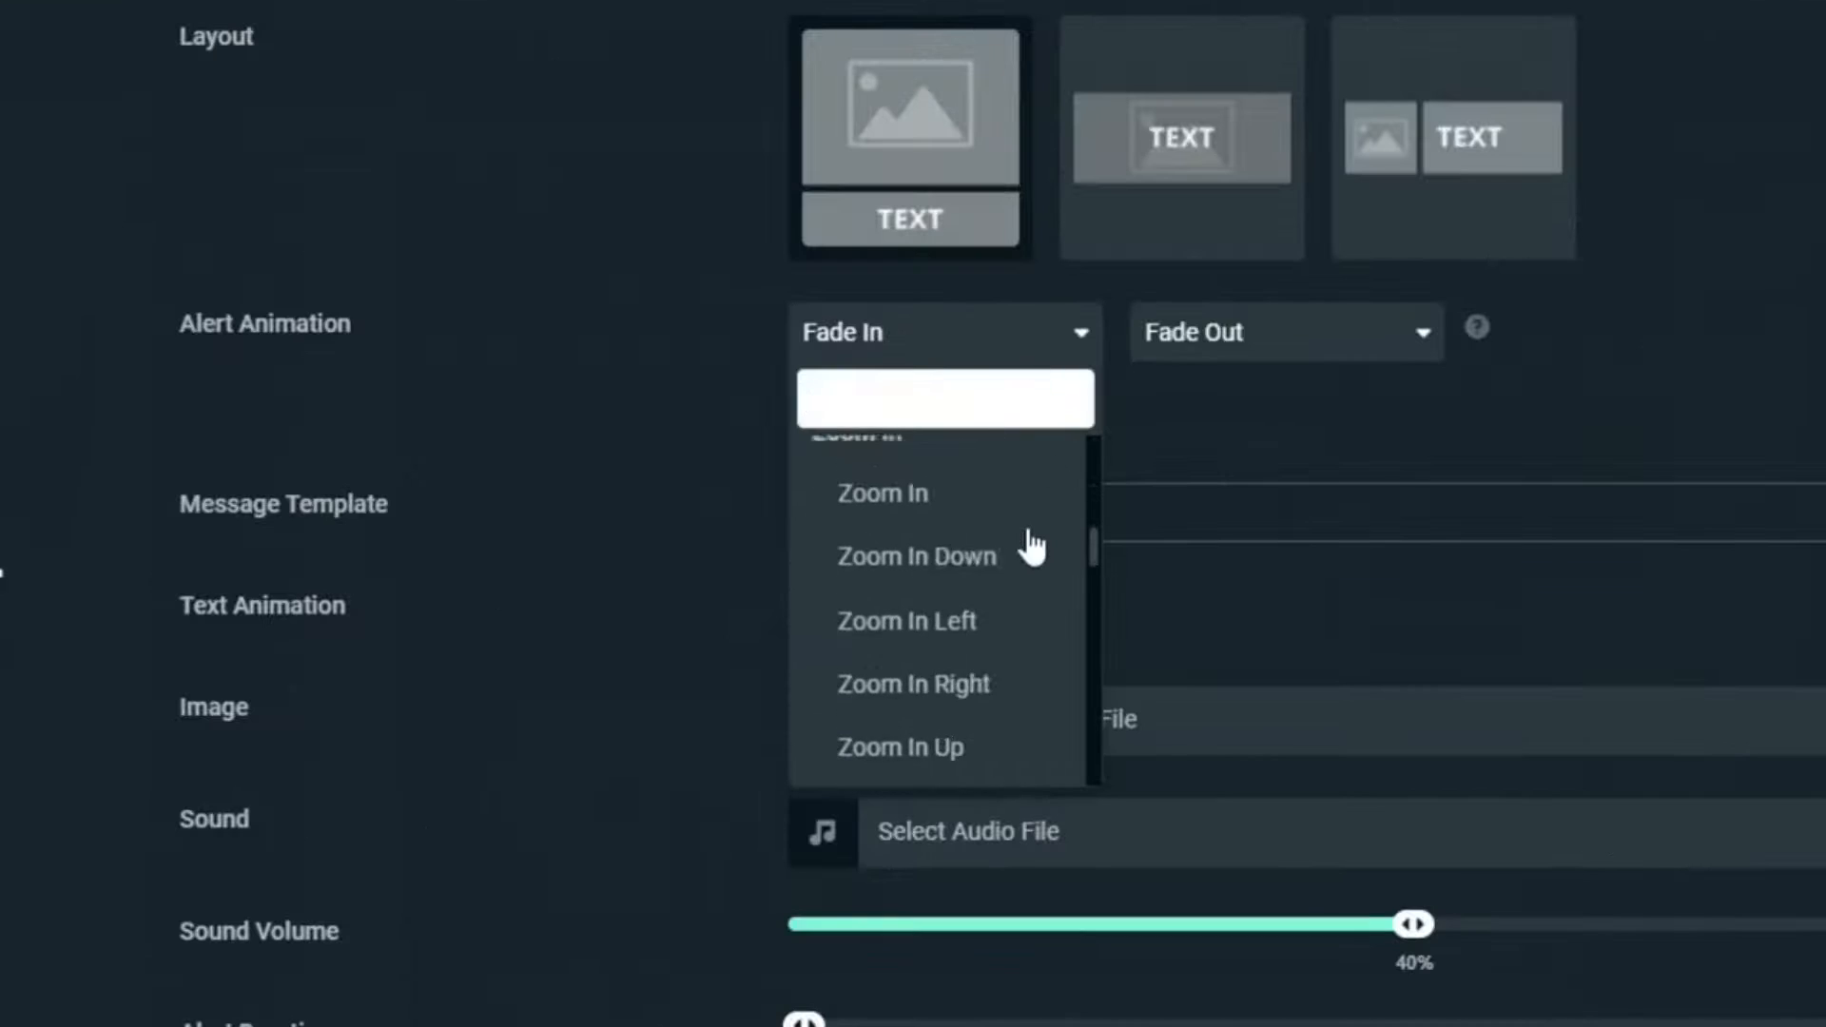
pyautogui.scroll(3)
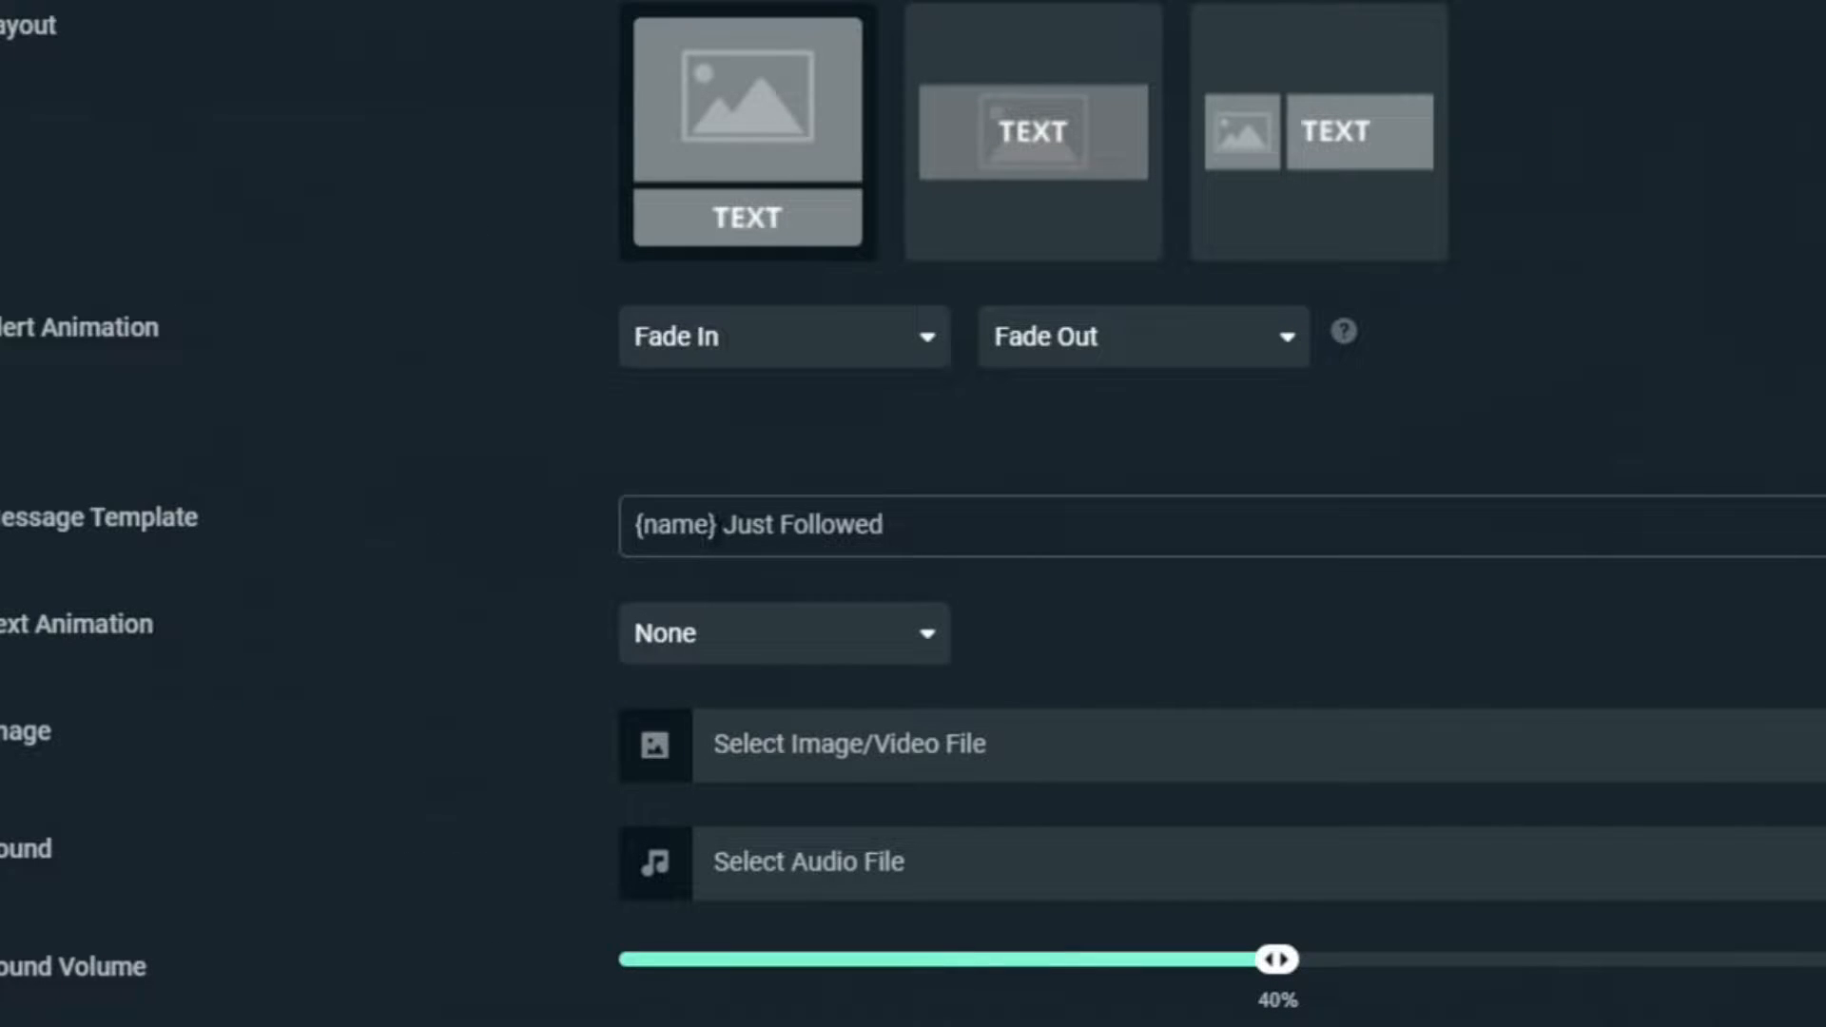
pyautogui.doubleClick(674, 525)
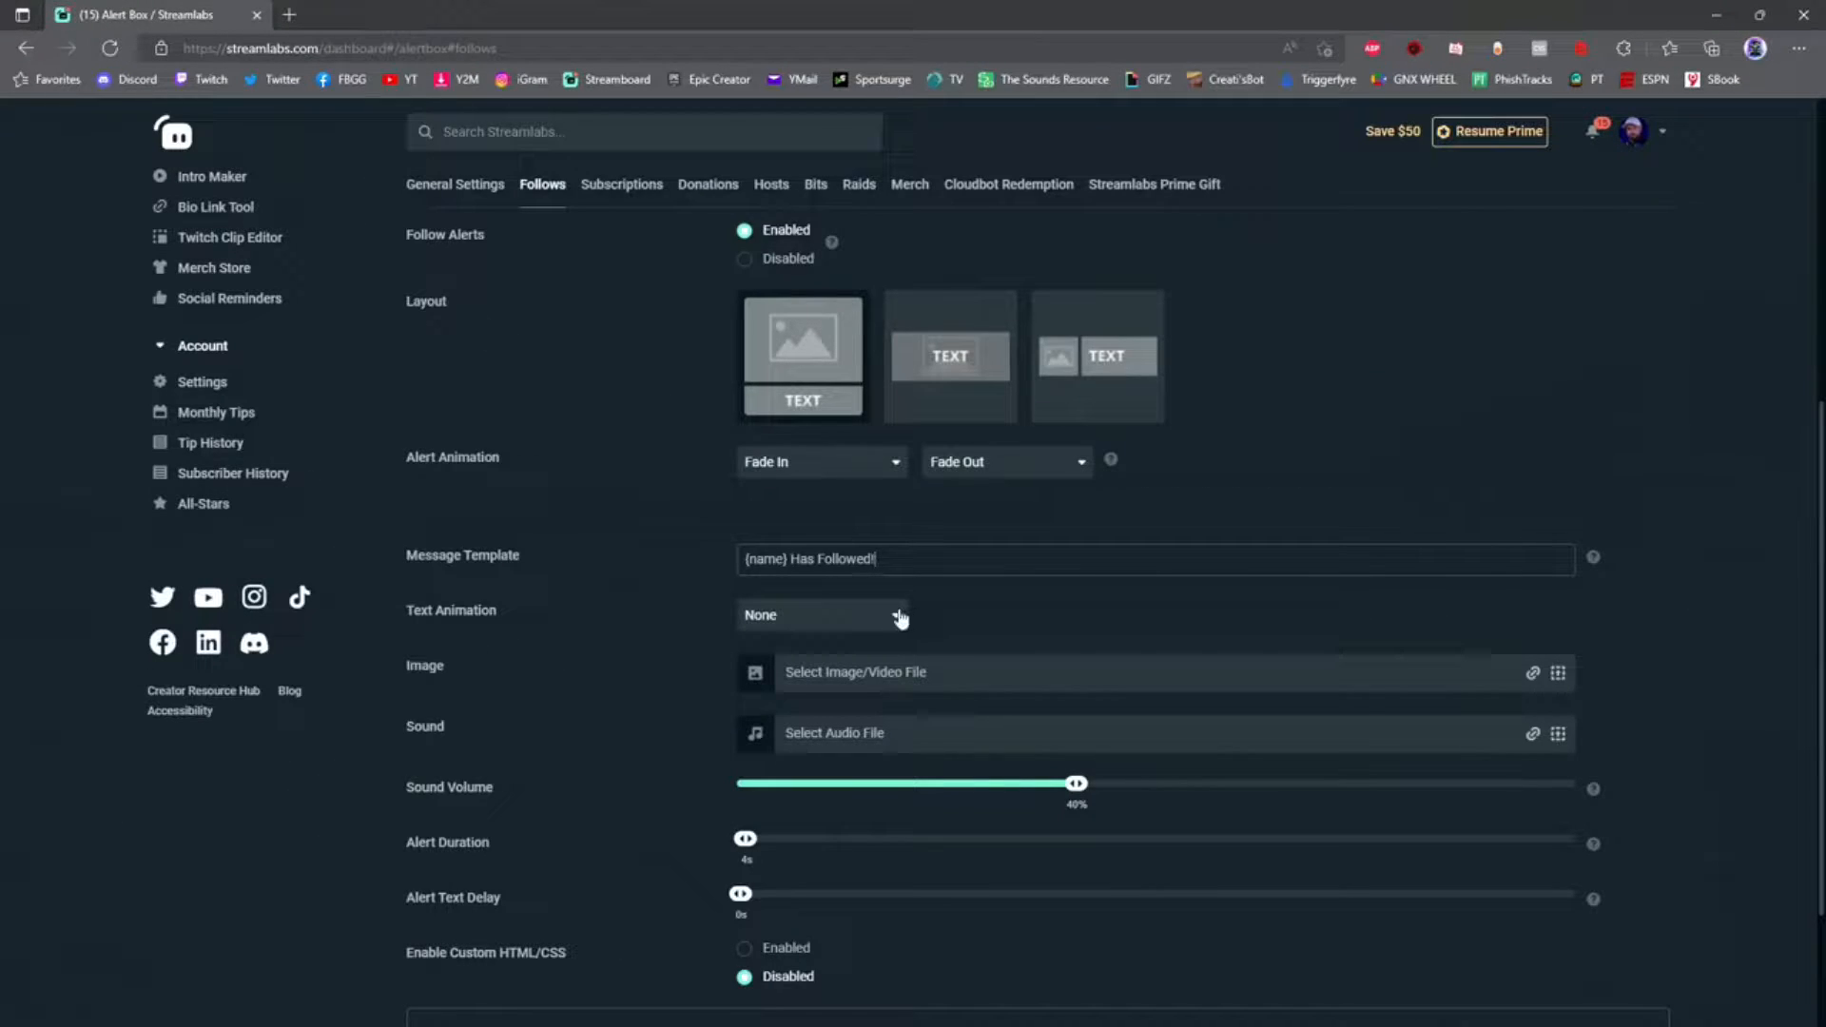
pyautogui.click(820, 615)
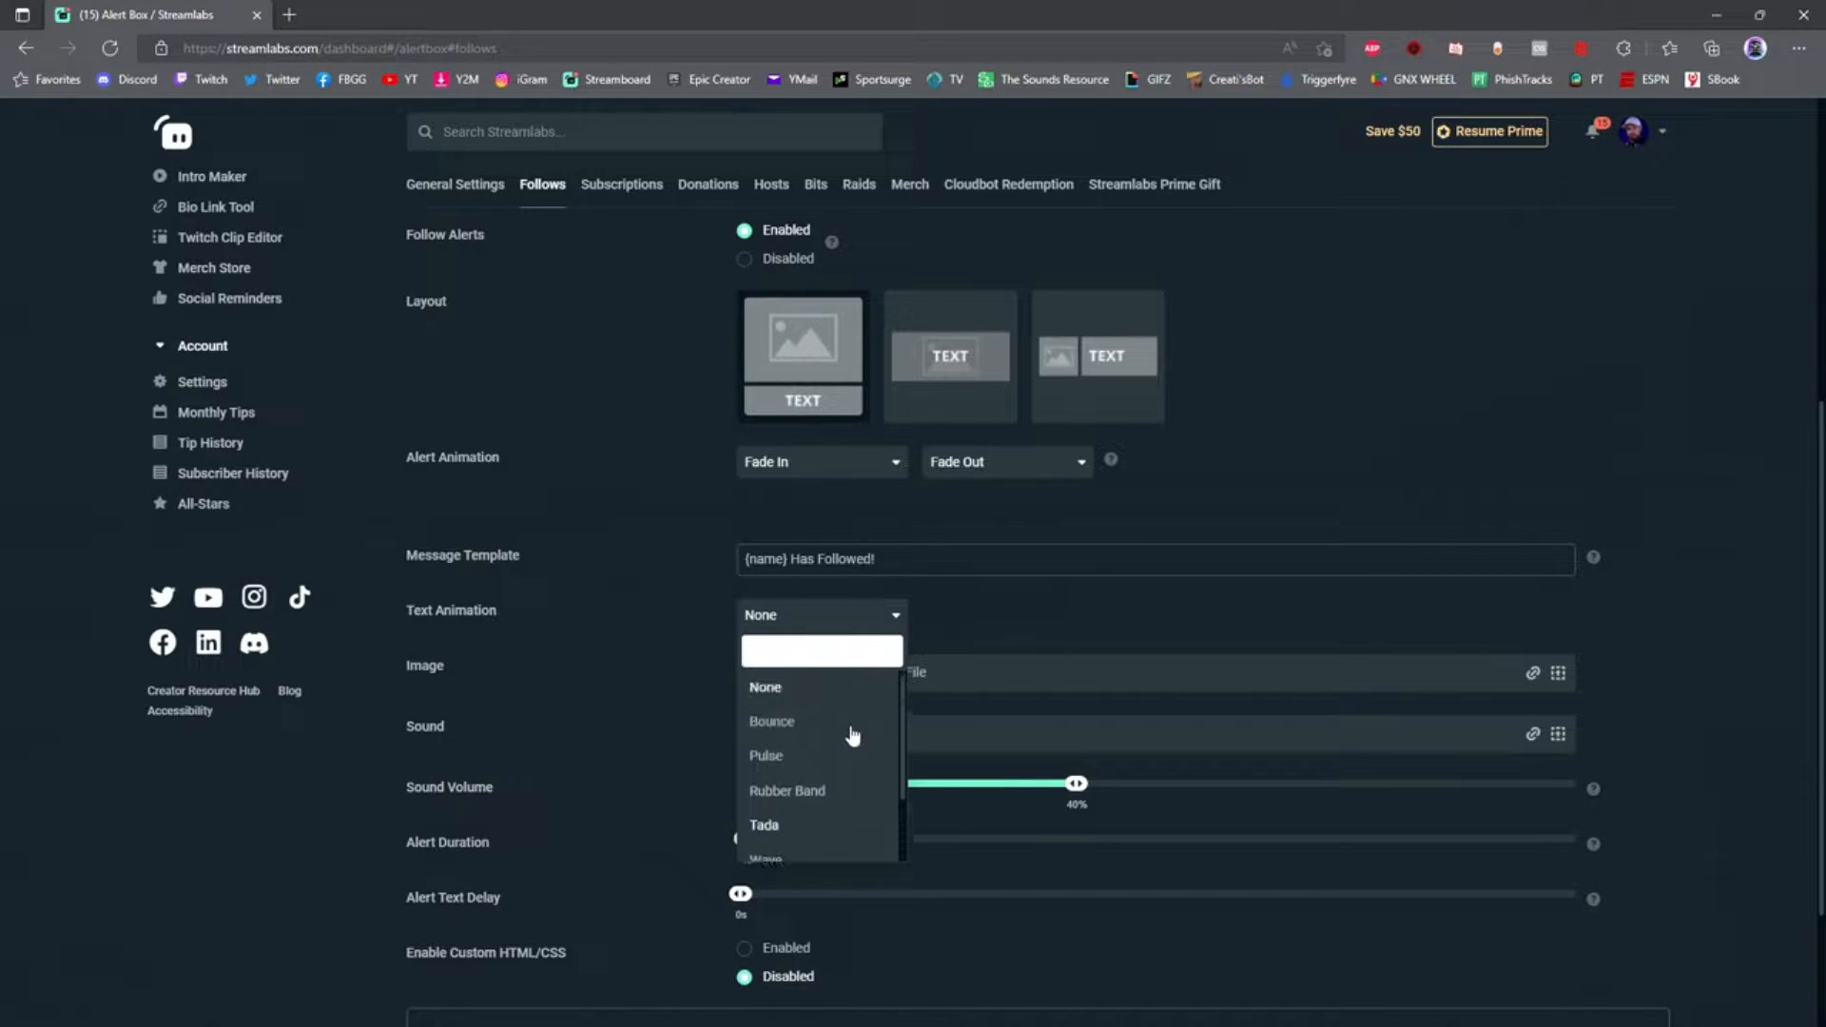
pyautogui.moveTo(821, 727)
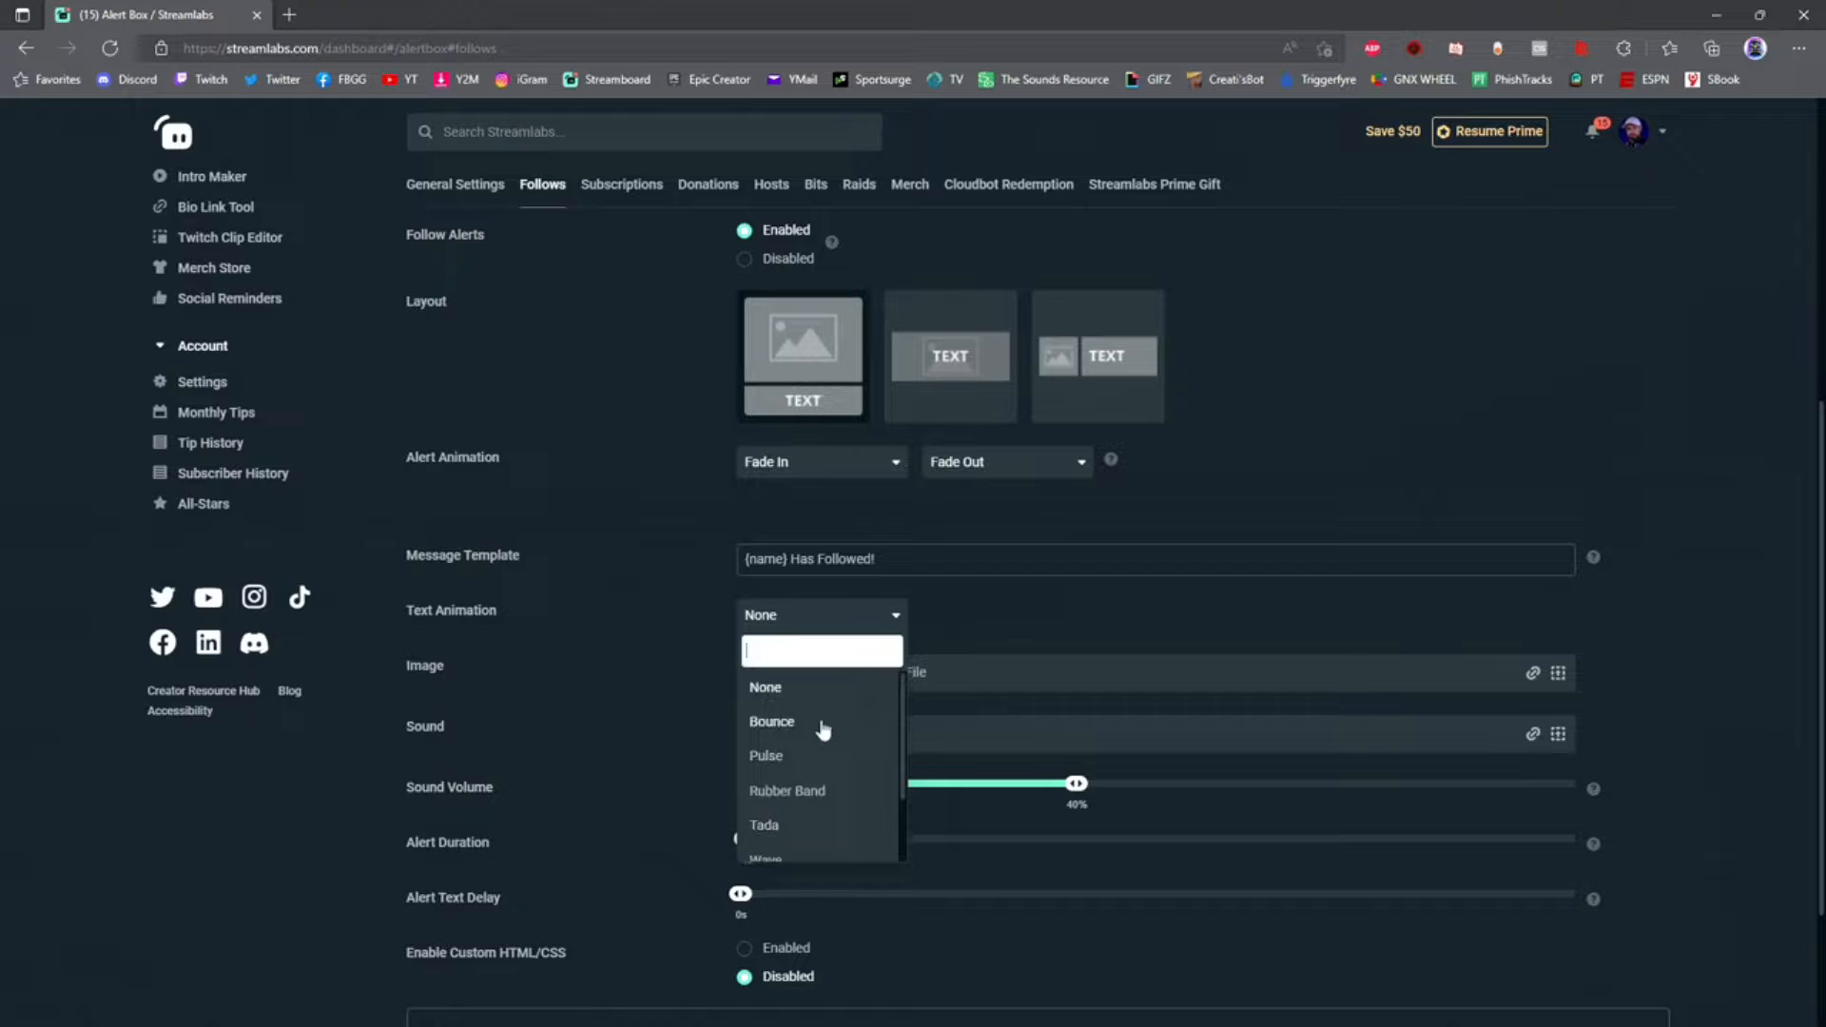
pyautogui.click(772, 721)
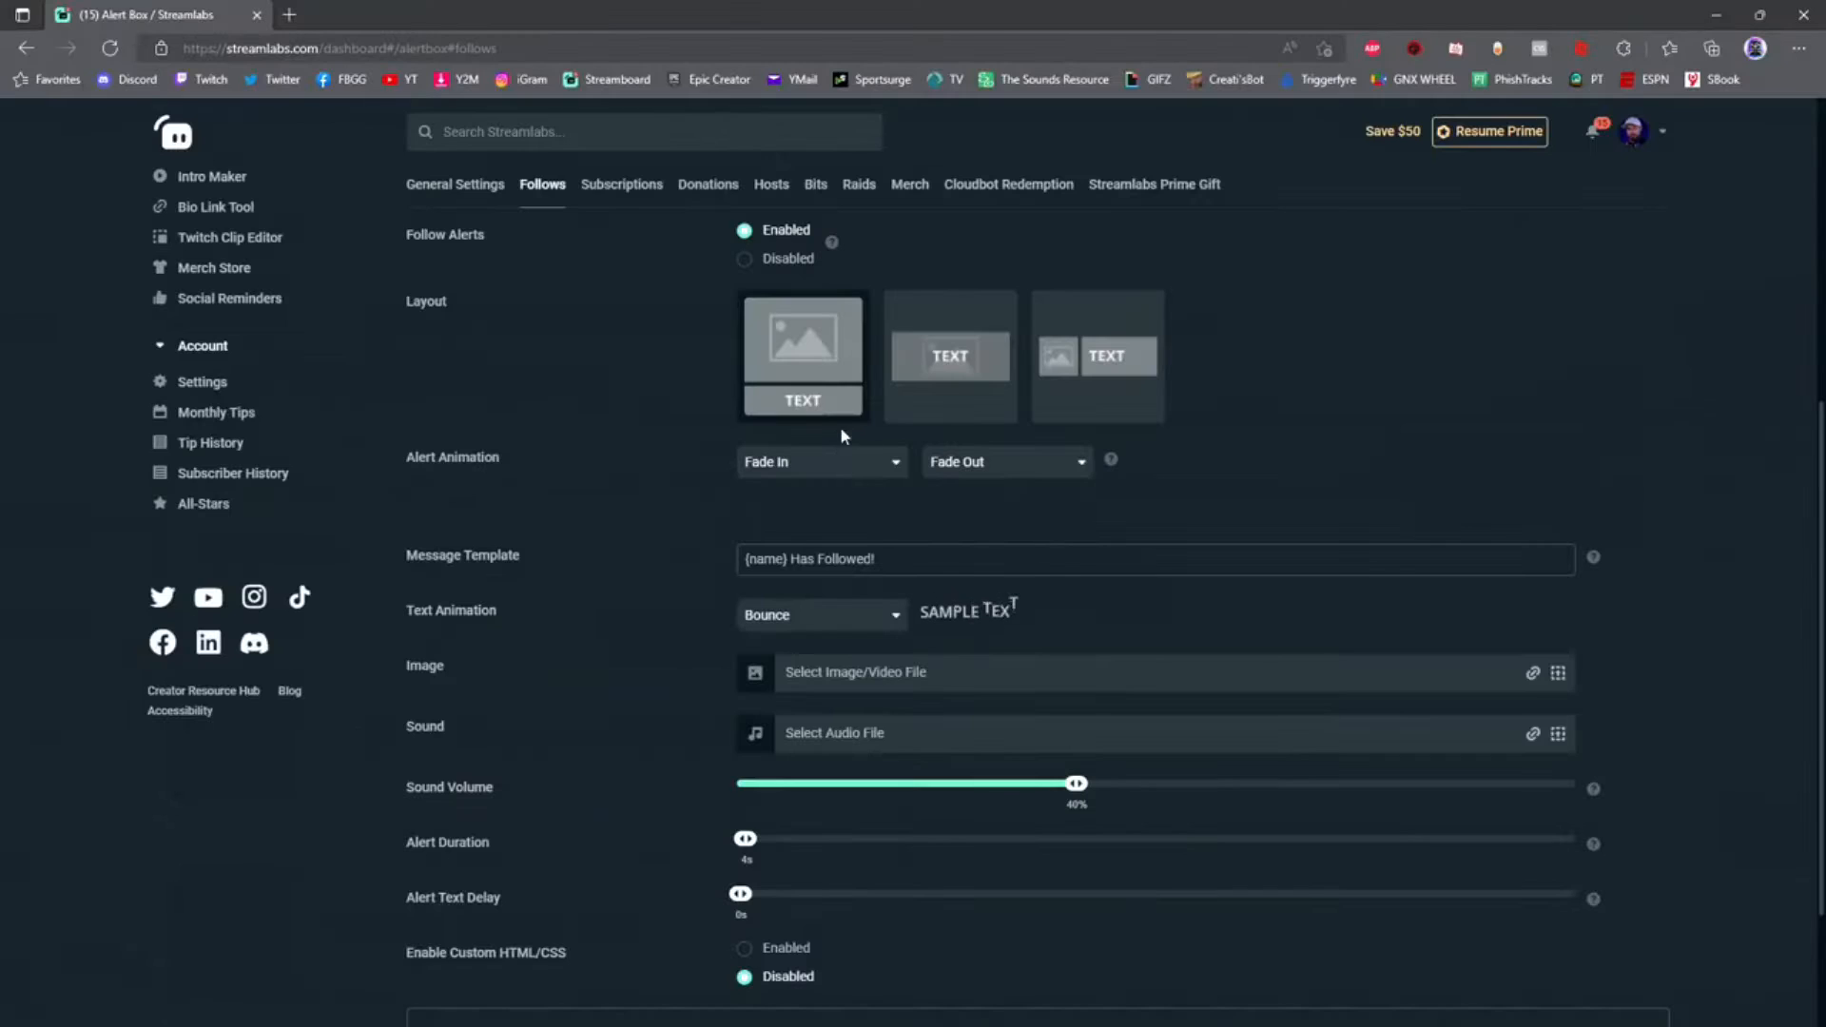
pyautogui.moveTo(959, 672)
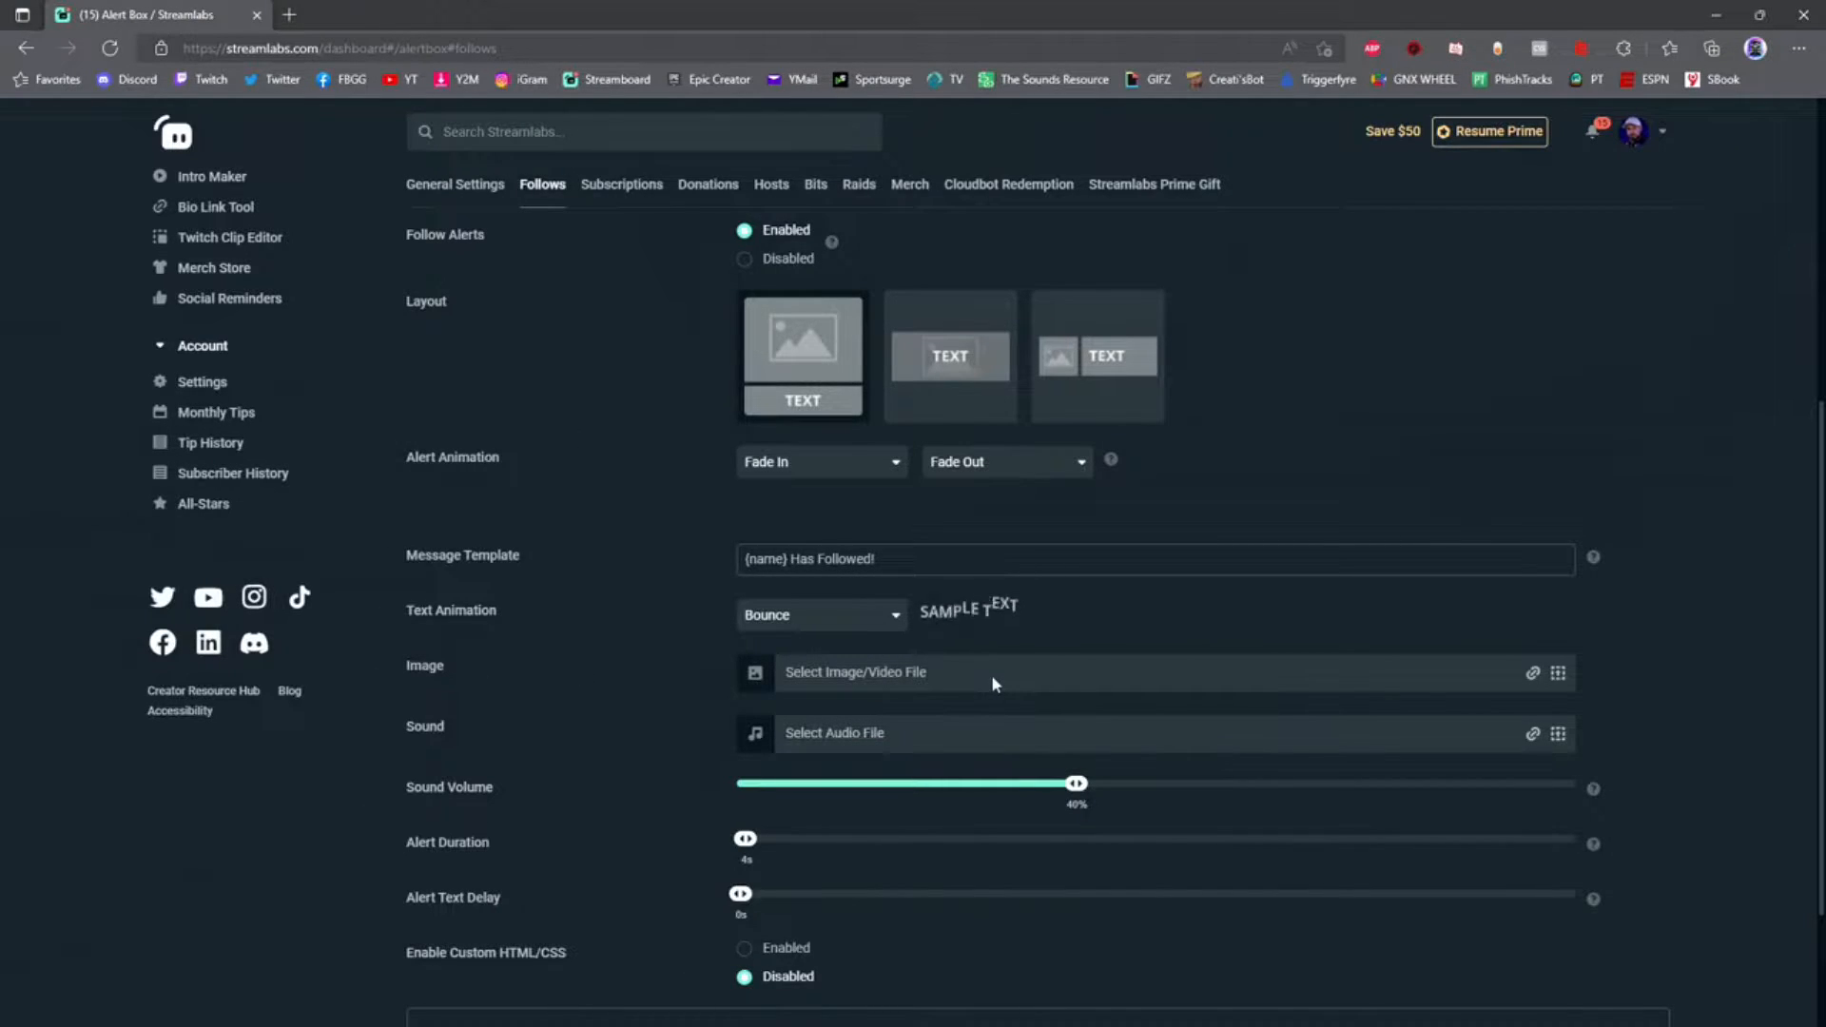
pyautogui.moveTo(1199, 425)
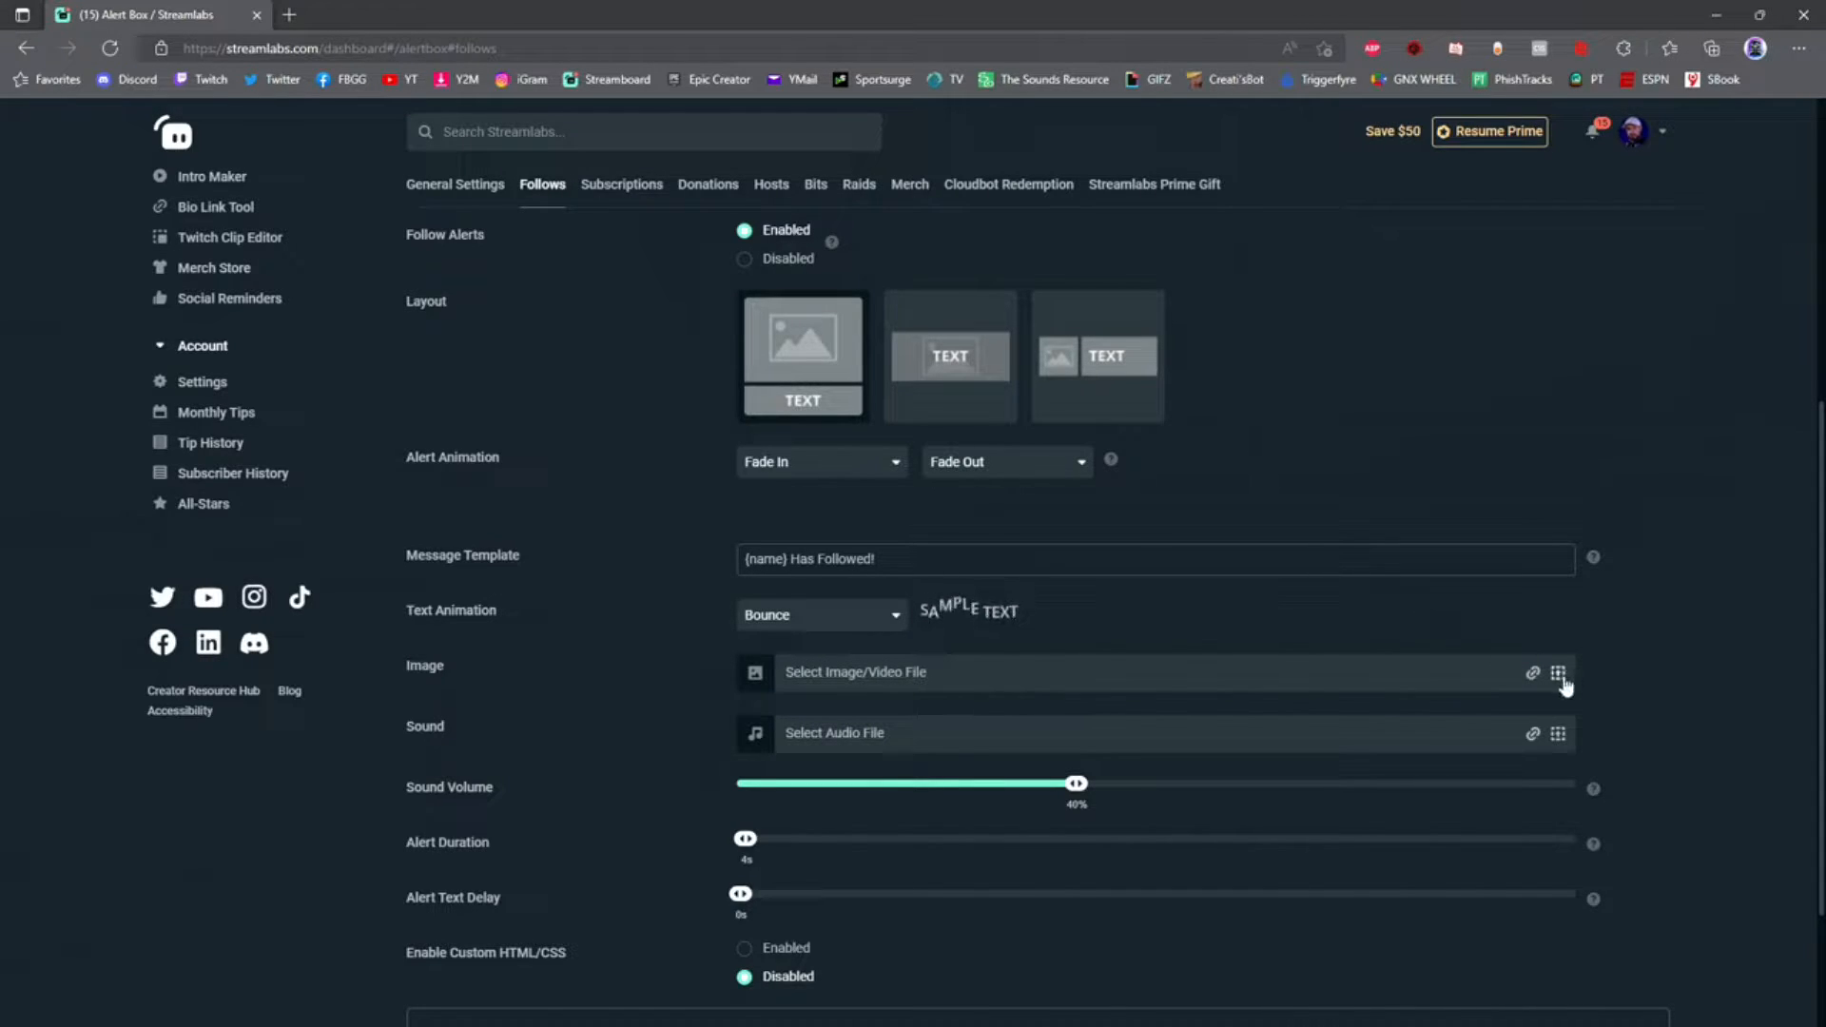
pyautogui.moveTo(1558, 673)
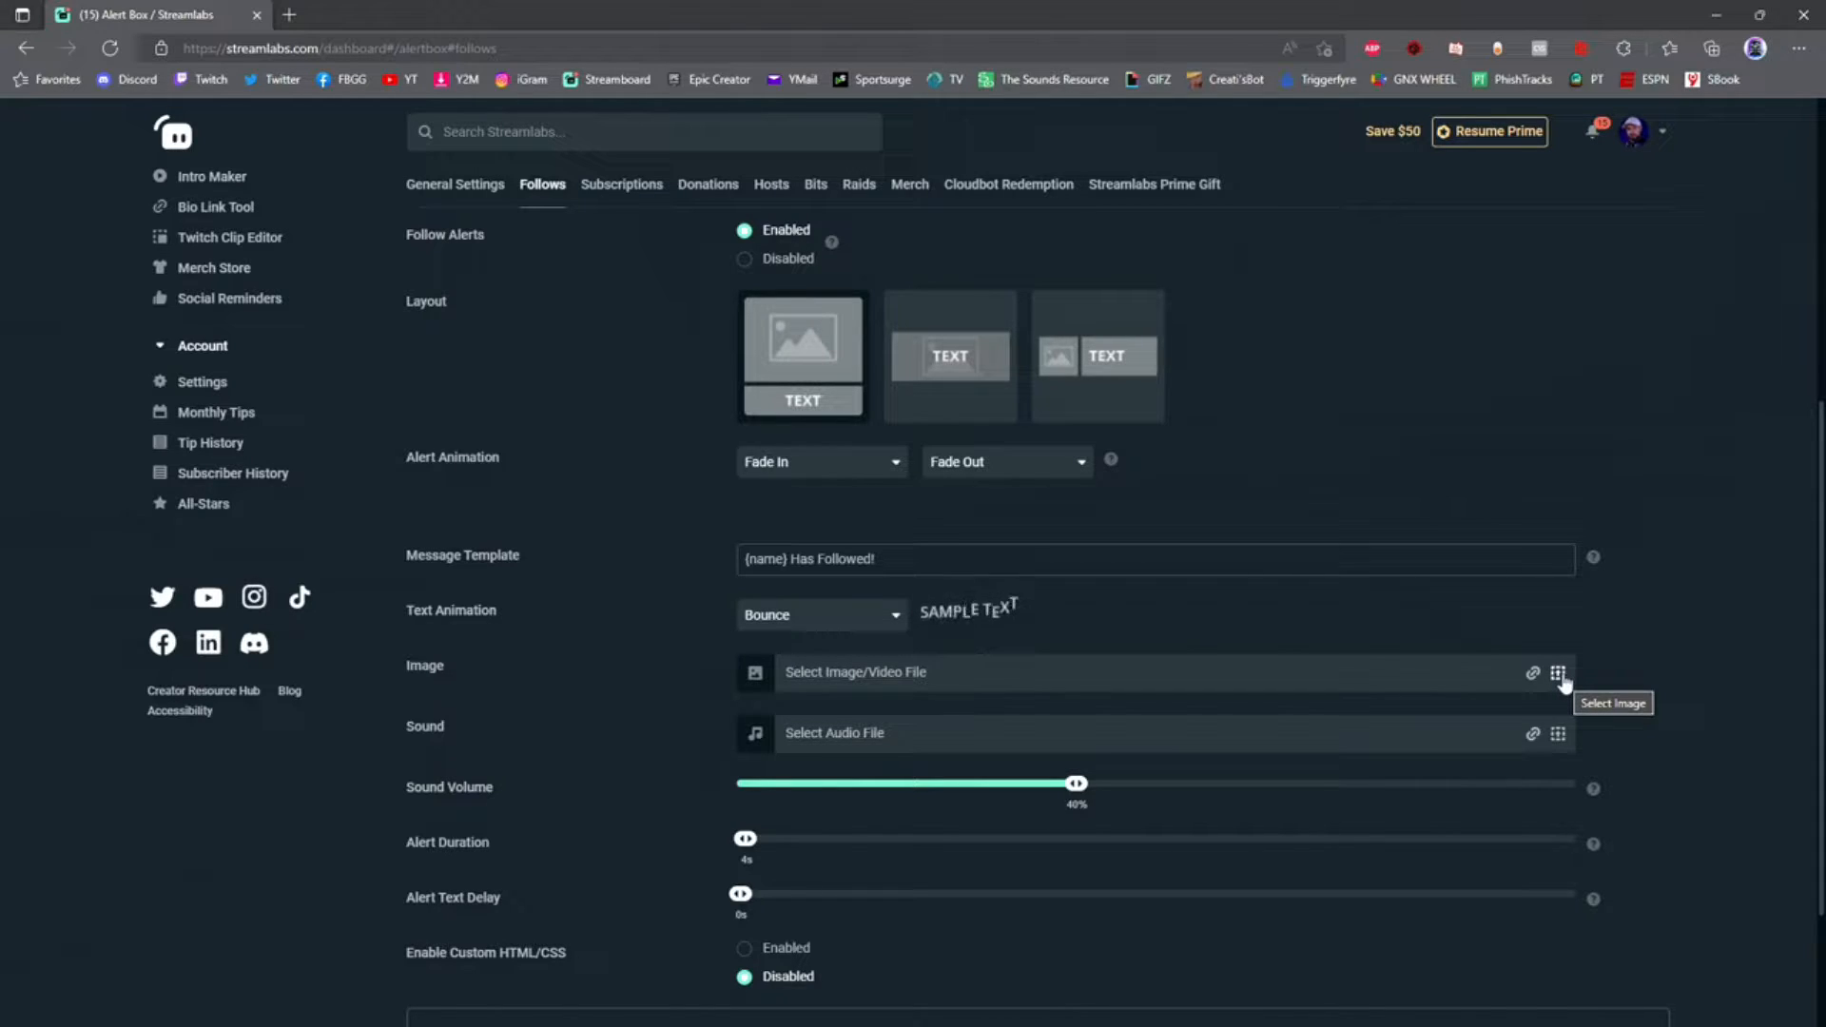
pyautogui.moveTo(1573, 489)
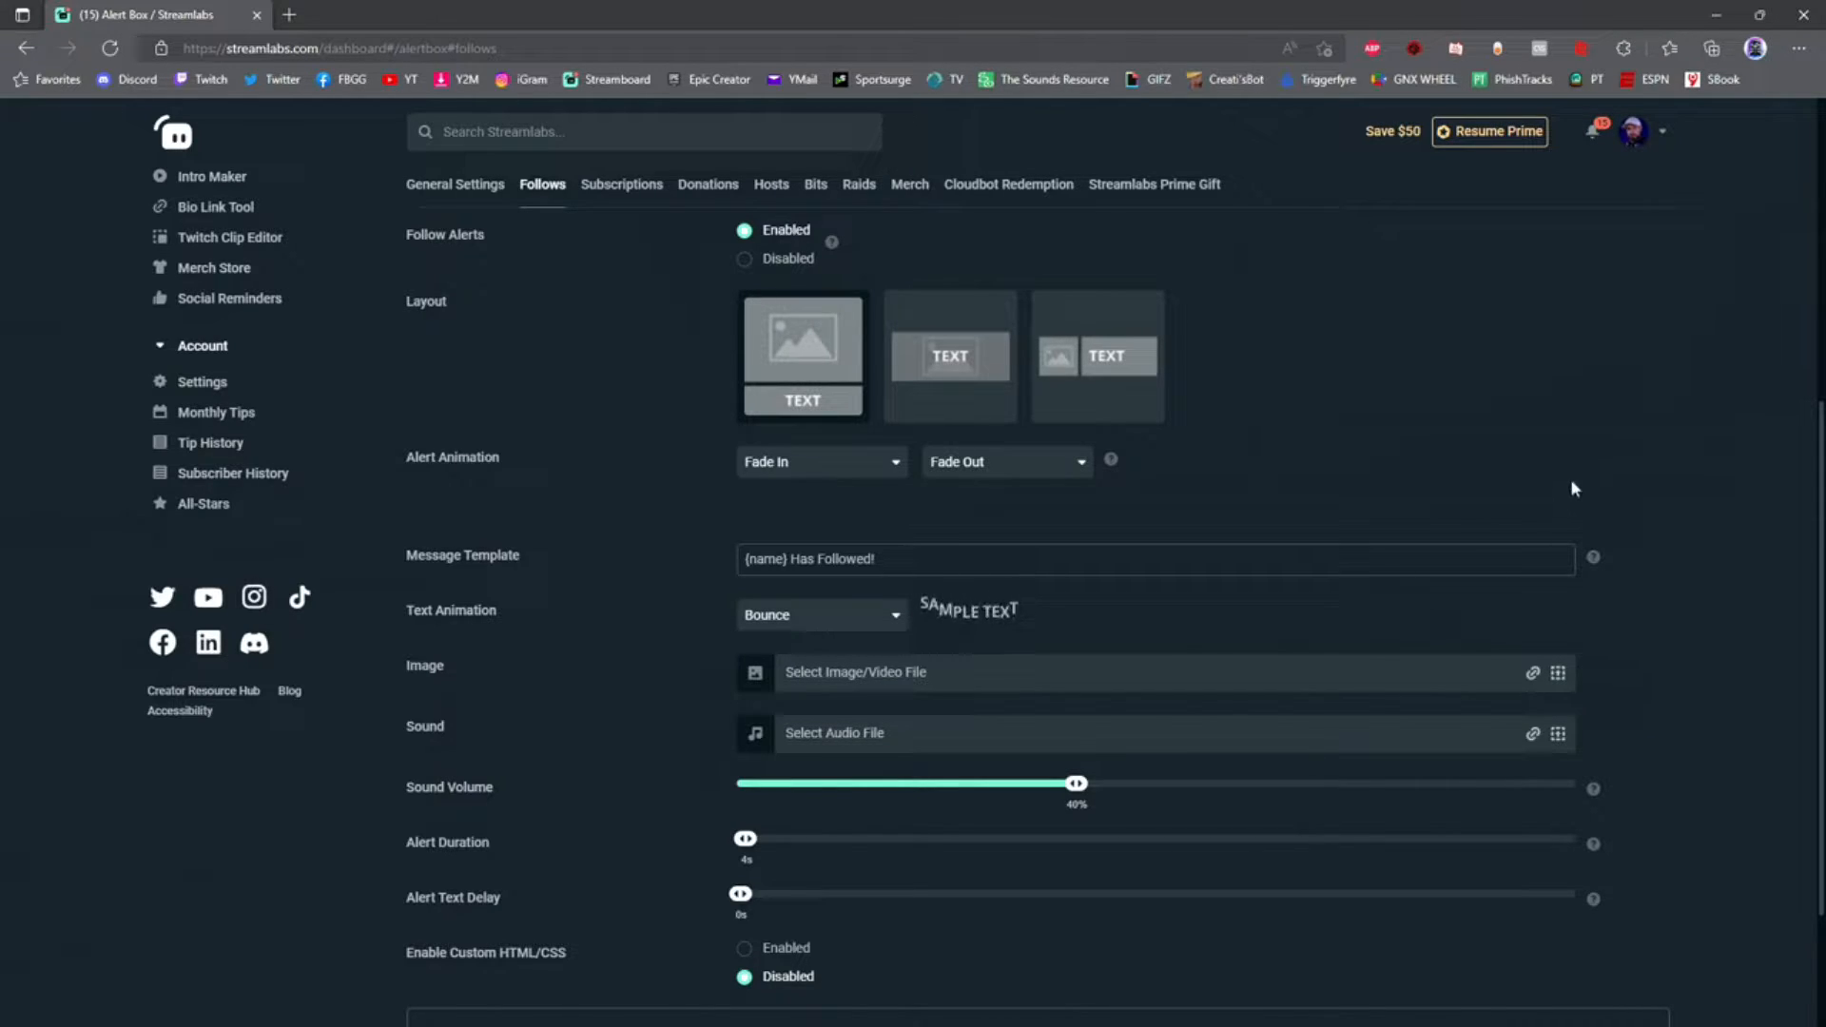
pyautogui.moveTo(1535, 673)
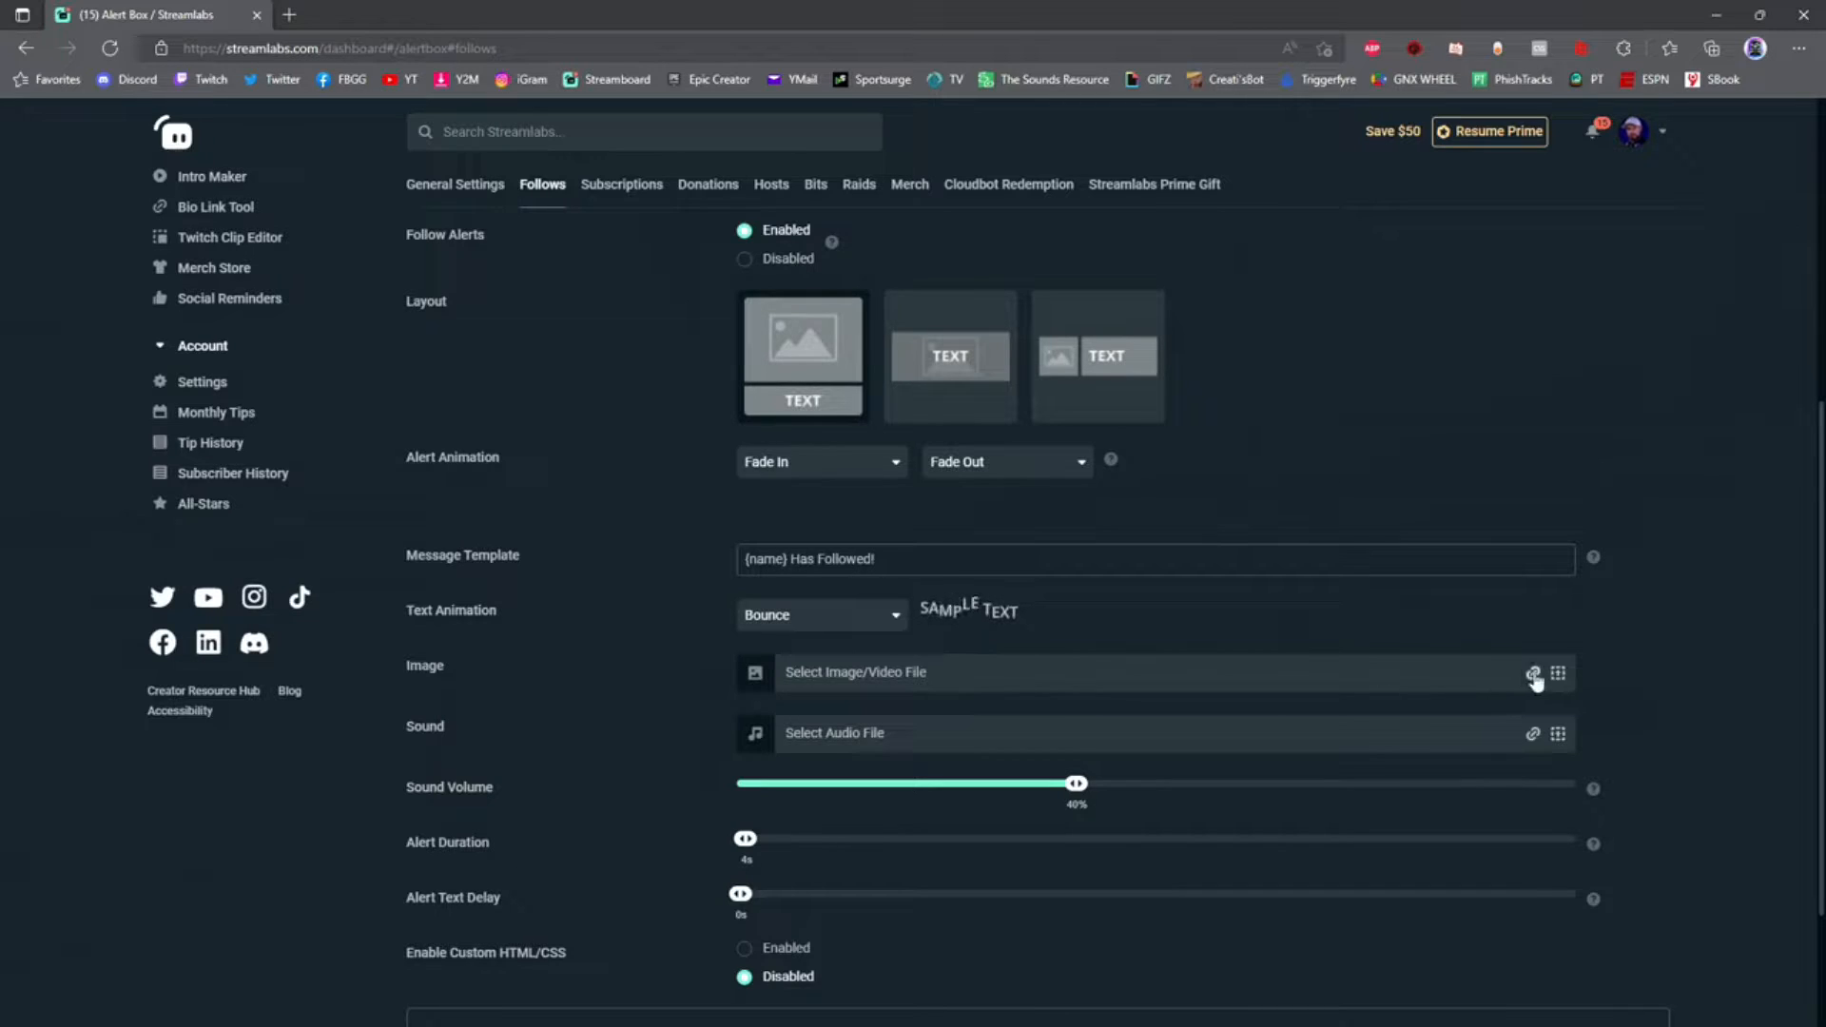
# Search GIPHY for 'follow' and copy the 'Thanks for the follow!' GIF link
pyautogui.click(1535, 673)
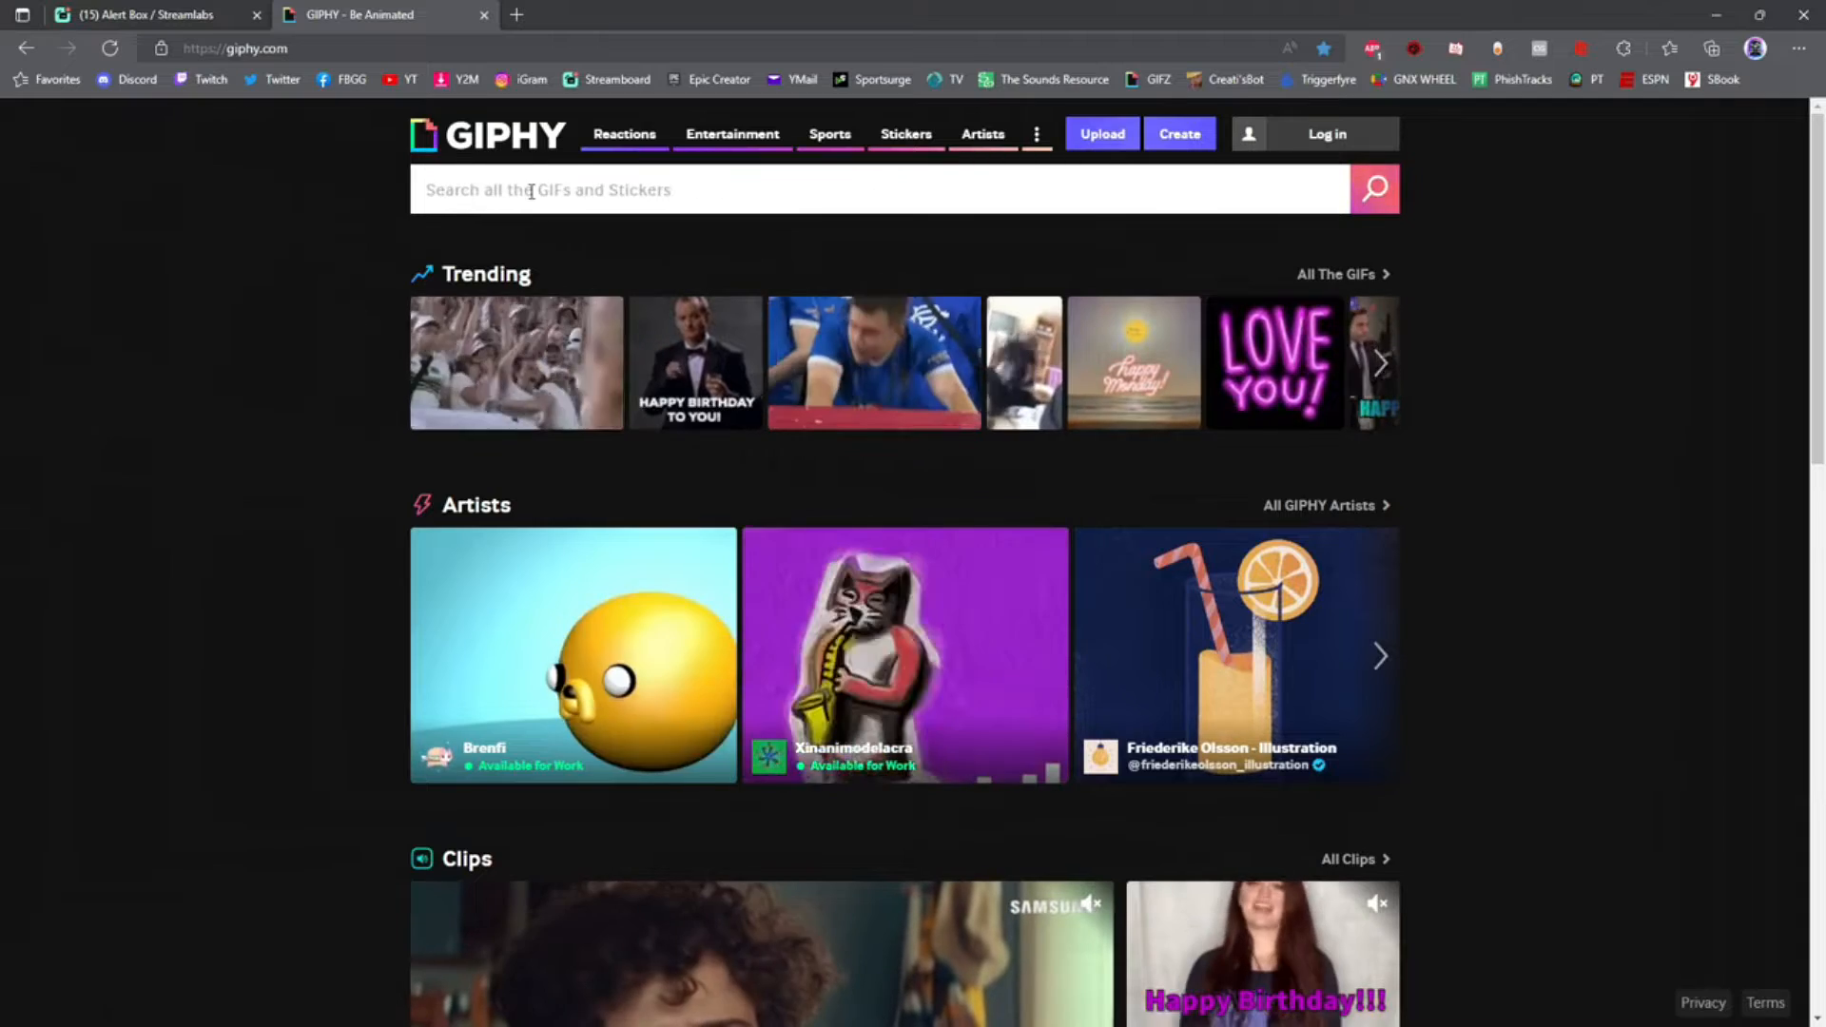
pyautogui.write('follow')
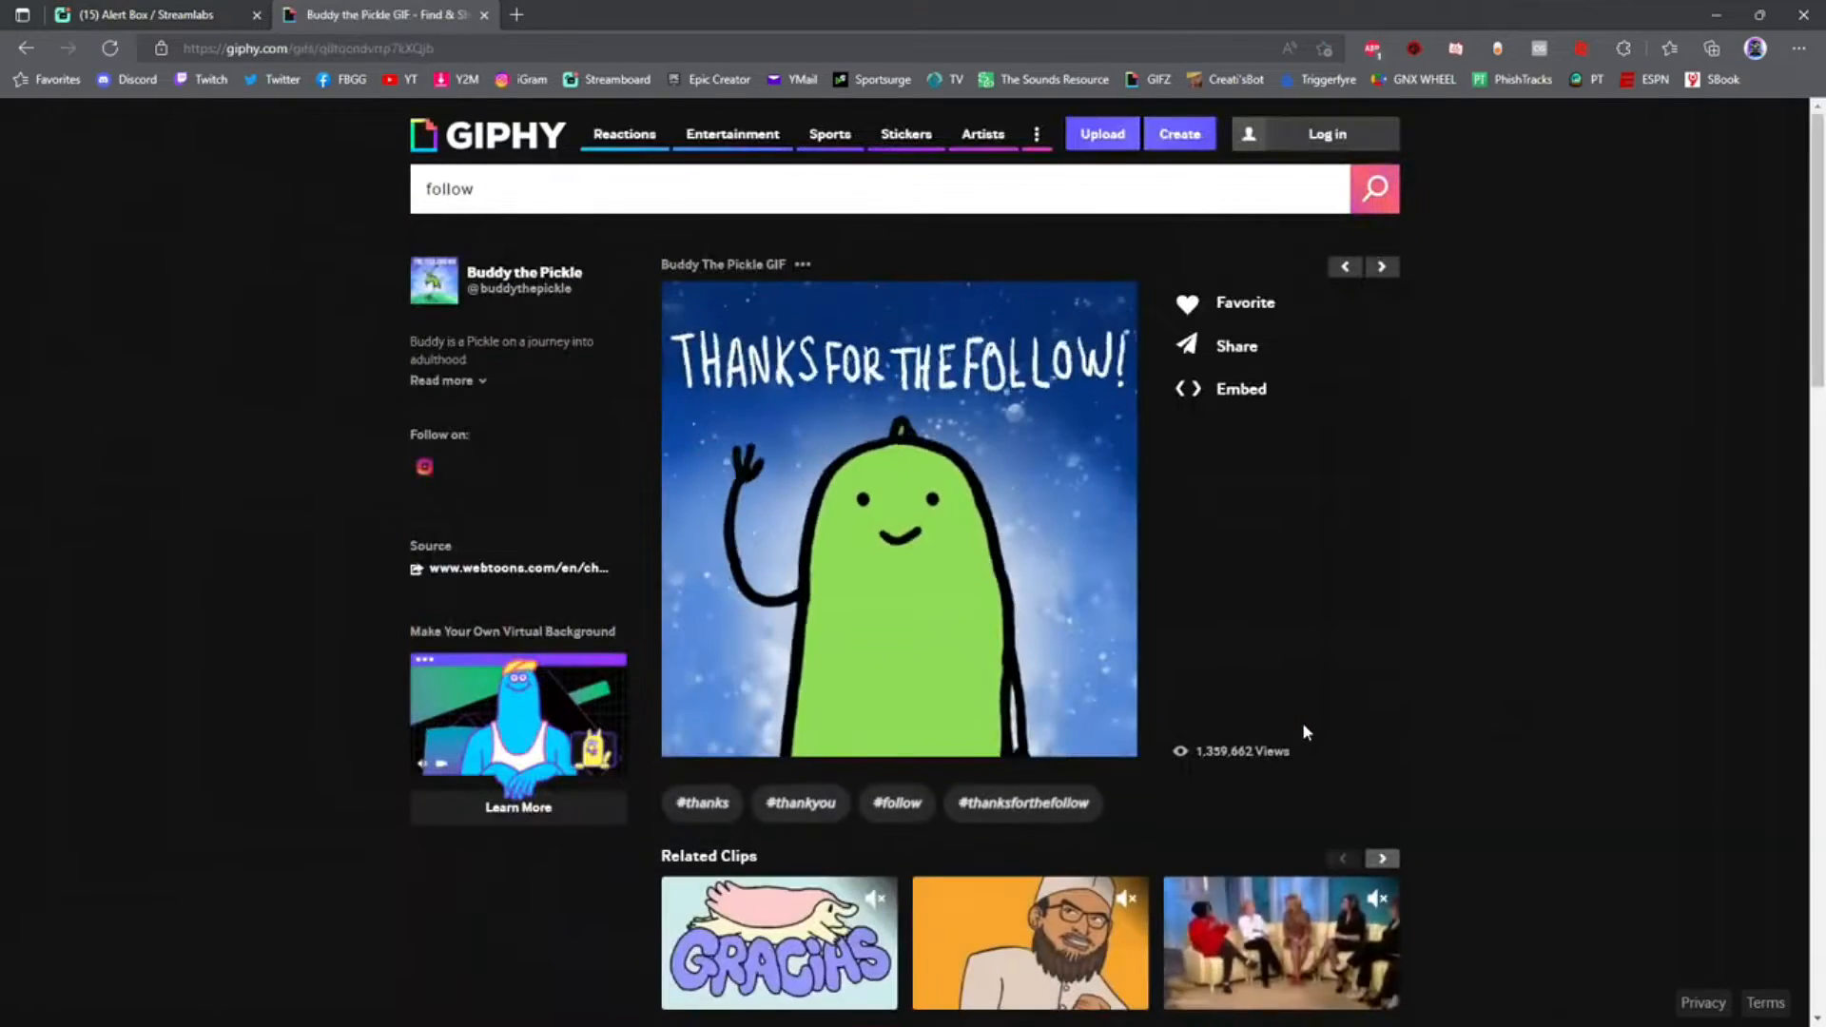
pyautogui.click(1237, 347)
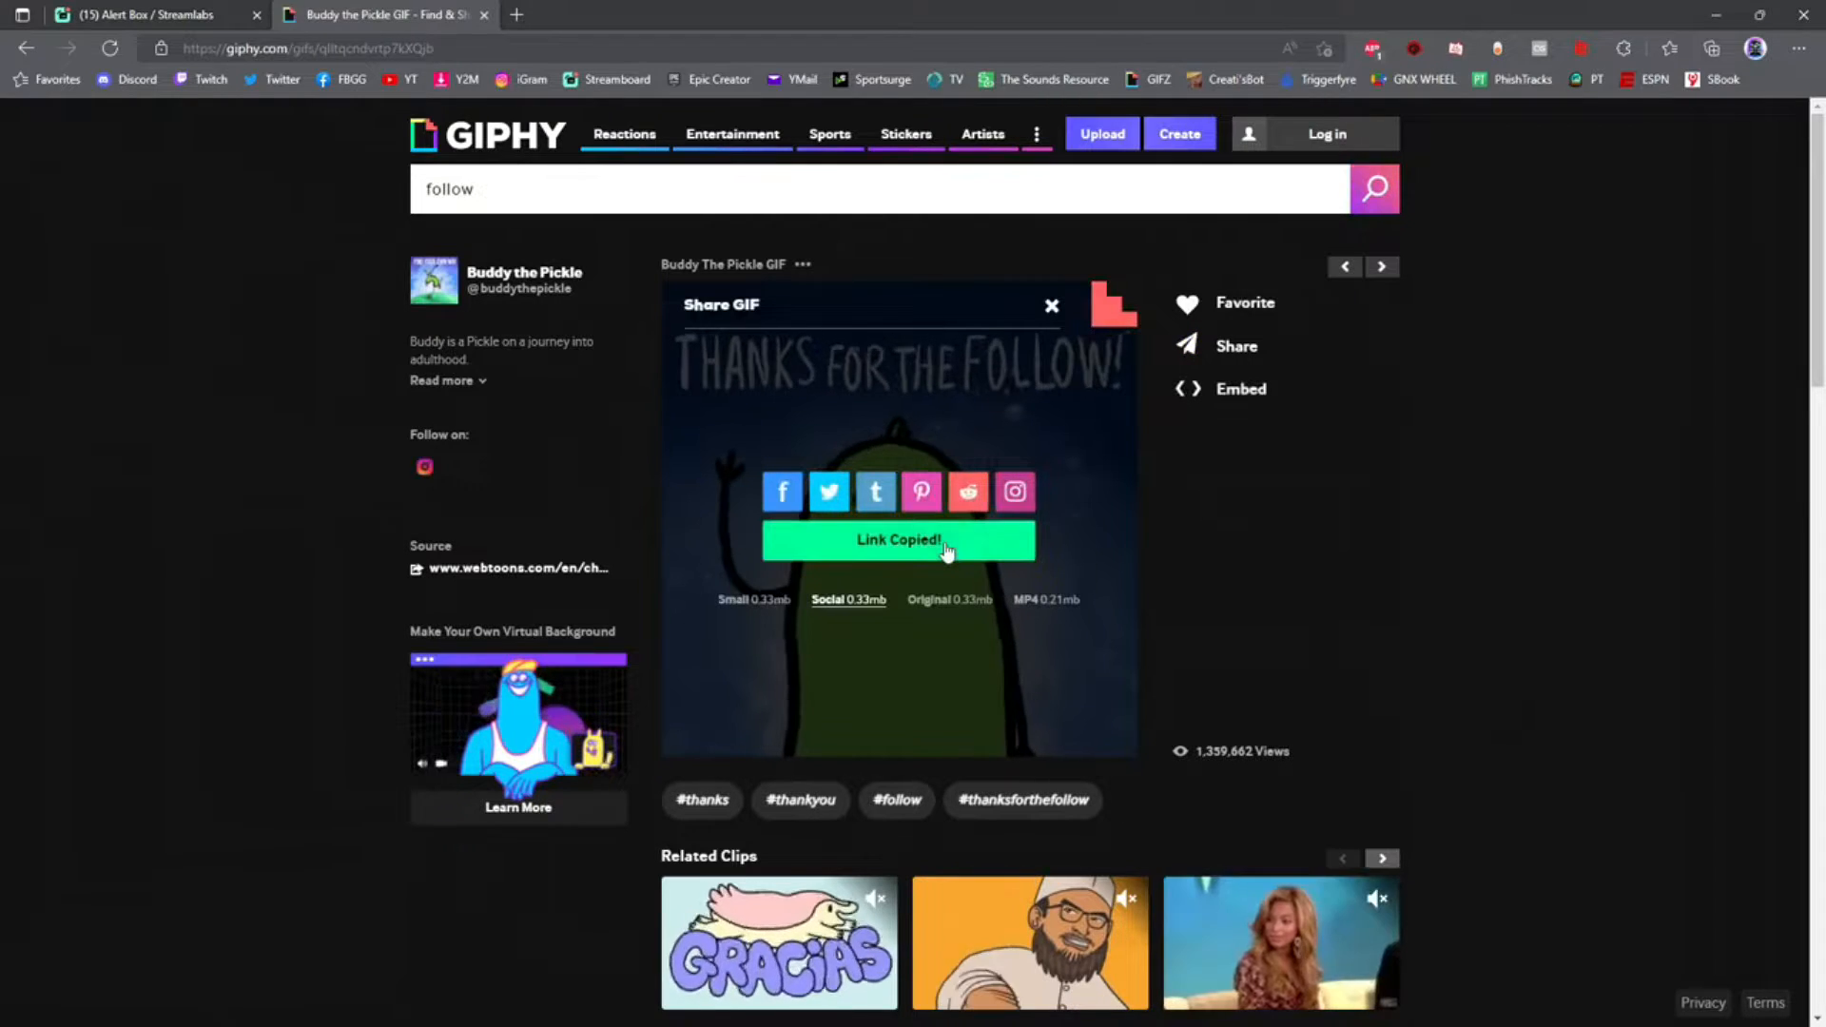
pyautogui.click(140, 14)
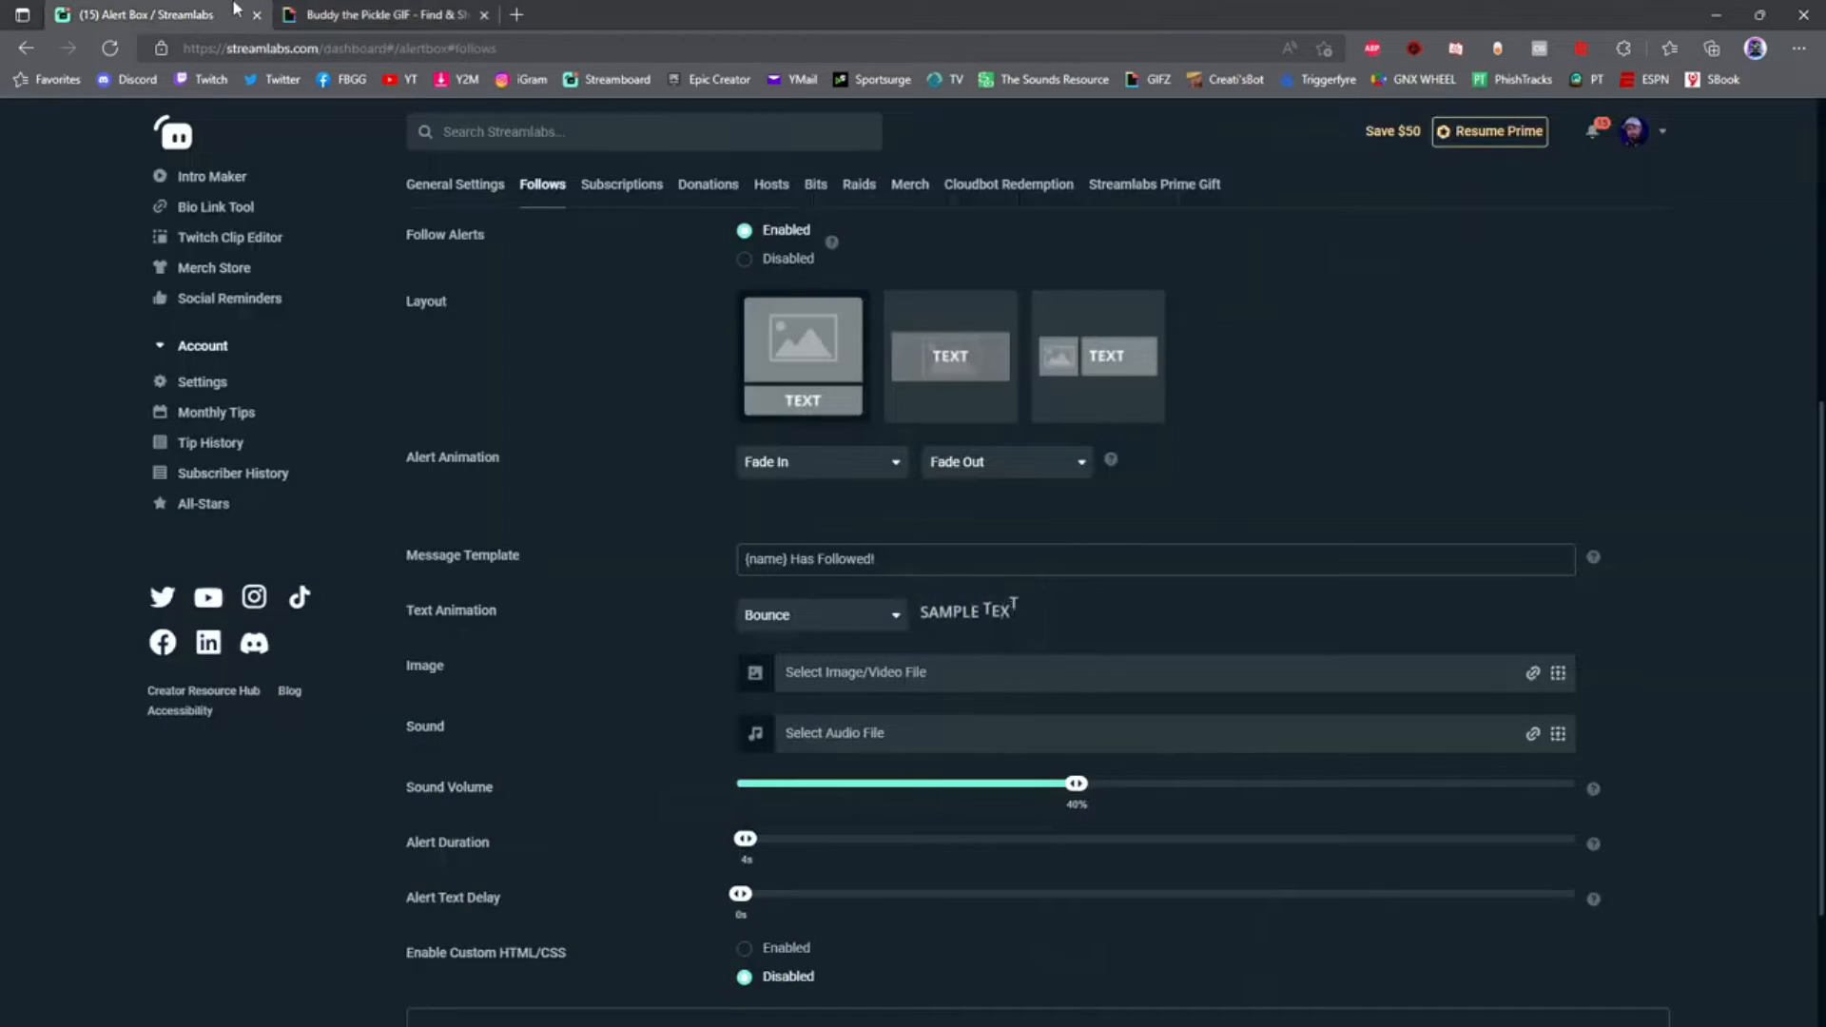
# Set the follow alert image URL to the GIPHY giphy.gif link
pyautogui.click(1535, 674)
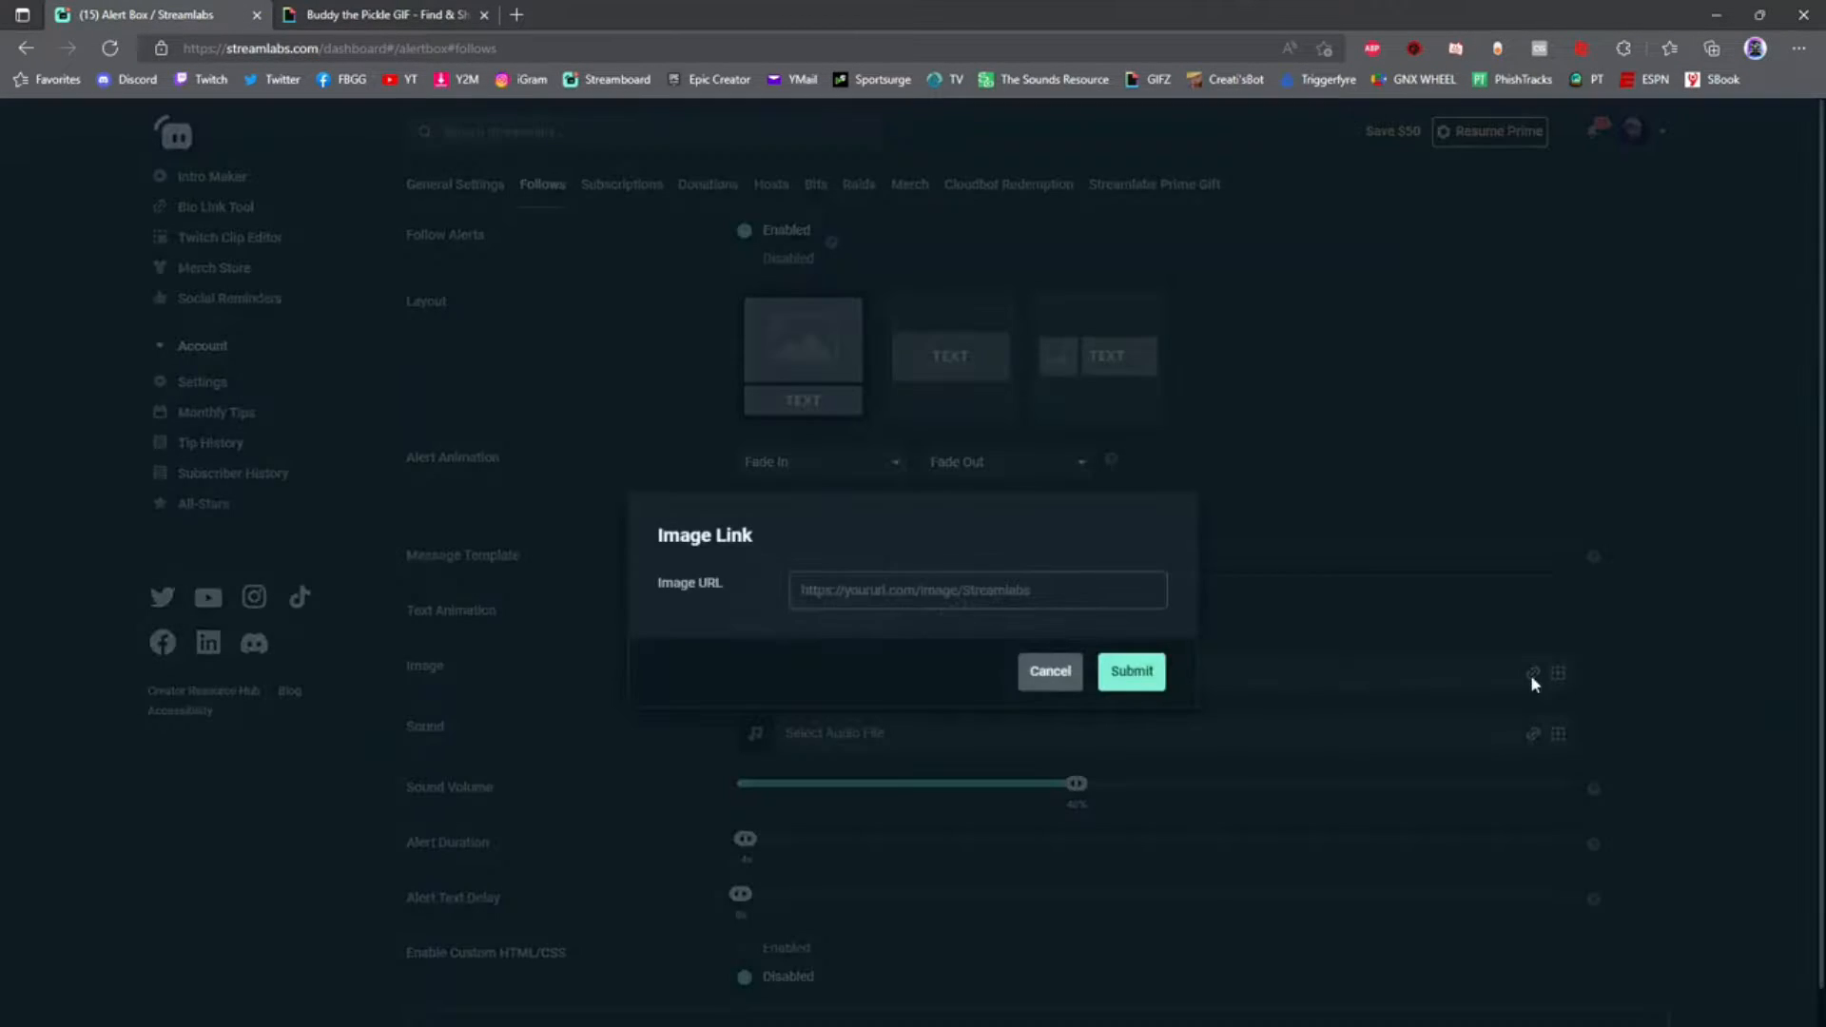
pyautogui.write('https://media.giphy.com/media/qIltqcndvrtp7kXQjb/giphy.gif')
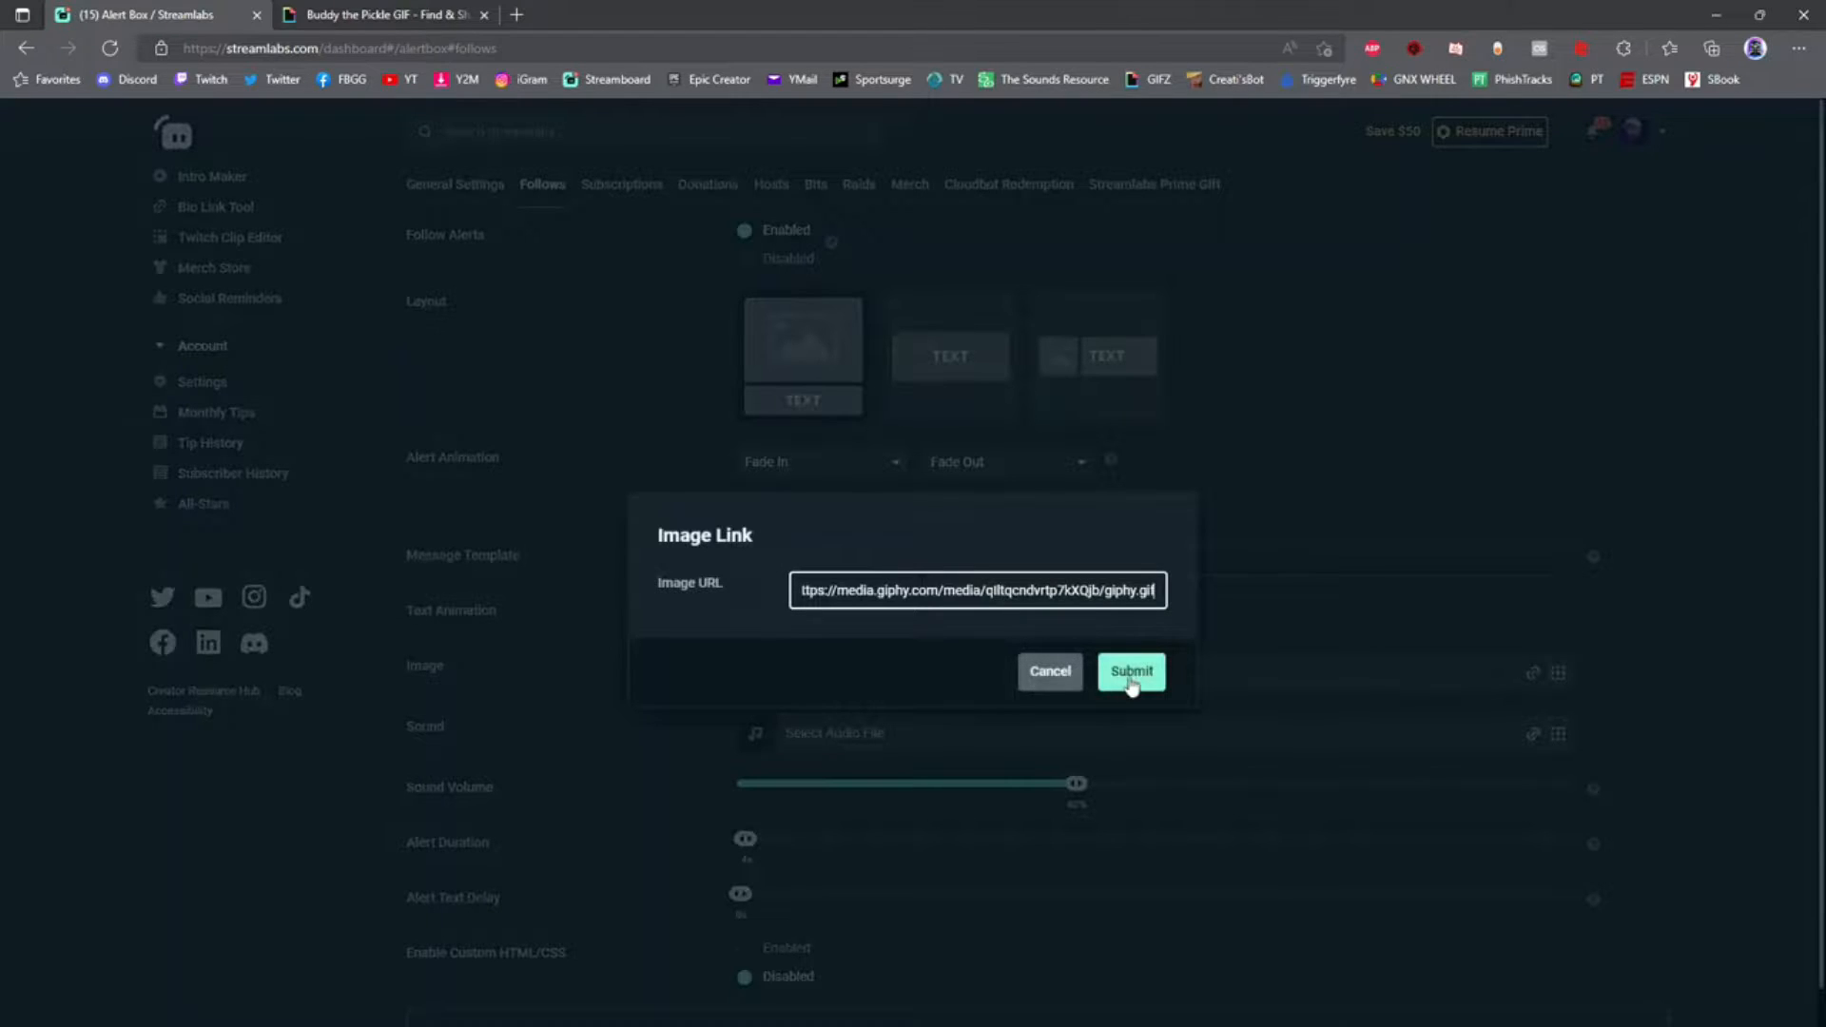
pyautogui.click(1128, 671)
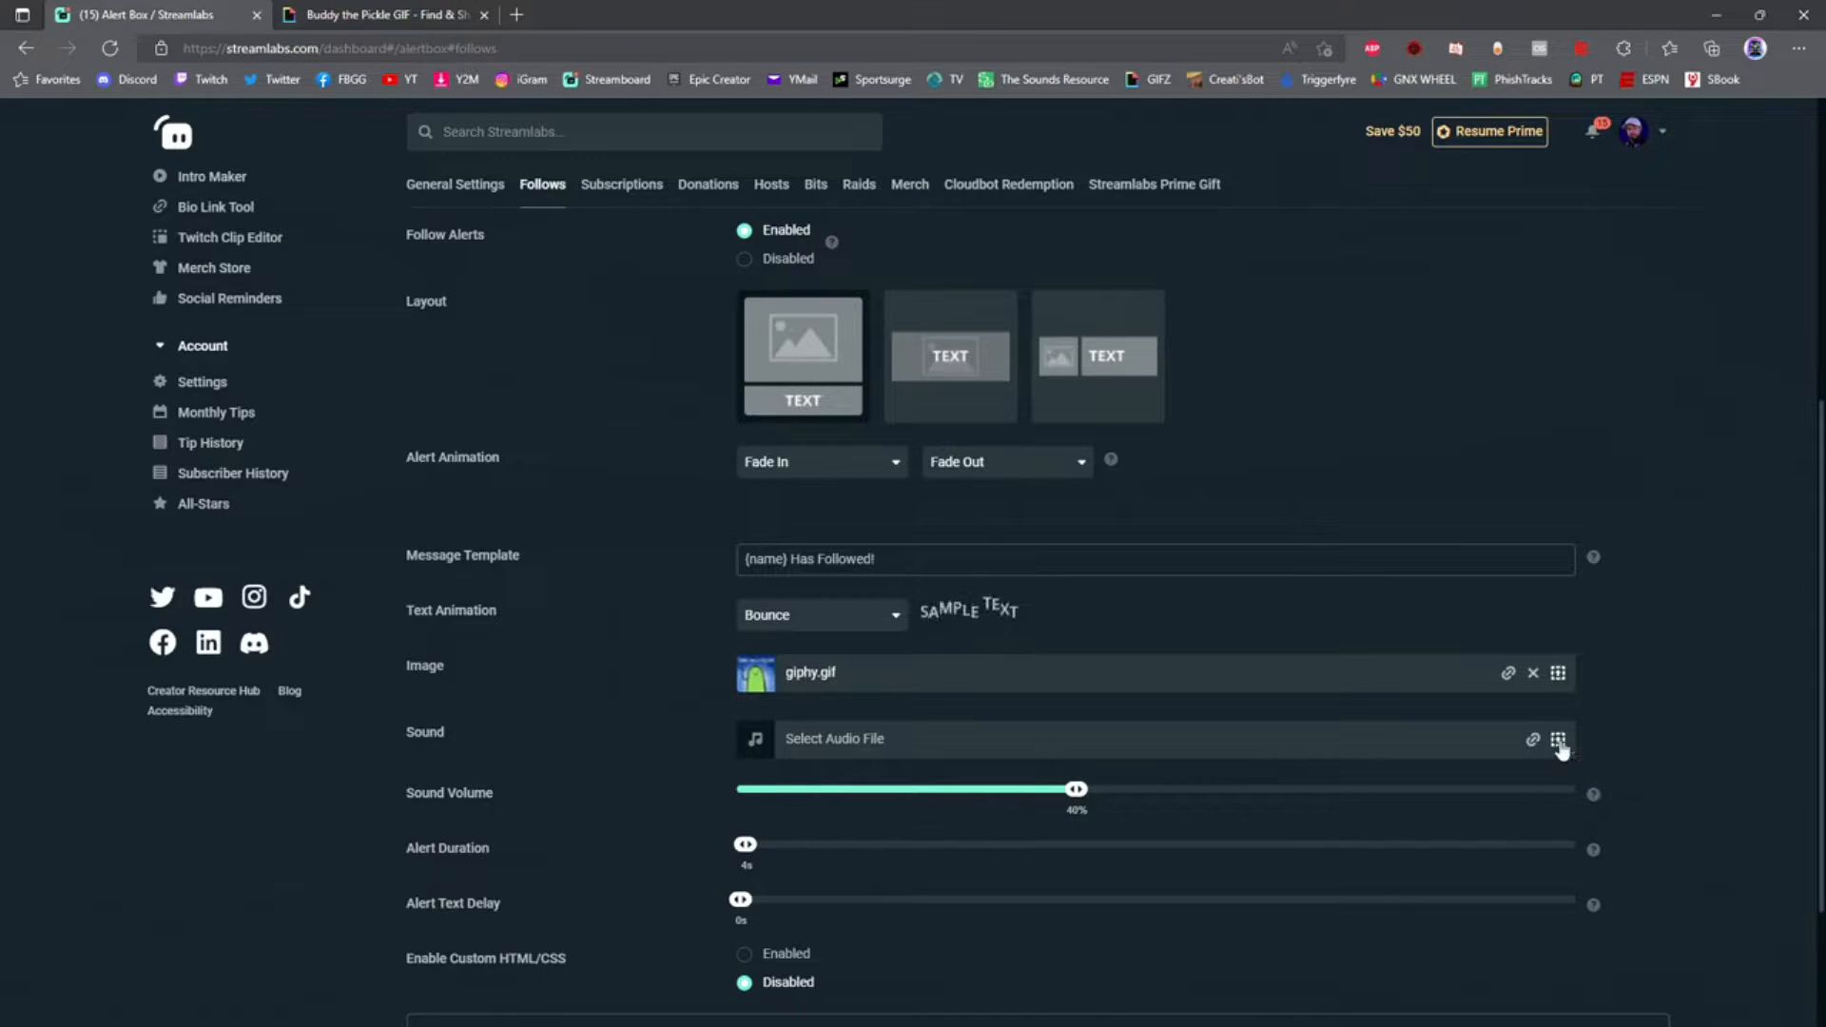
# Choose positive-game-sound-2.ogg from the stock Sounds Gallery as the alert sound
pyautogui.click(1558, 740)
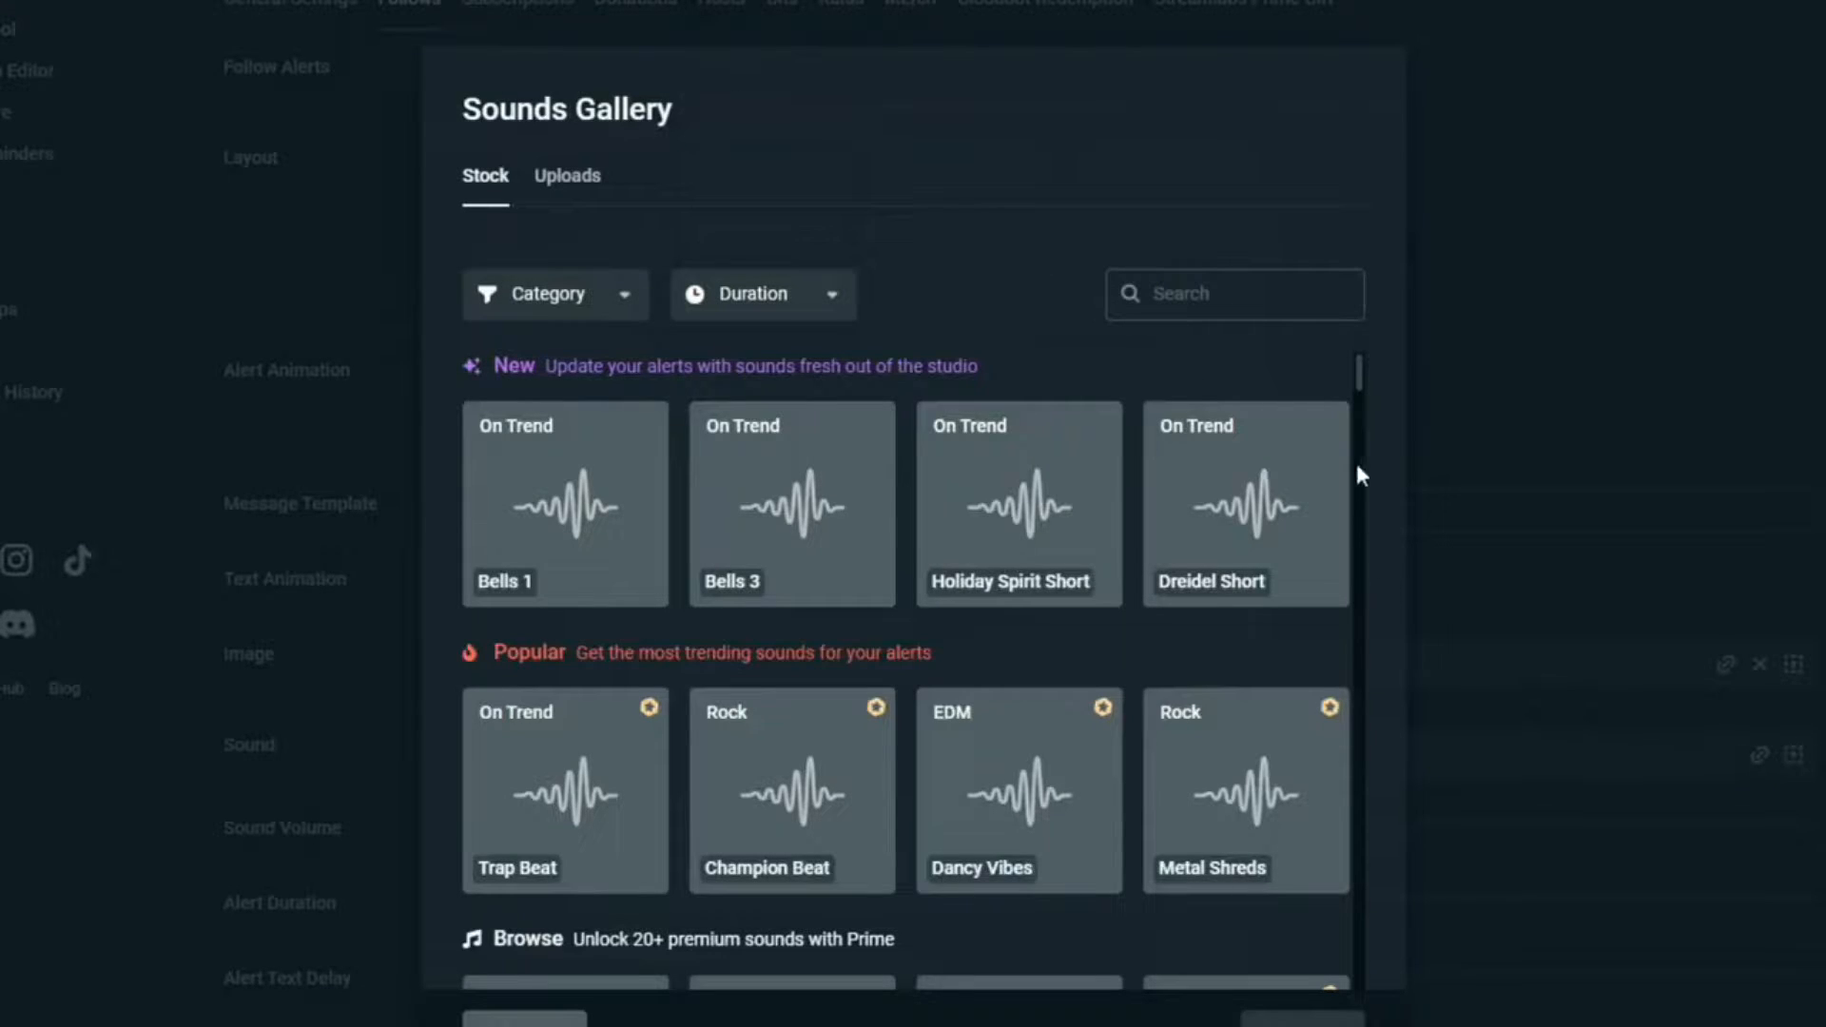
pyautogui.scroll(-3)
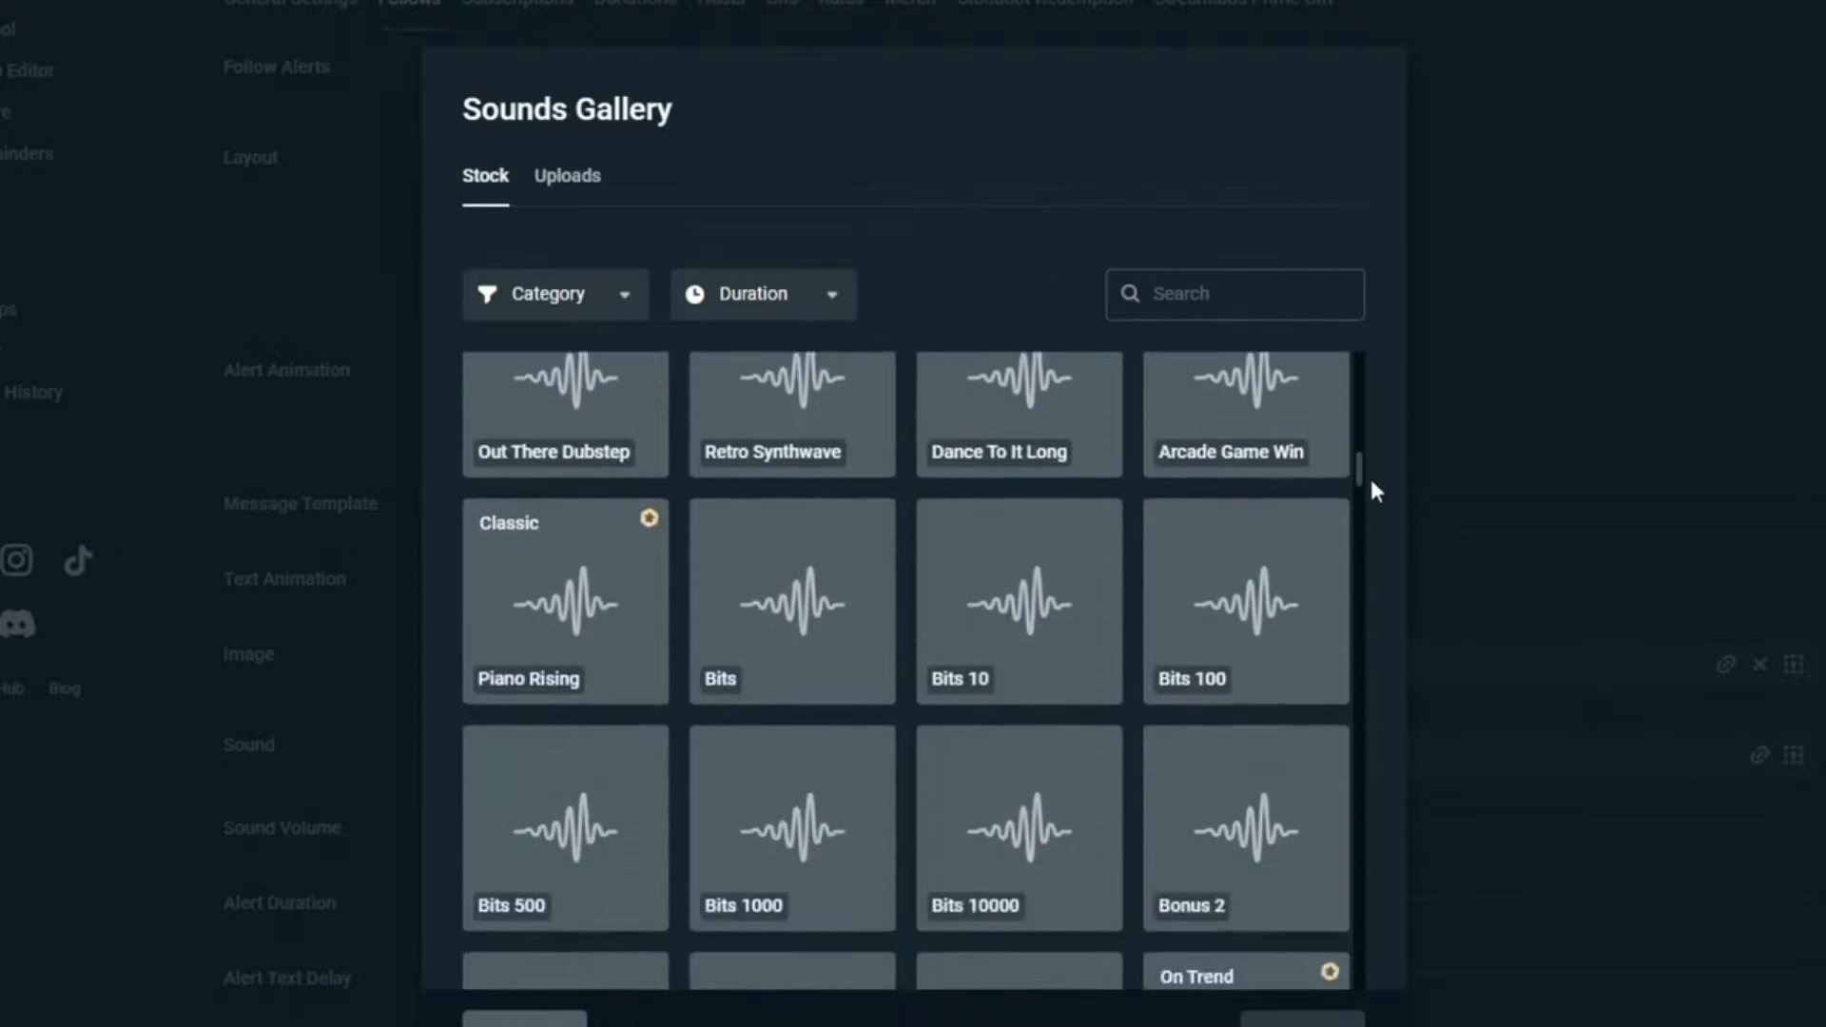
pyautogui.scroll(-3)
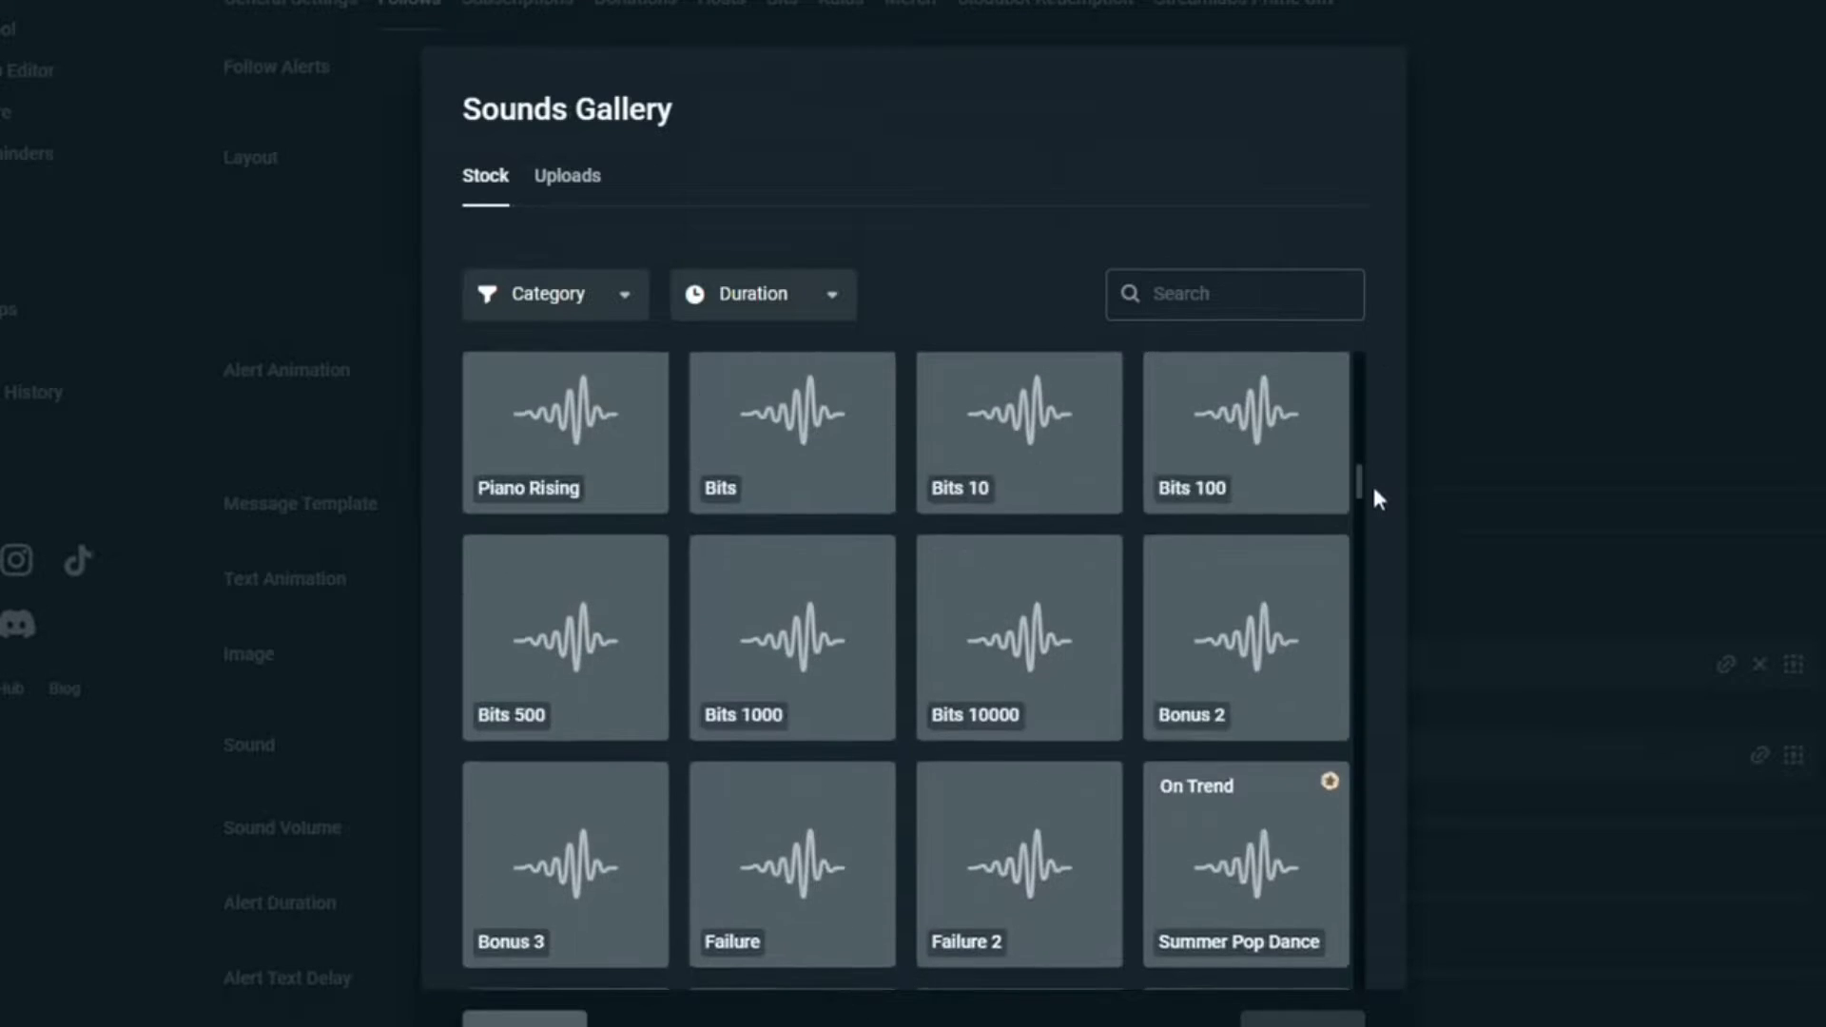
pyautogui.scroll(-3)
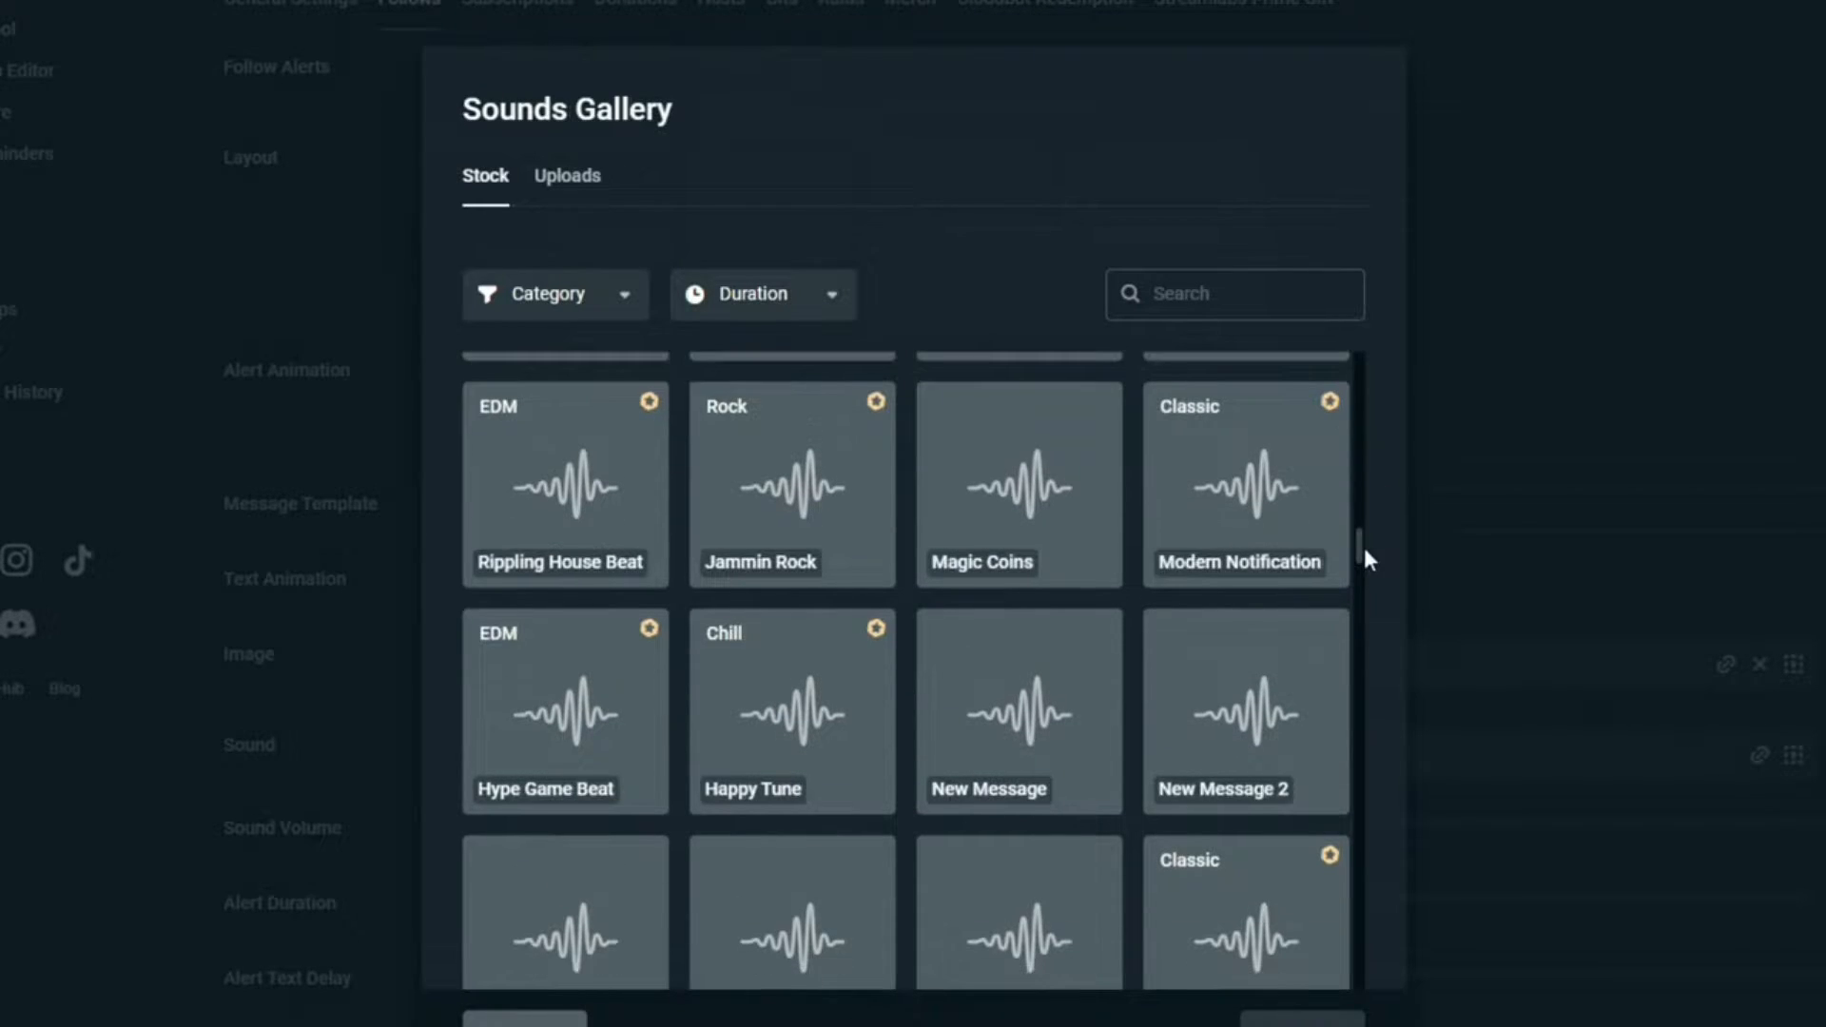
pyautogui.scroll(-3)
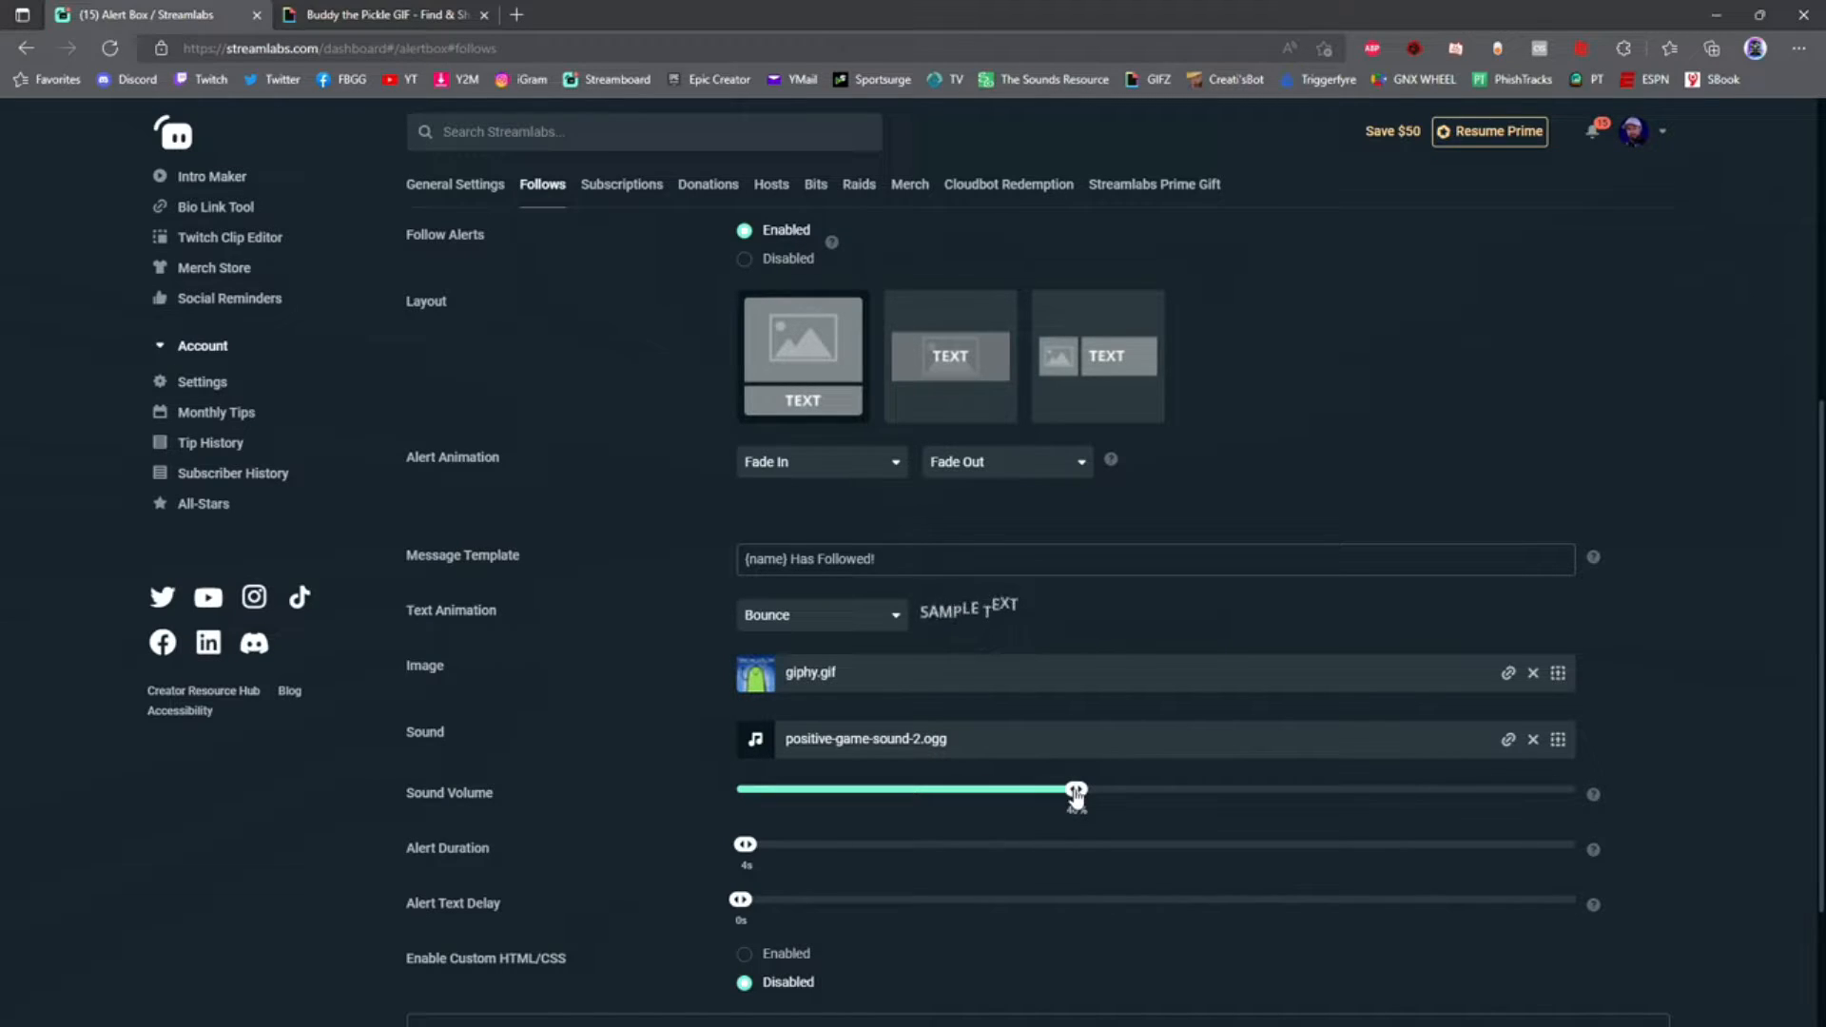
# Set the follow alert duration slider to 5 seconds
pyautogui.scroll(-3)
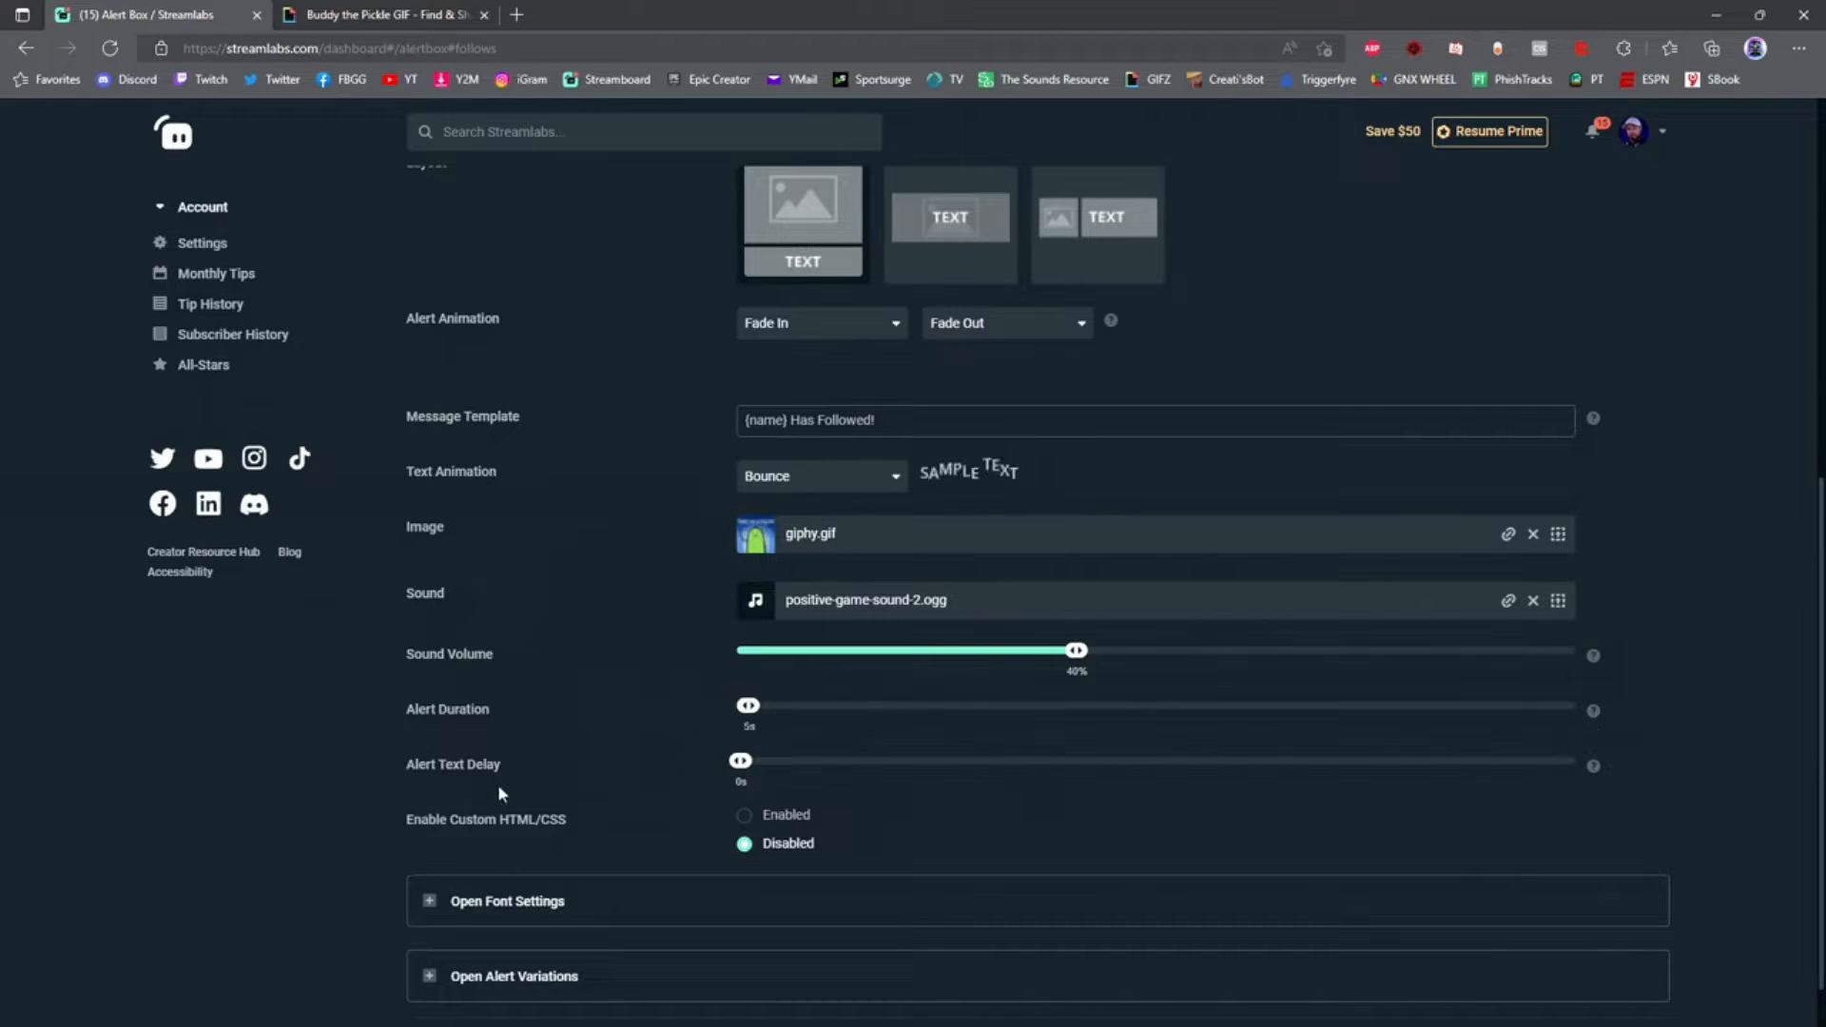
pyautogui.moveTo(627, 769)
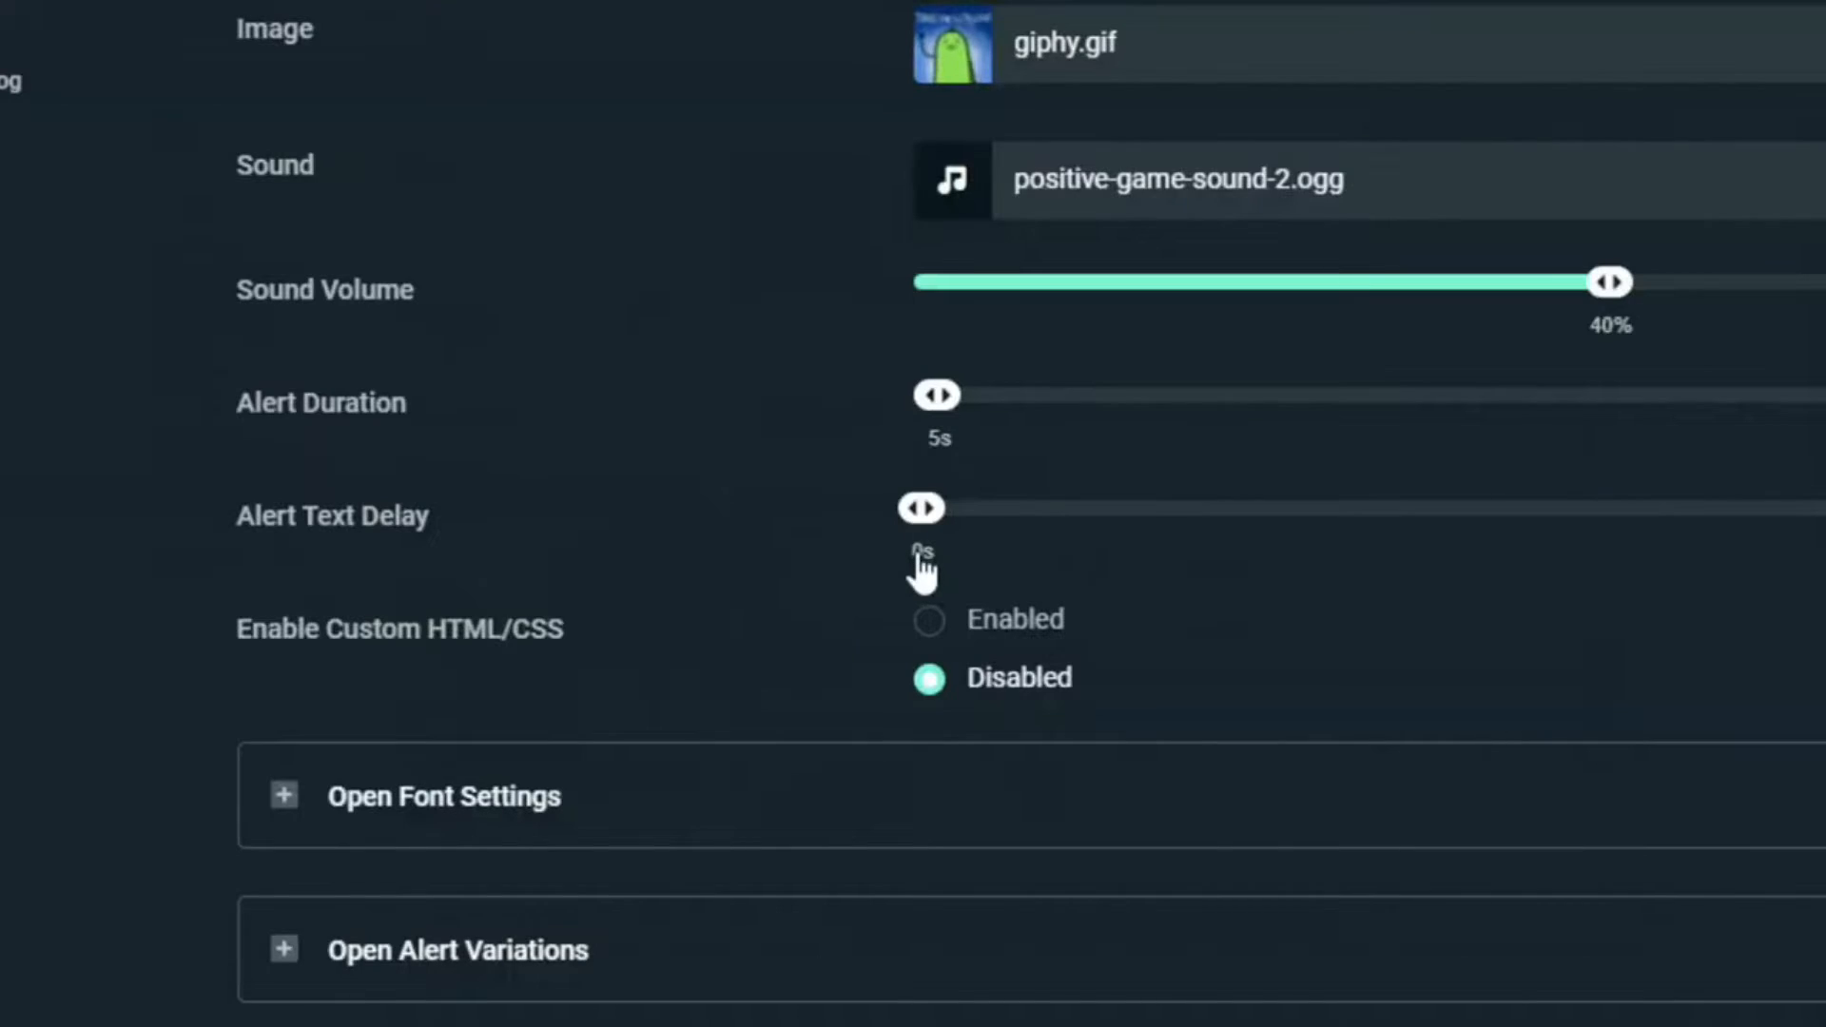
pyautogui.moveTo(972, 574)
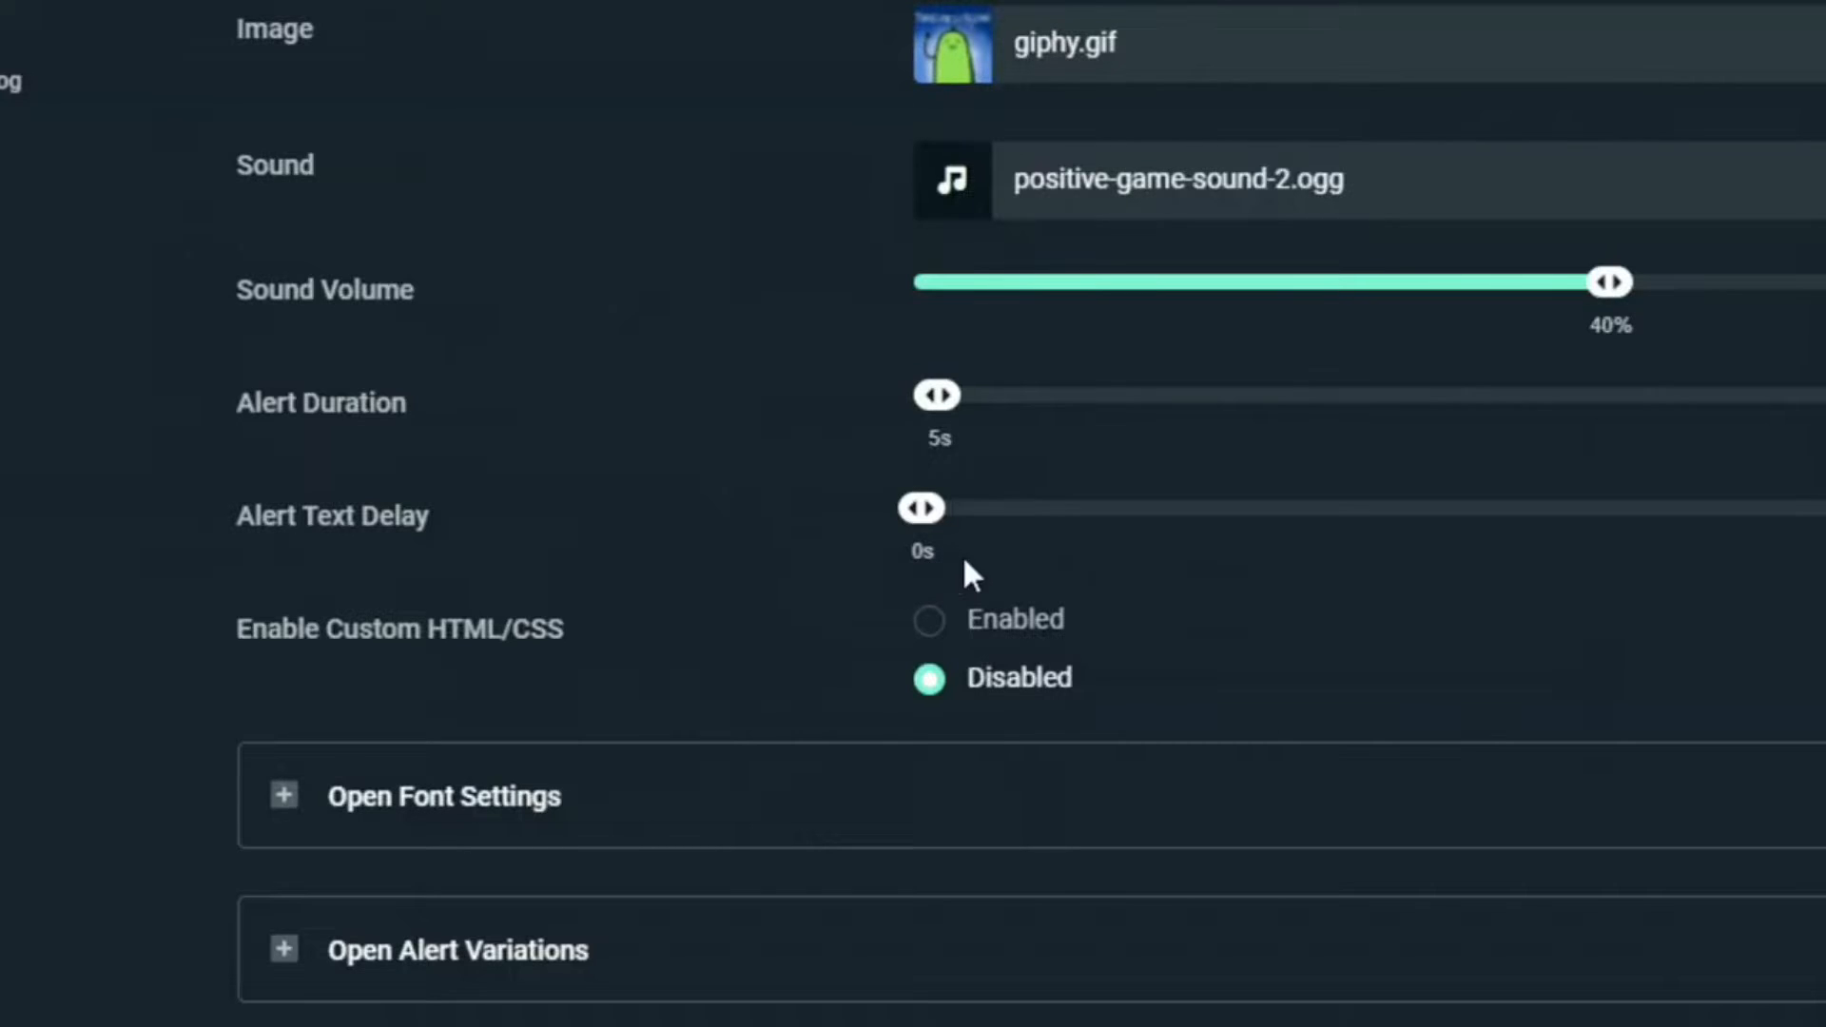
pyautogui.moveTo(929, 586)
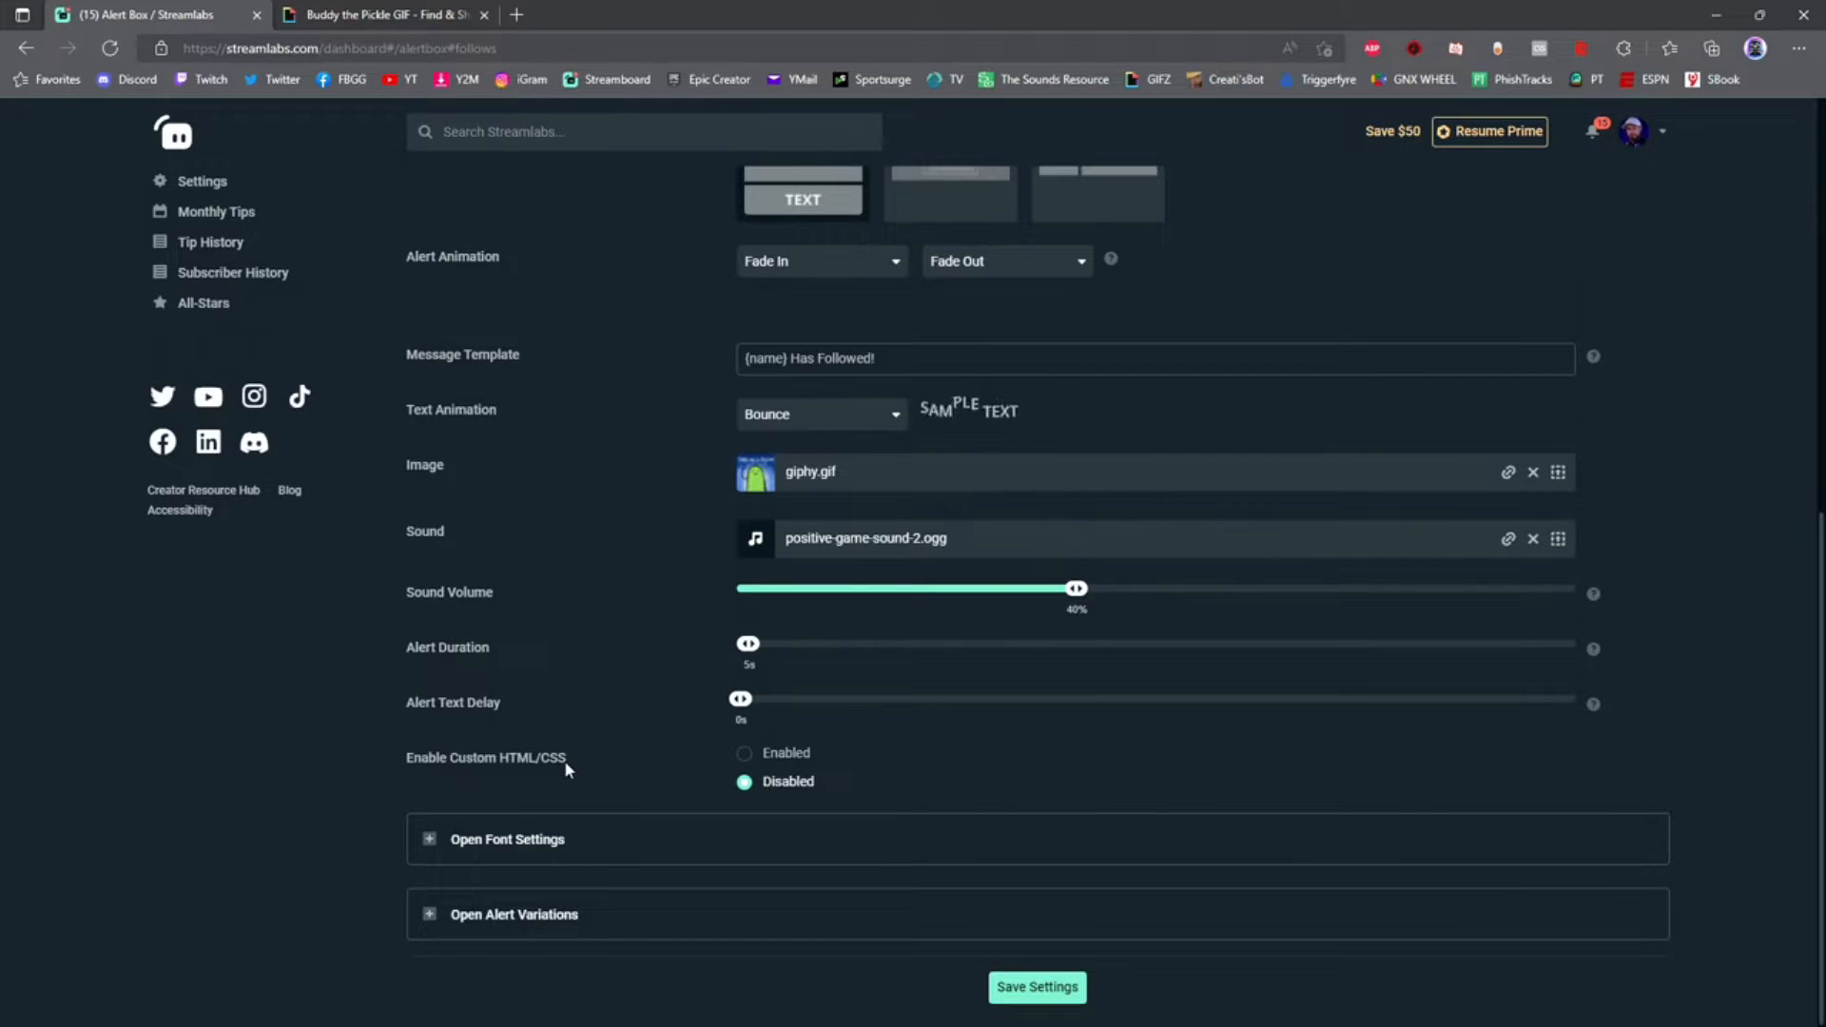
pyautogui.click(744, 752)
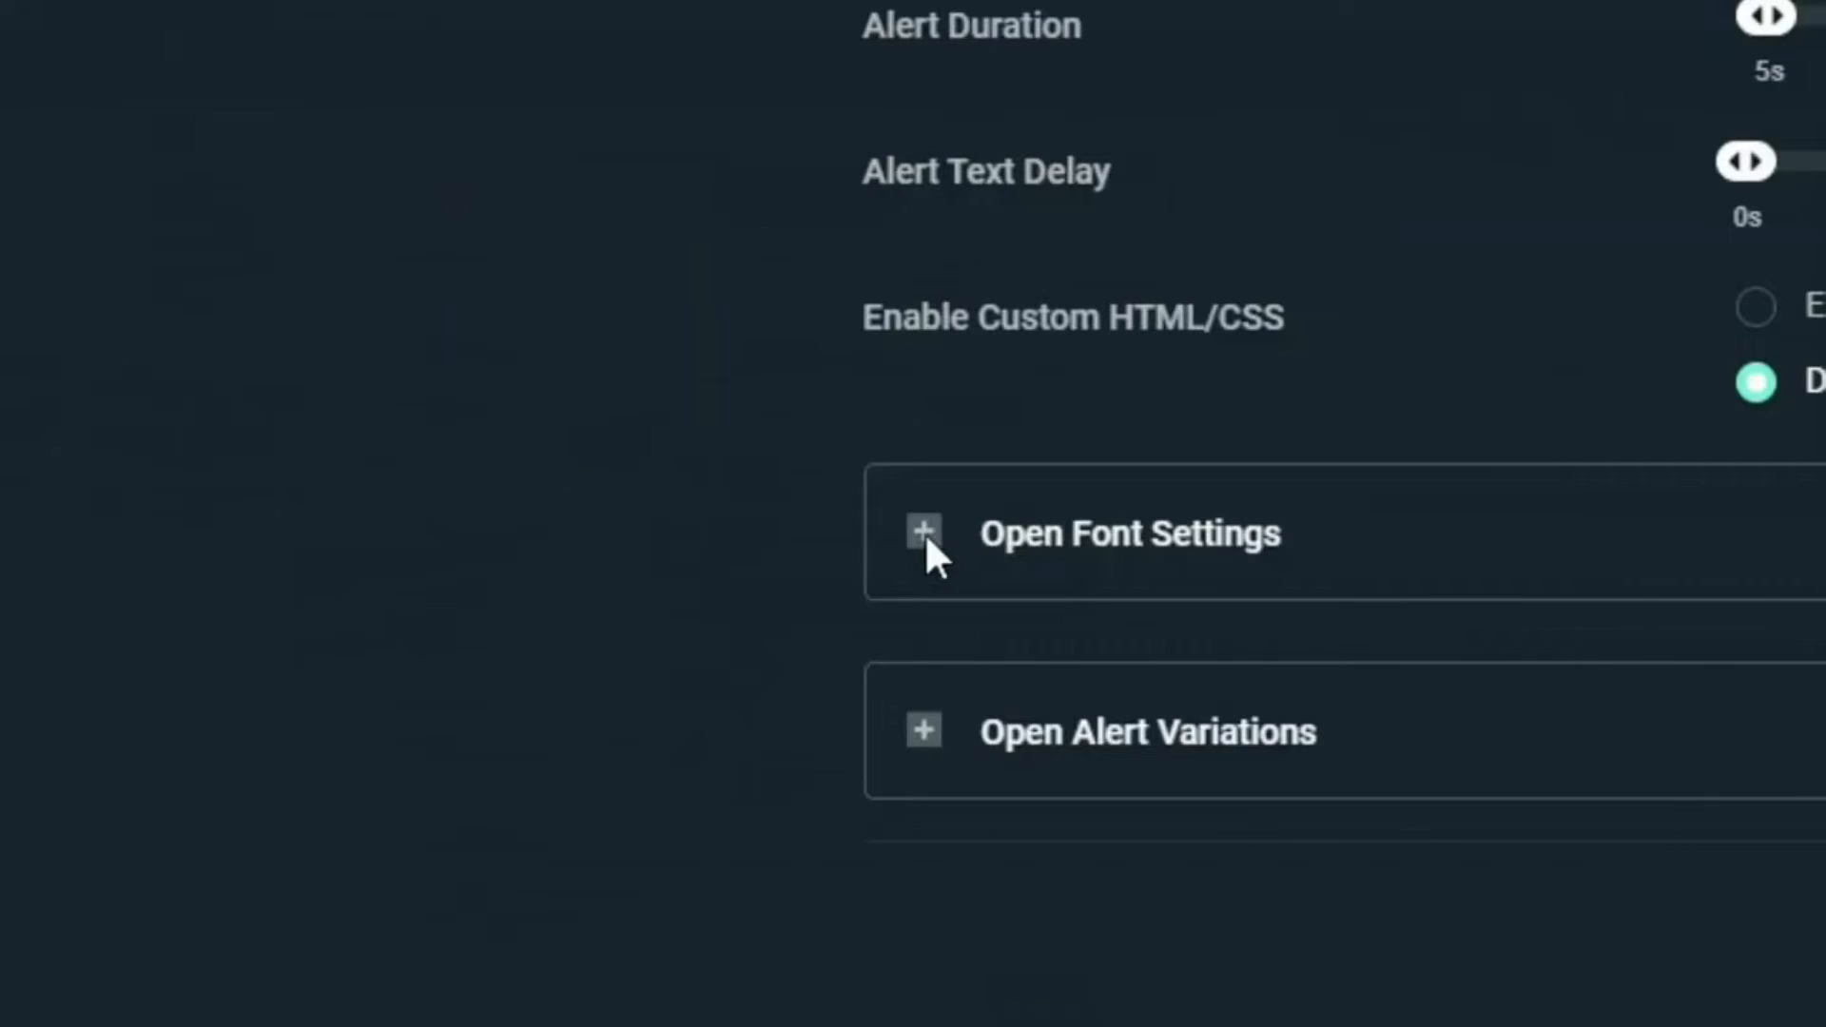
# Review the Open Sans 64px font settings and save the follow alert
pyautogui.click(923, 533)
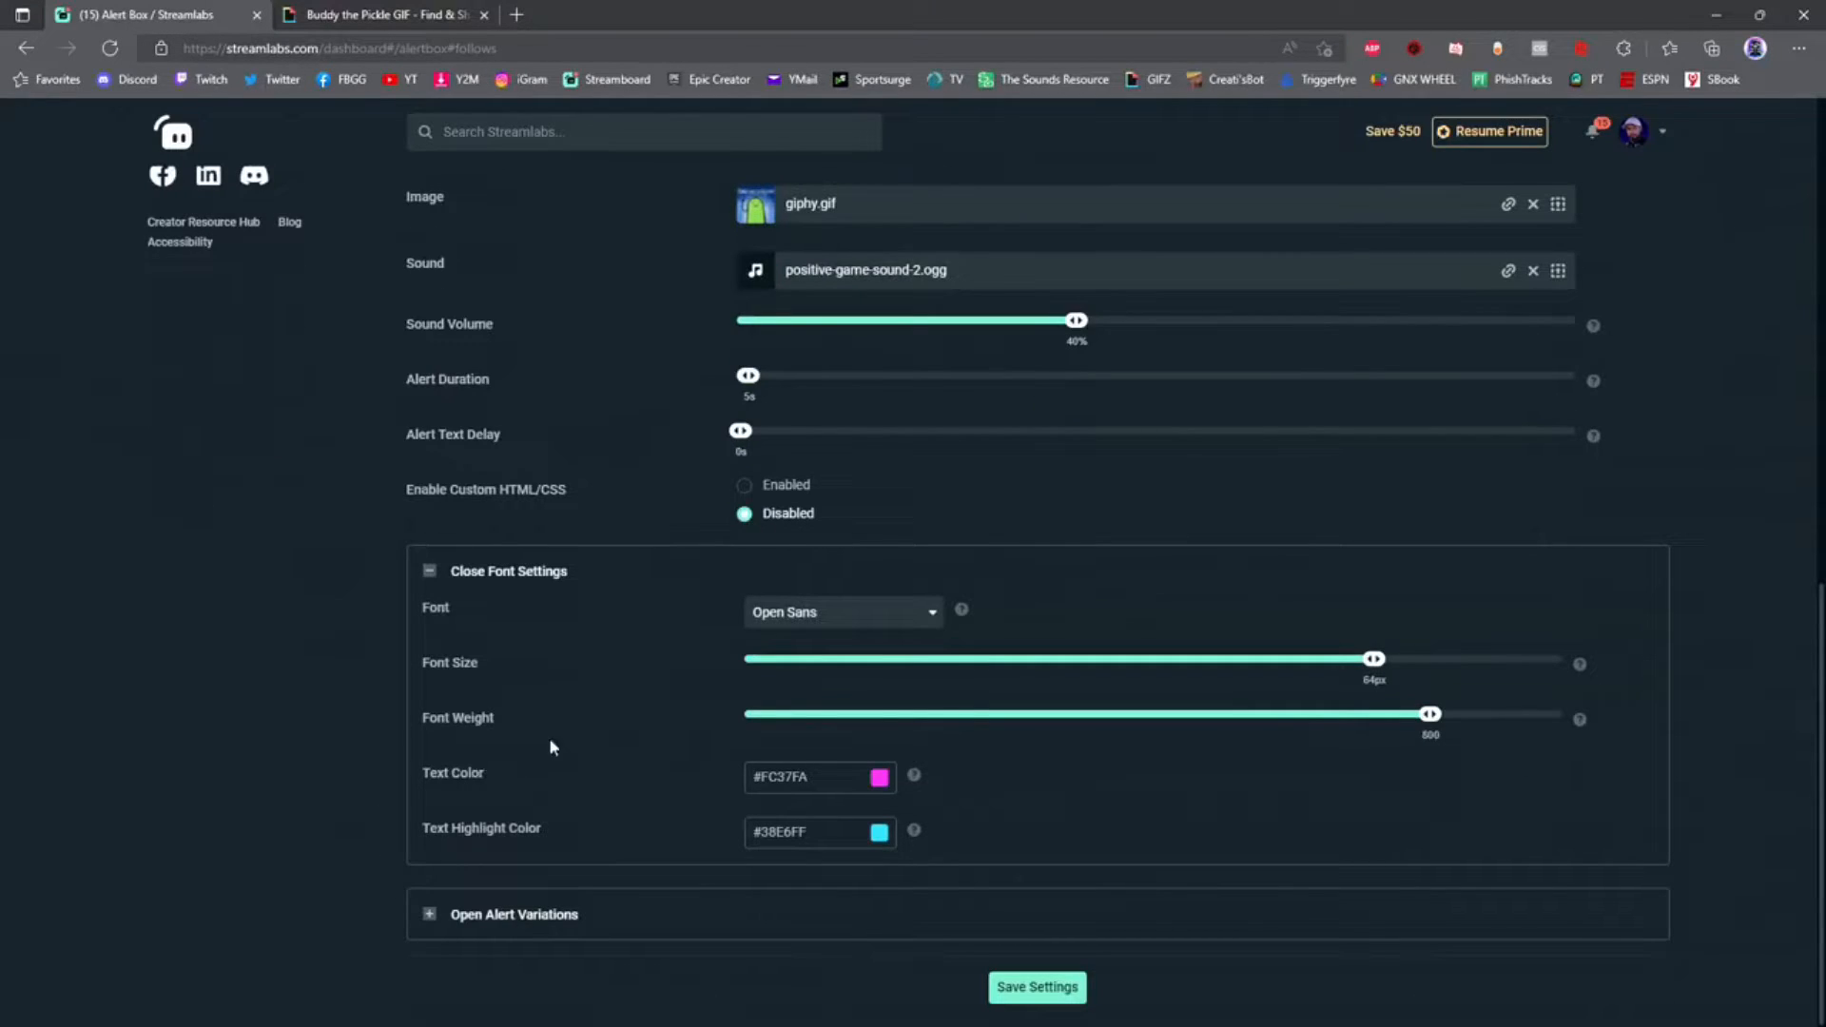
pyautogui.moveTo(772, 737)
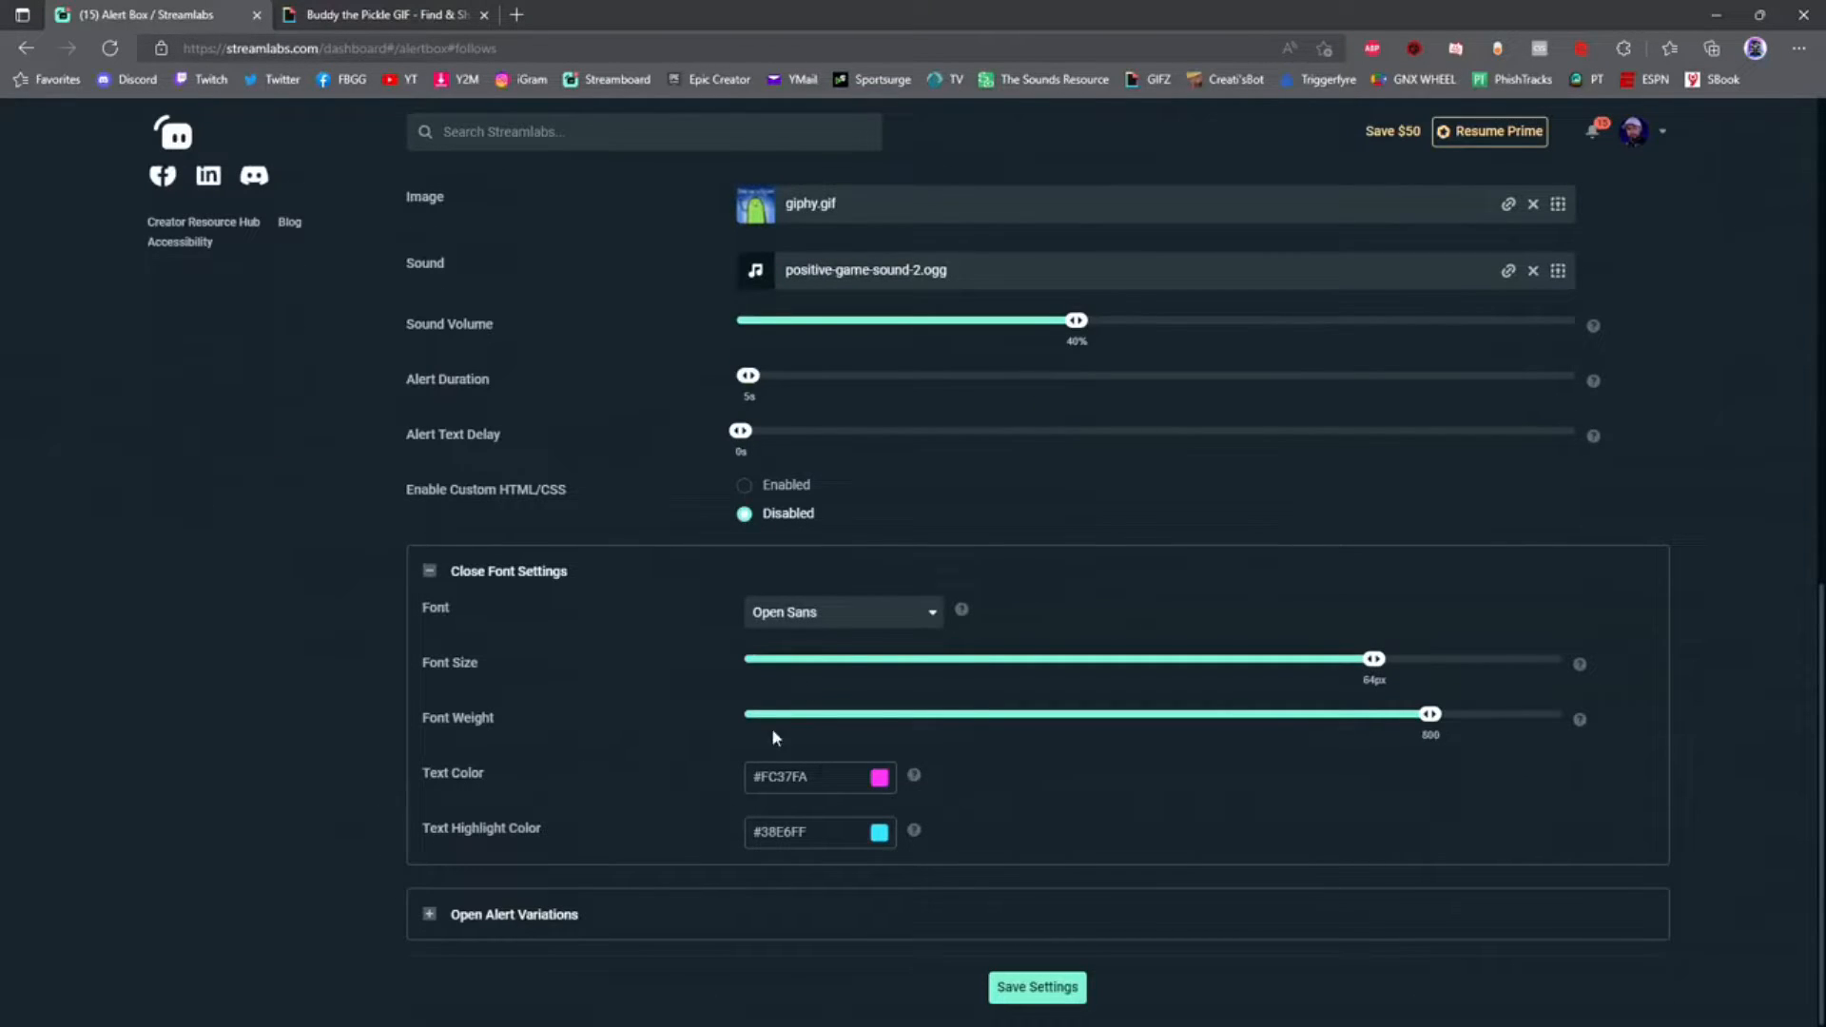
pyautogui.moveTo(891, 627)
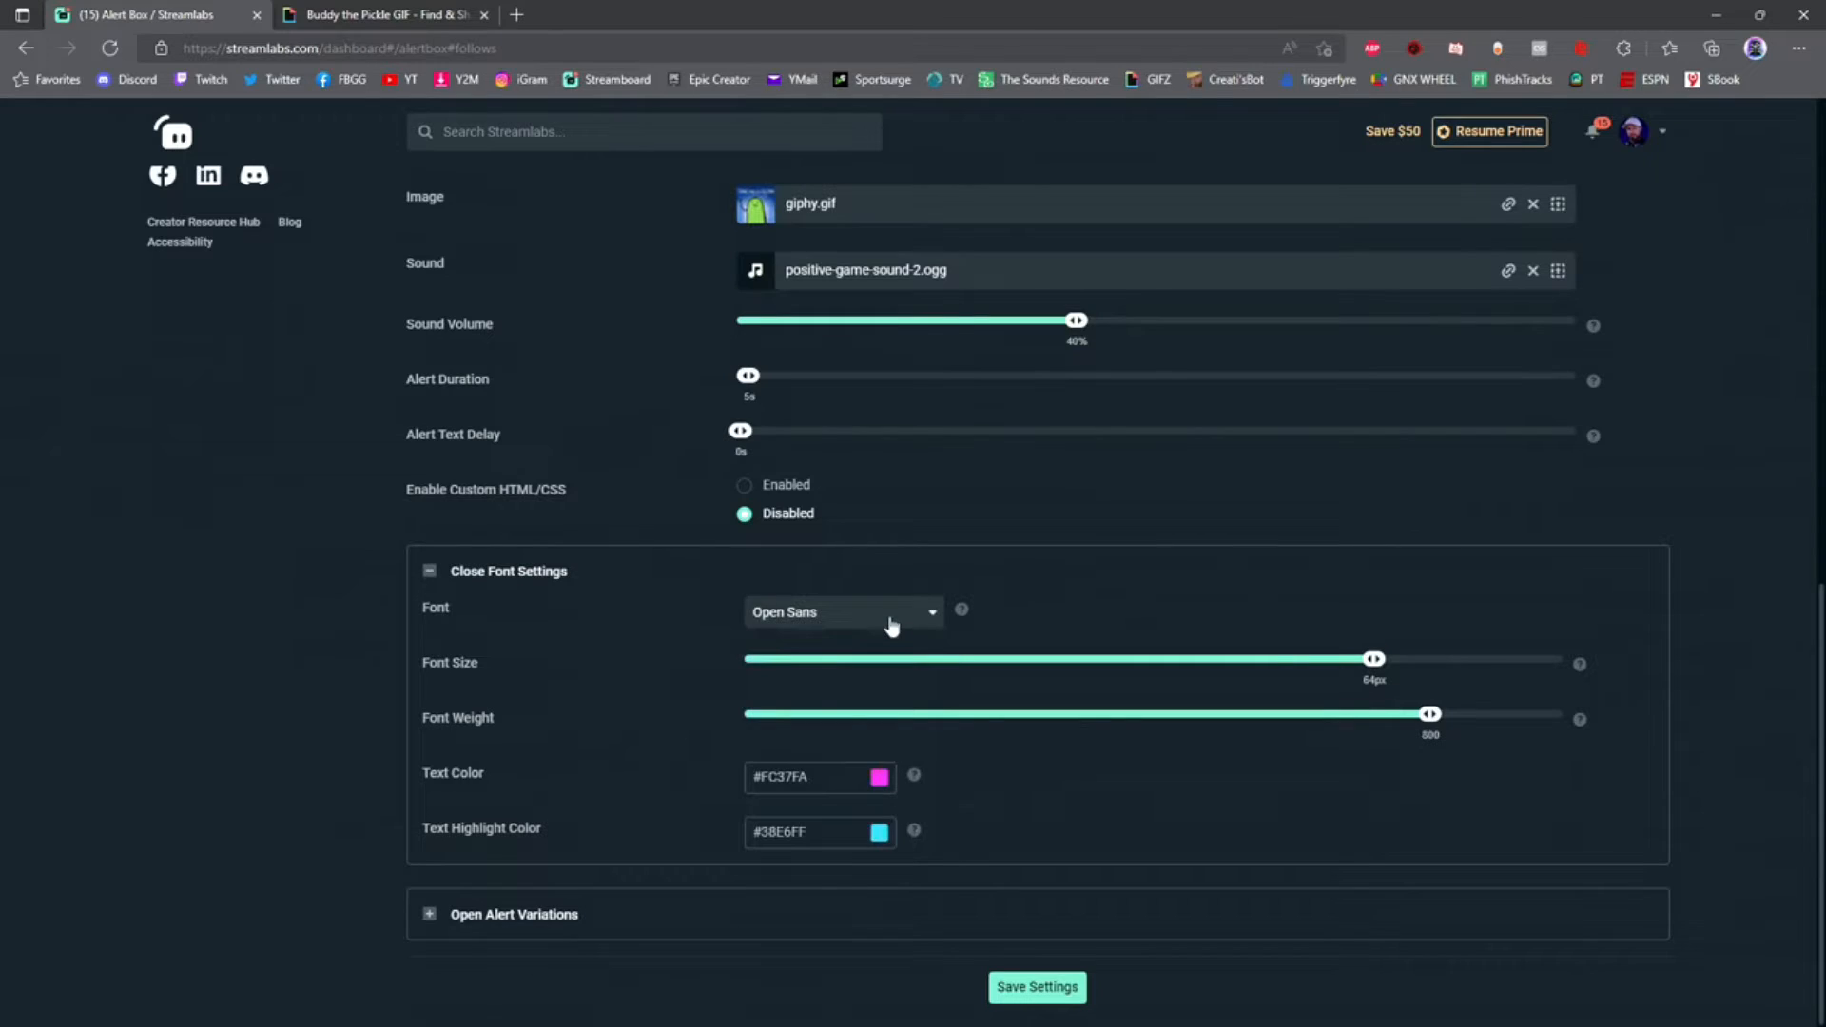
pyautogui.moveTo(1390, 677)
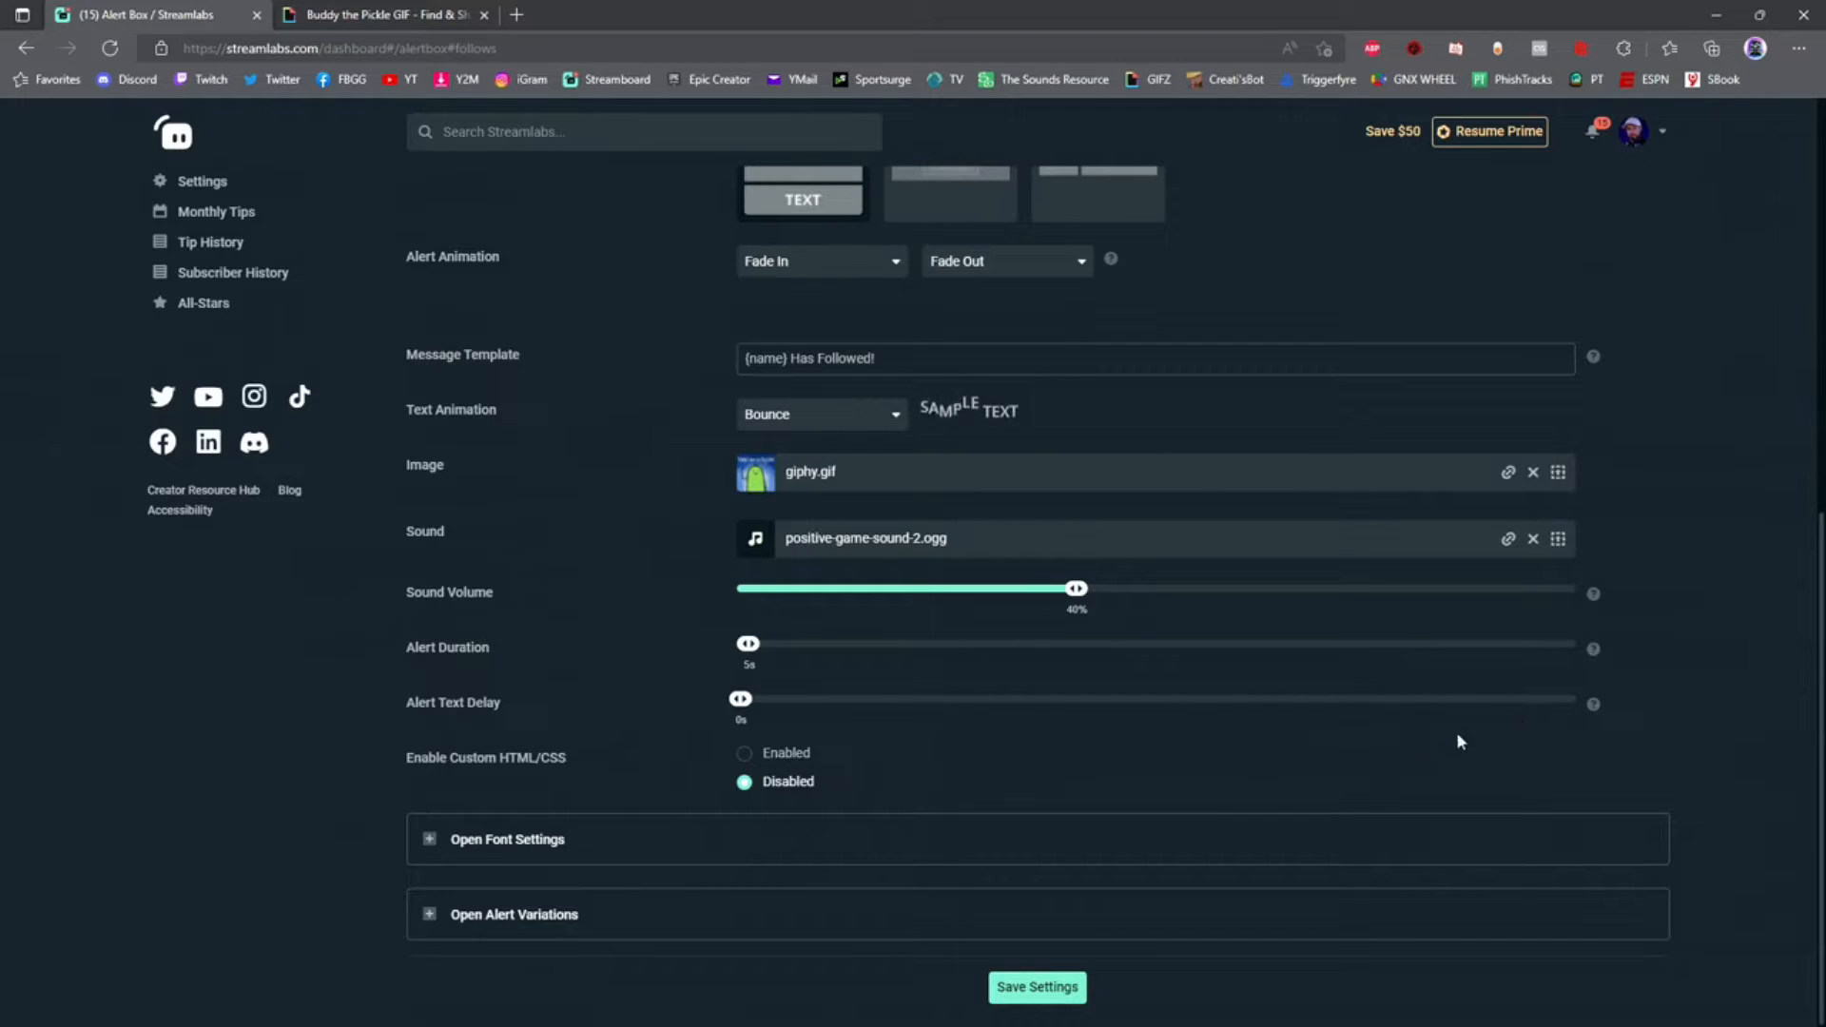
pyautogui.click(1036, 987)
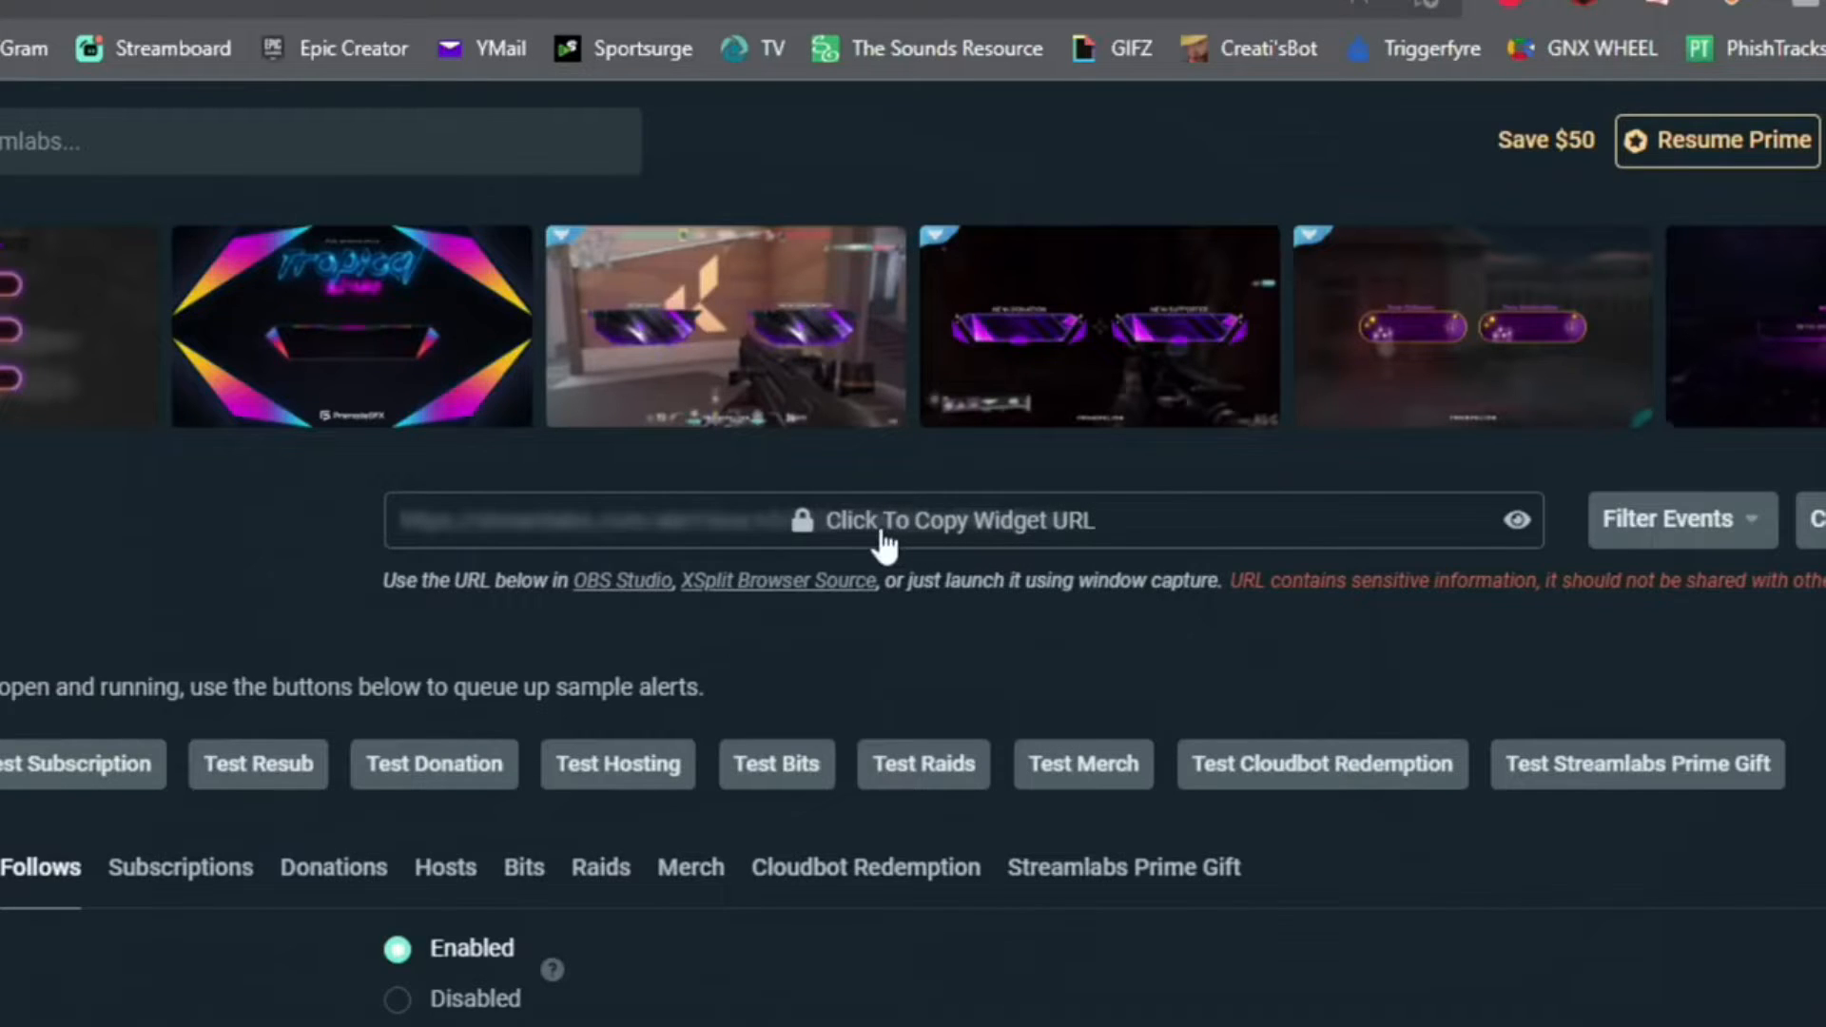
pyautogui.moveTo(1068, 547)
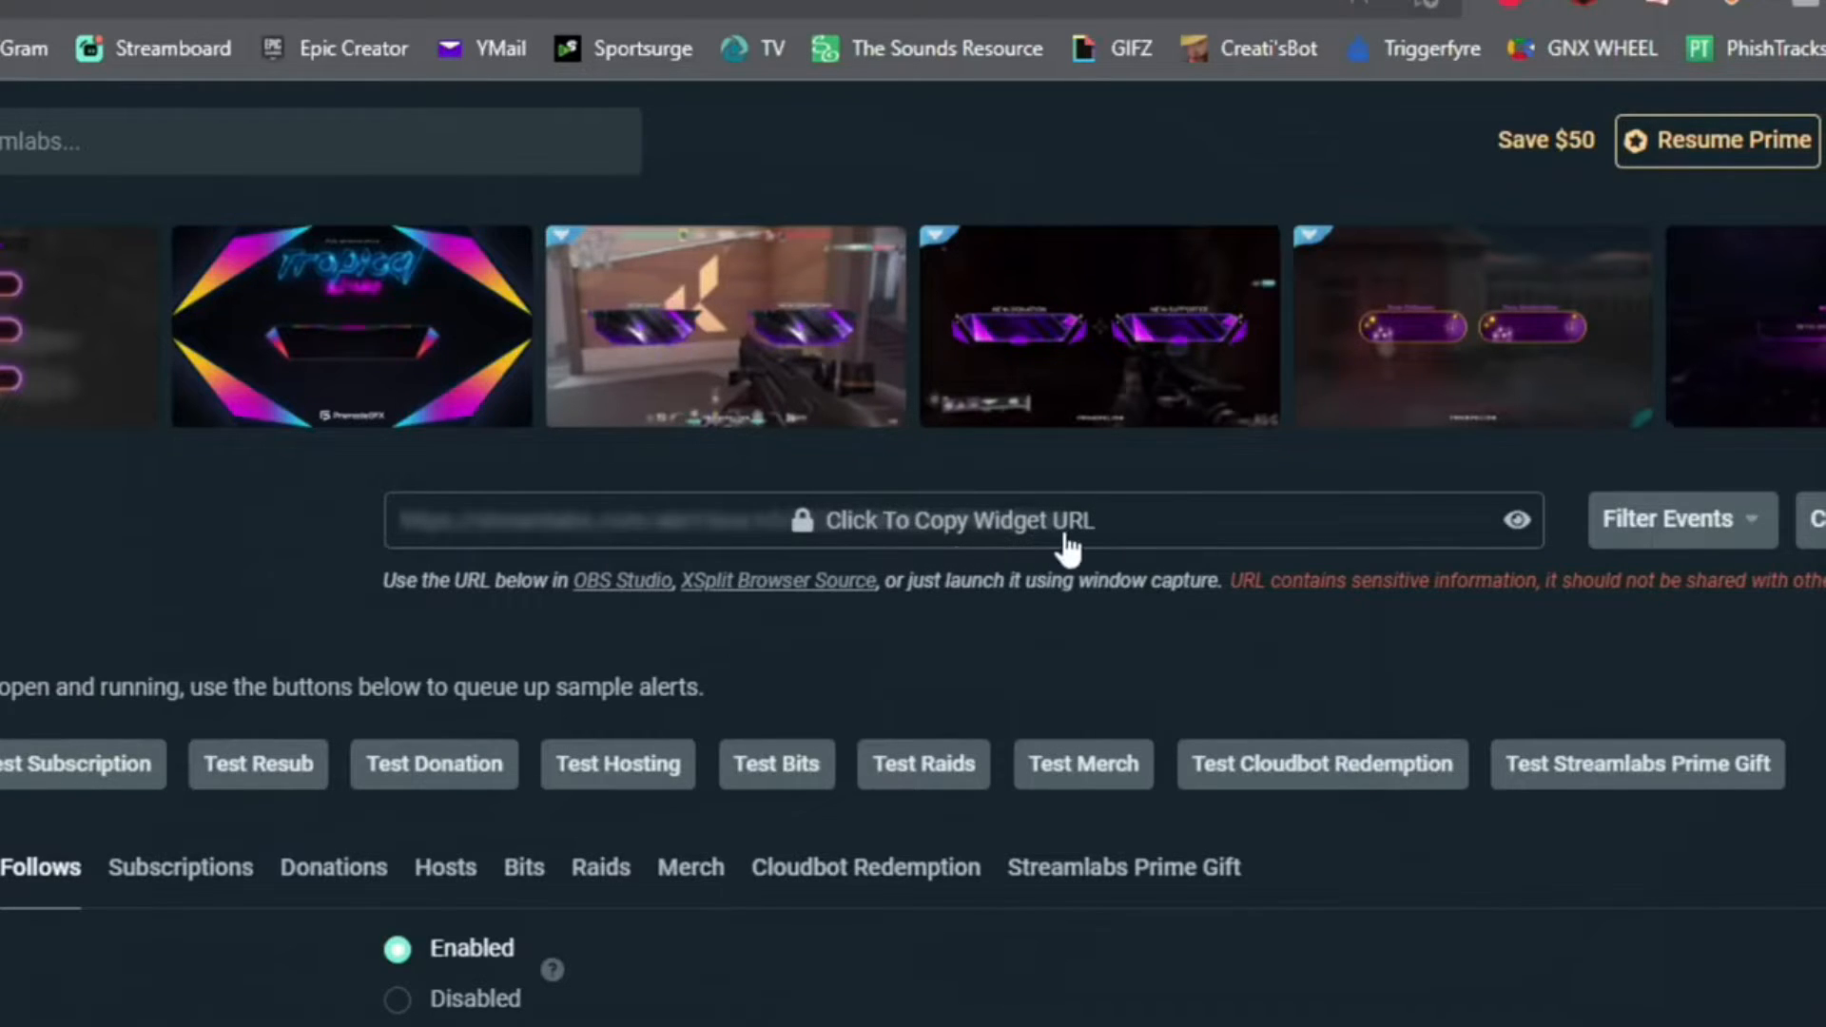
# Copy the Alert Box widget URL, confirming the keep-it-private warning
pyautogui.click(943, 519)
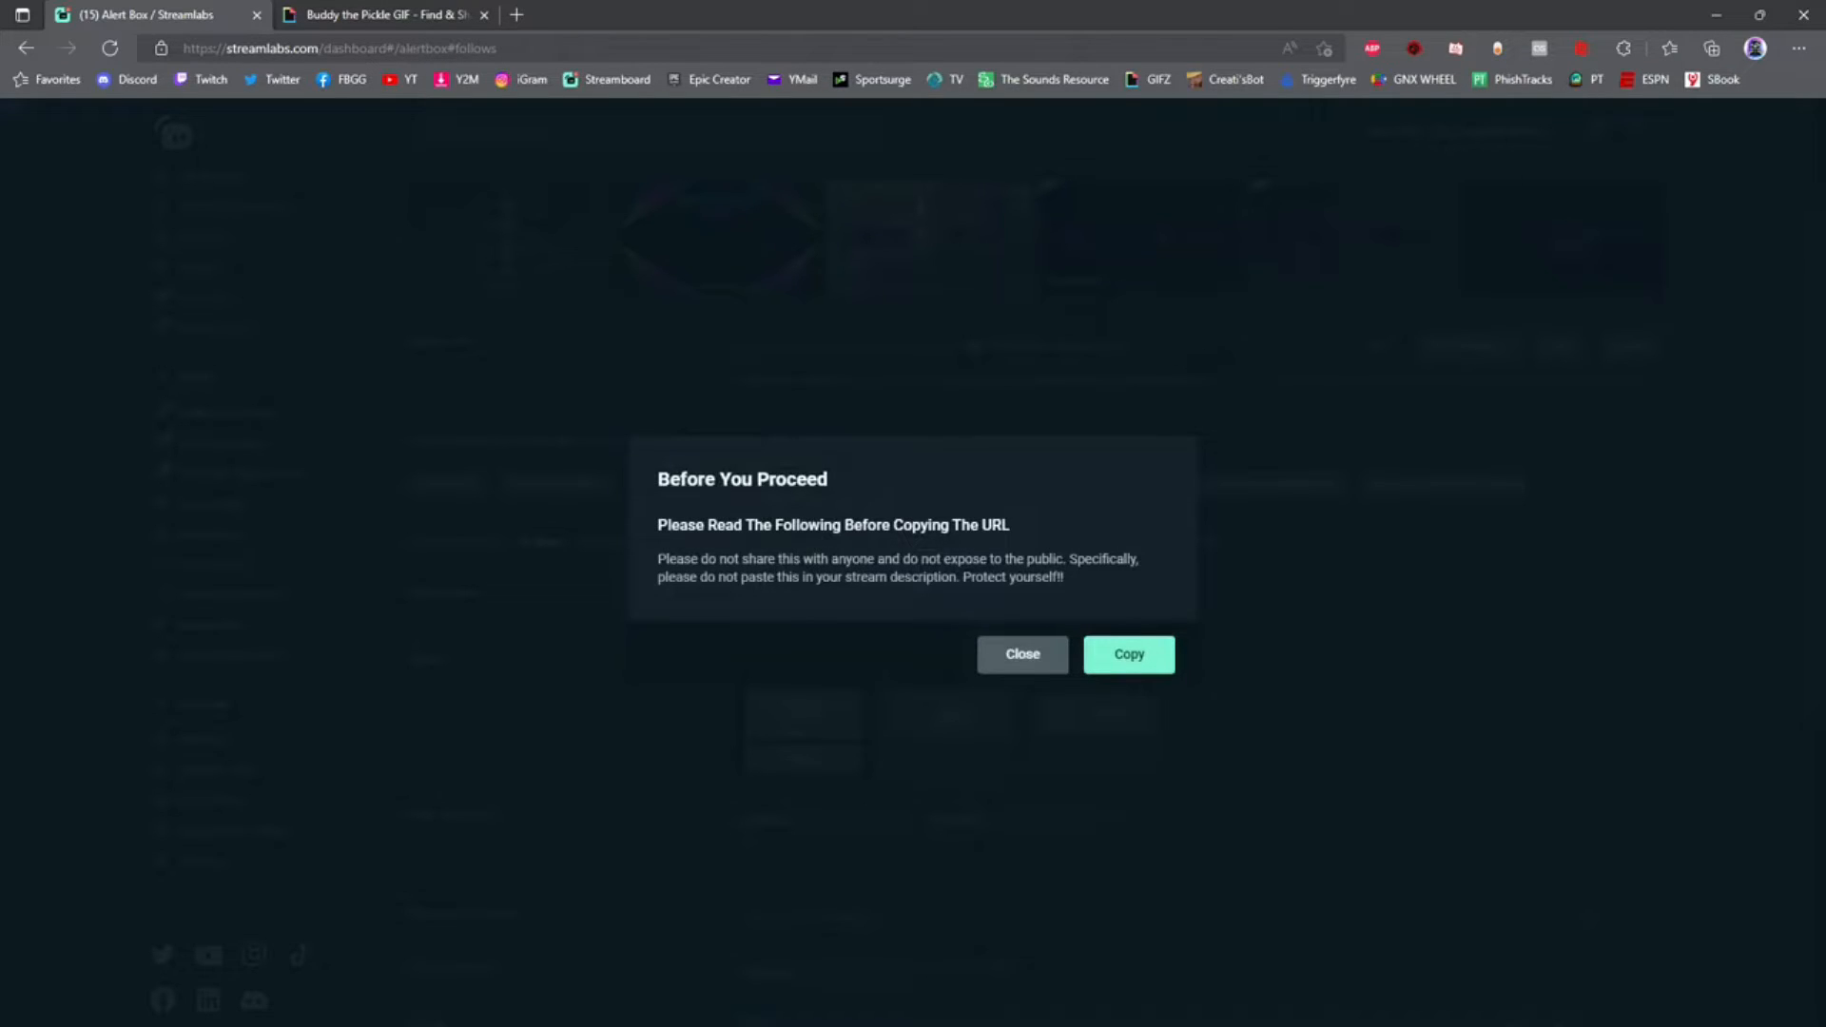
pyautogui.click(1126, 654)
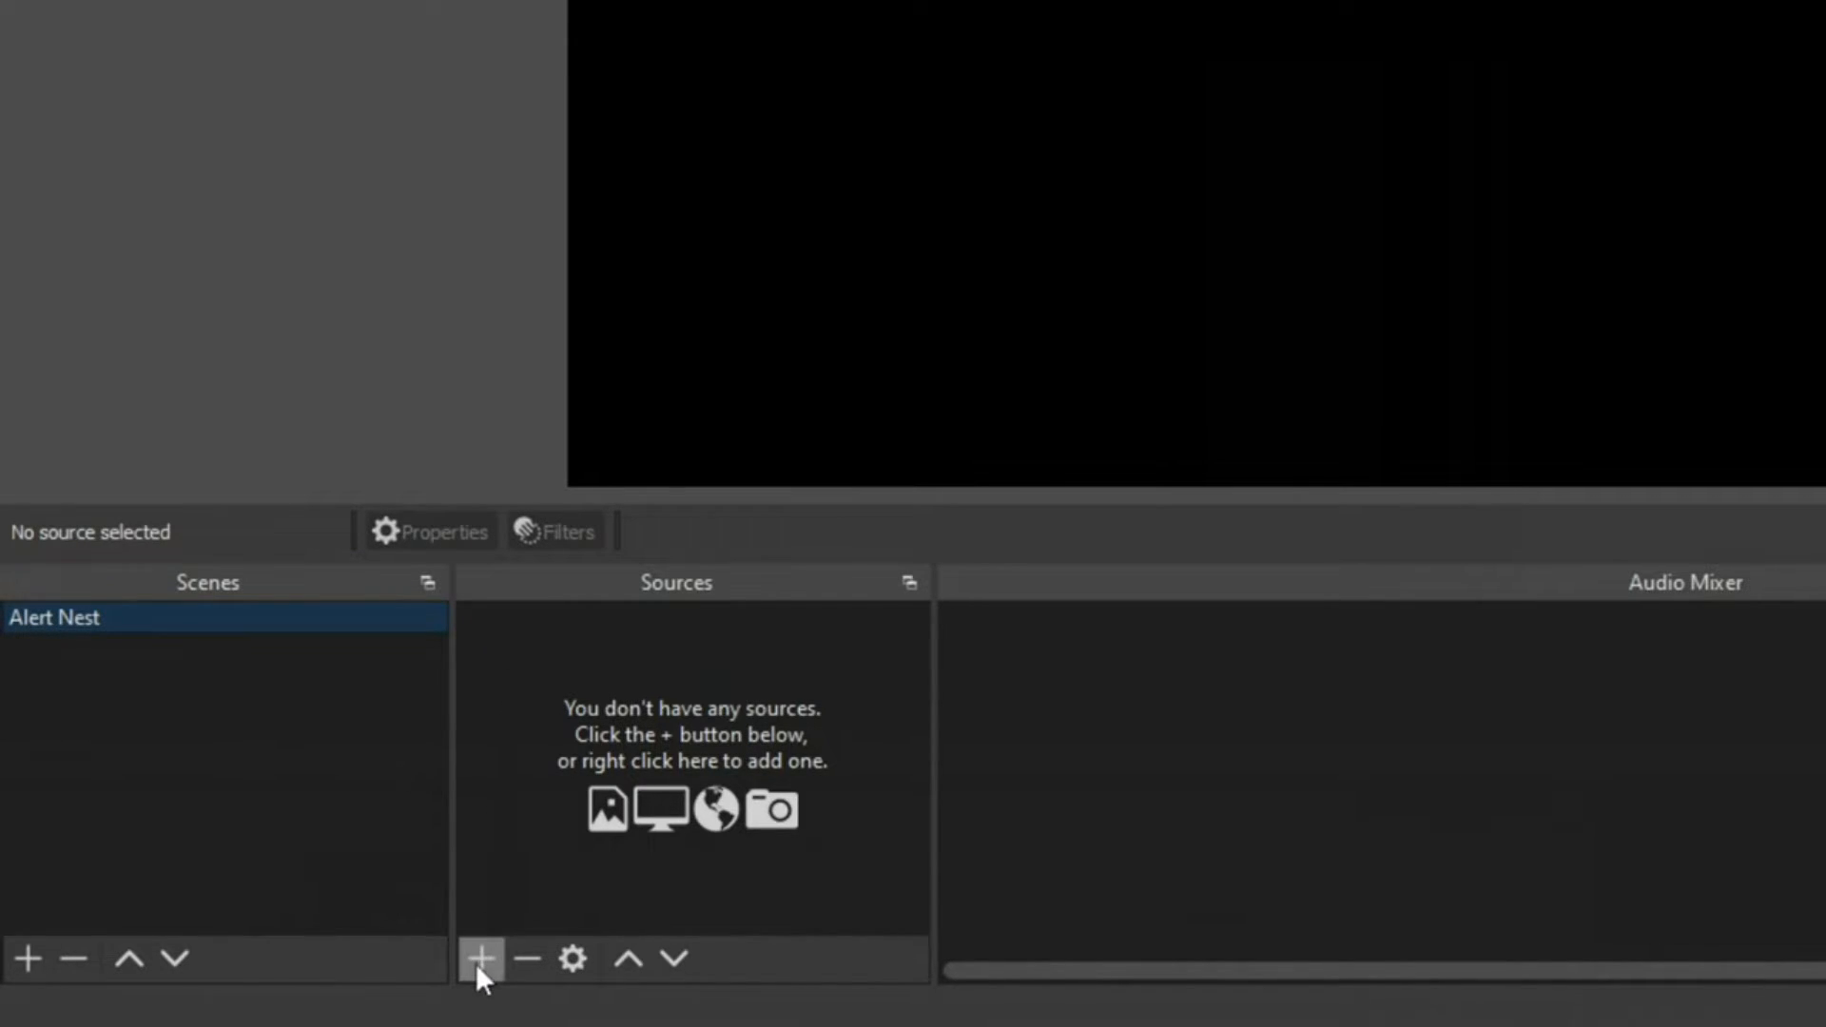
# Create a Browser type source named 'Alerts' in the Alert Nest scene
pyautogui.click(479, 958)
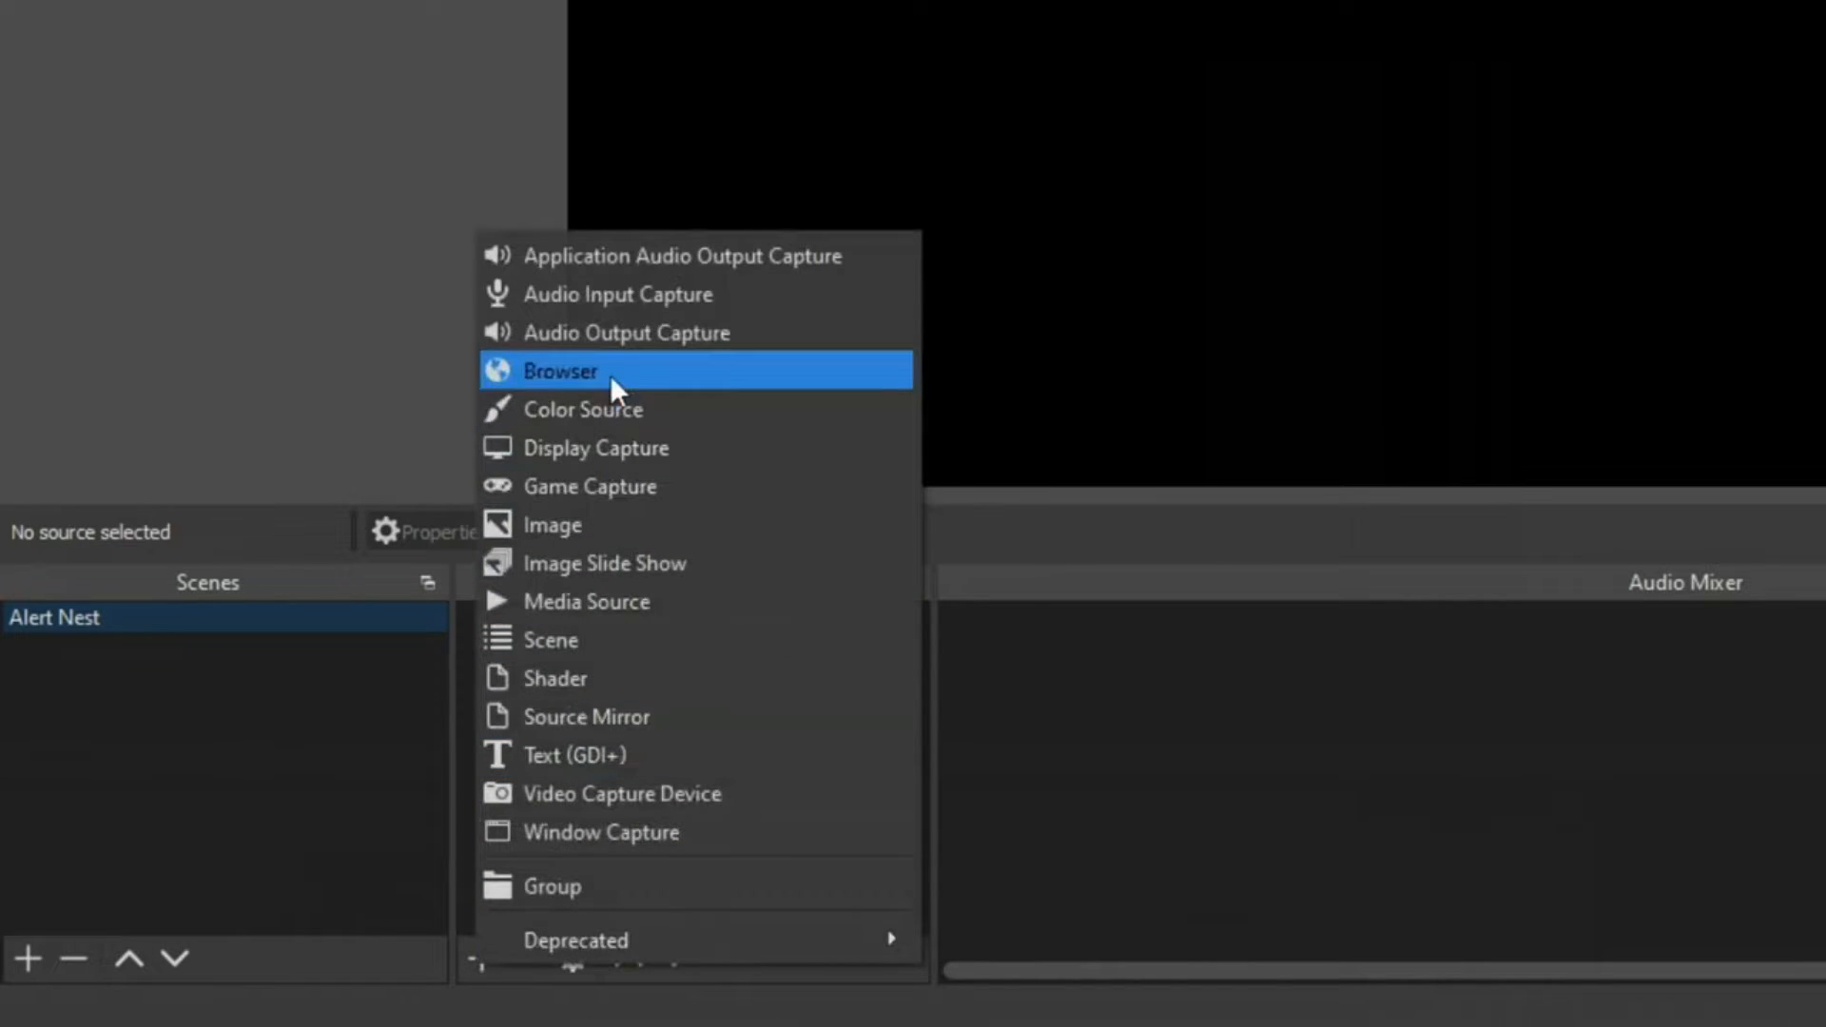
pyautogui.click(560, 370)
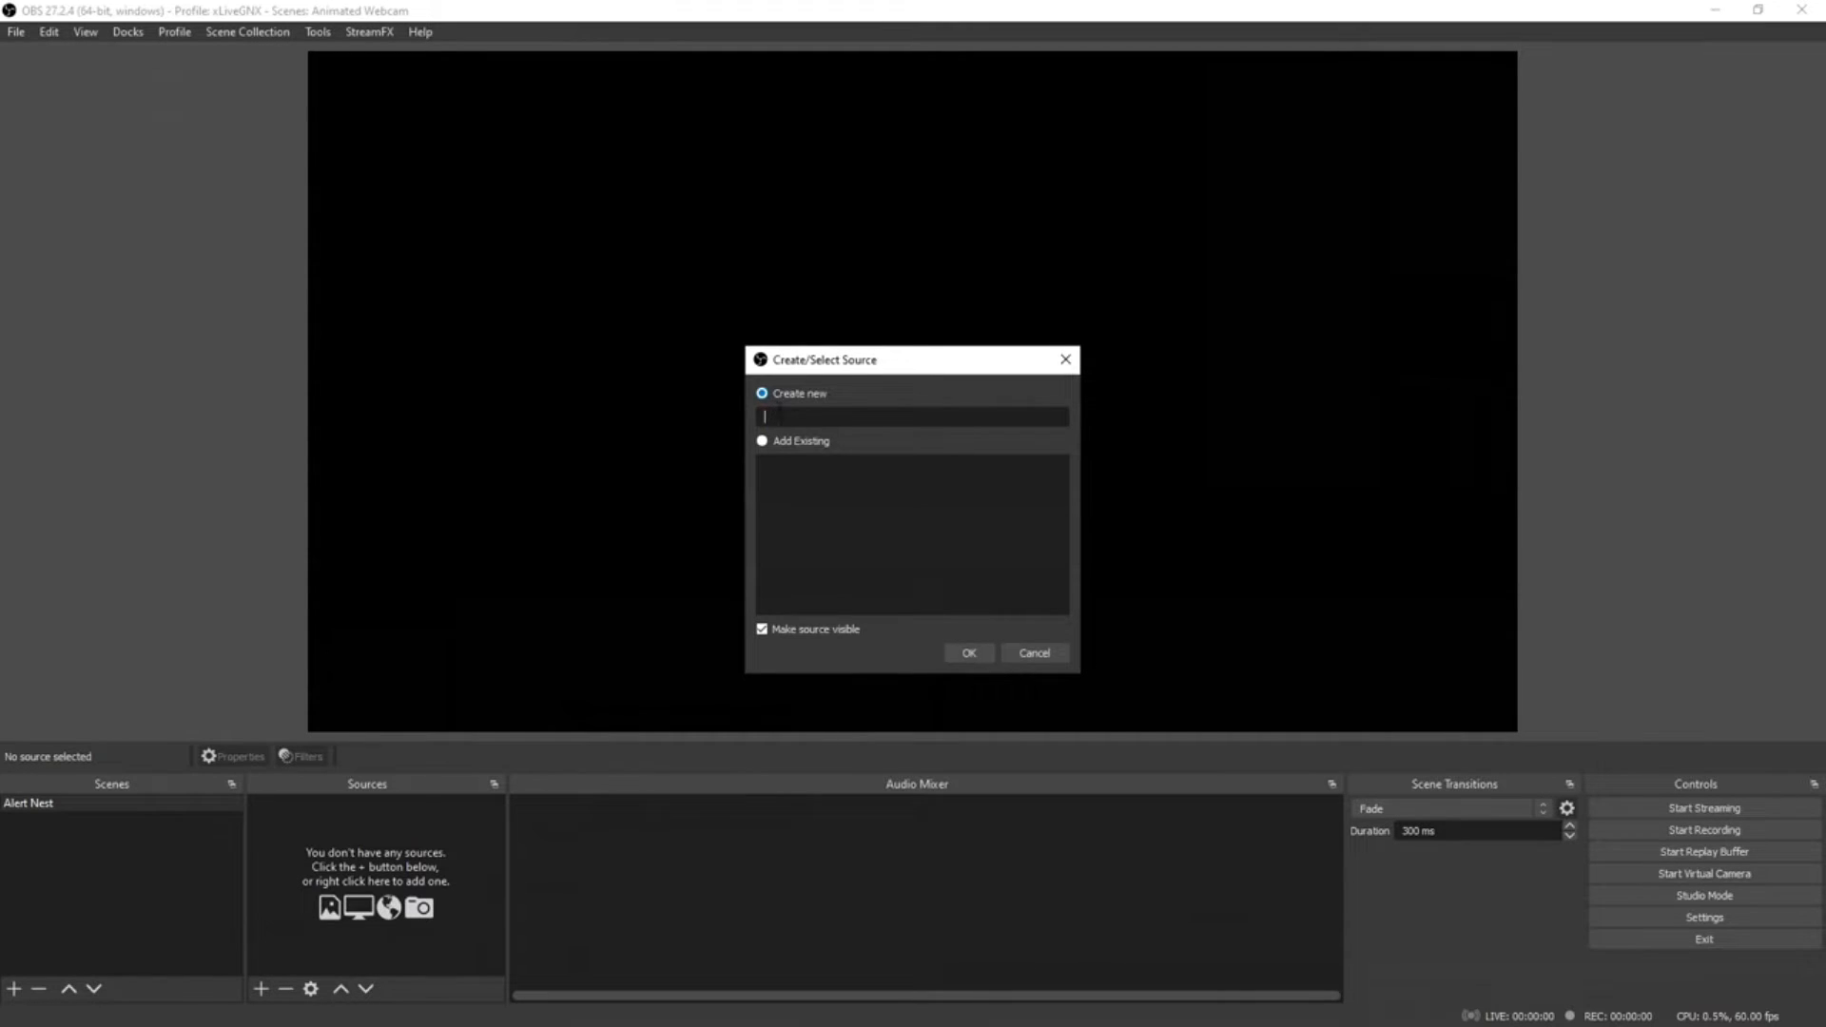
pyautogui.write('Alerts')
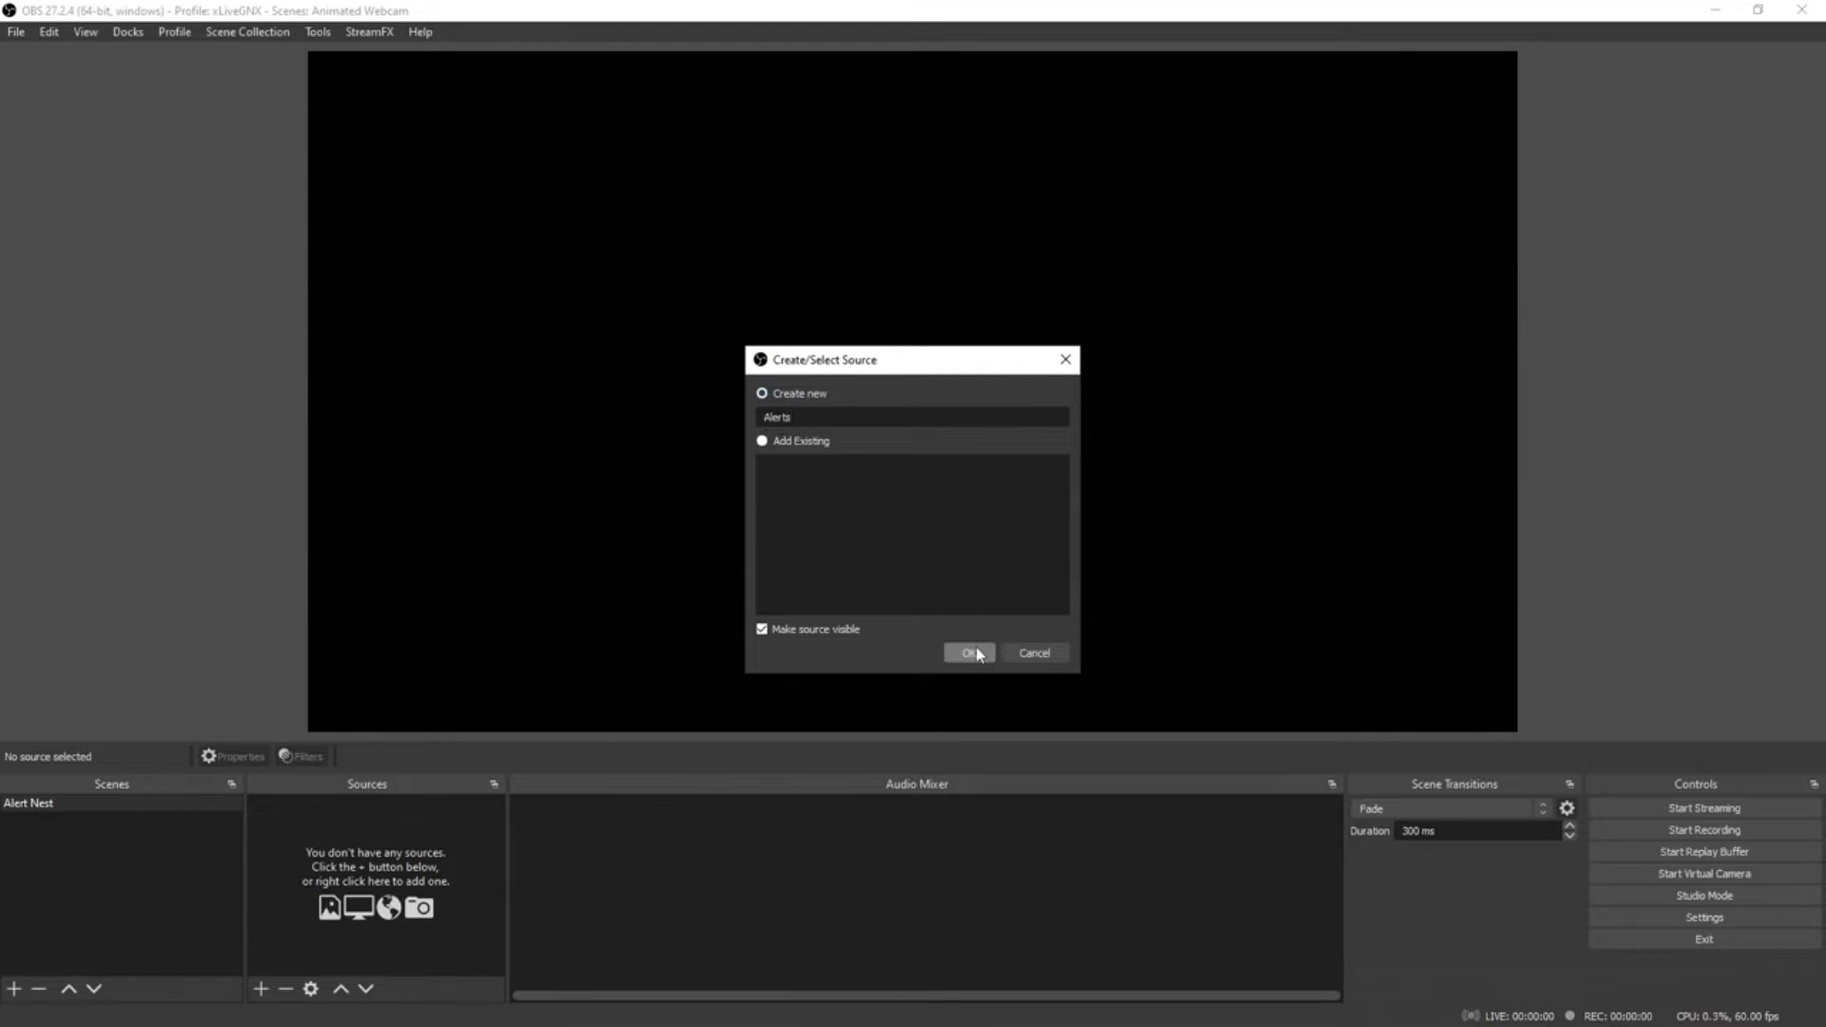
pyautogui.click(968, 652)
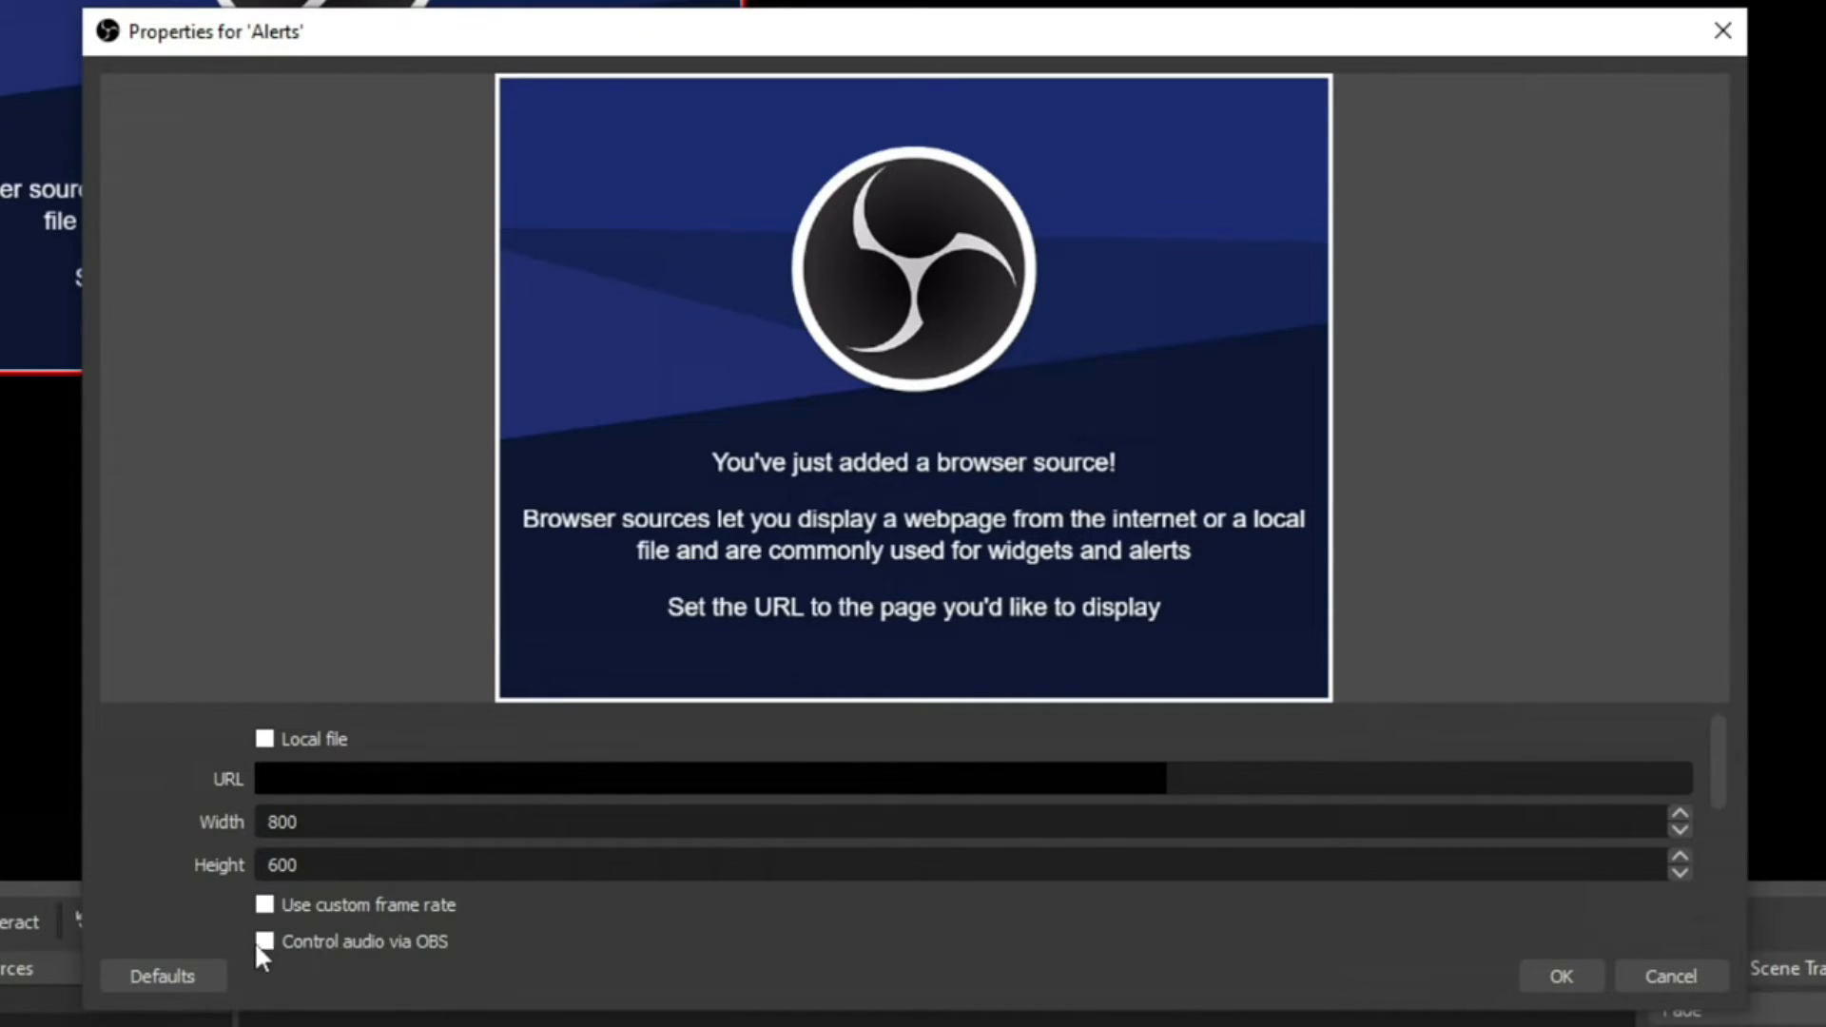
# Enable 'Control audio via OBS' for Alerts and scale it into the top-left corner
pyautogui.click(265, 940)
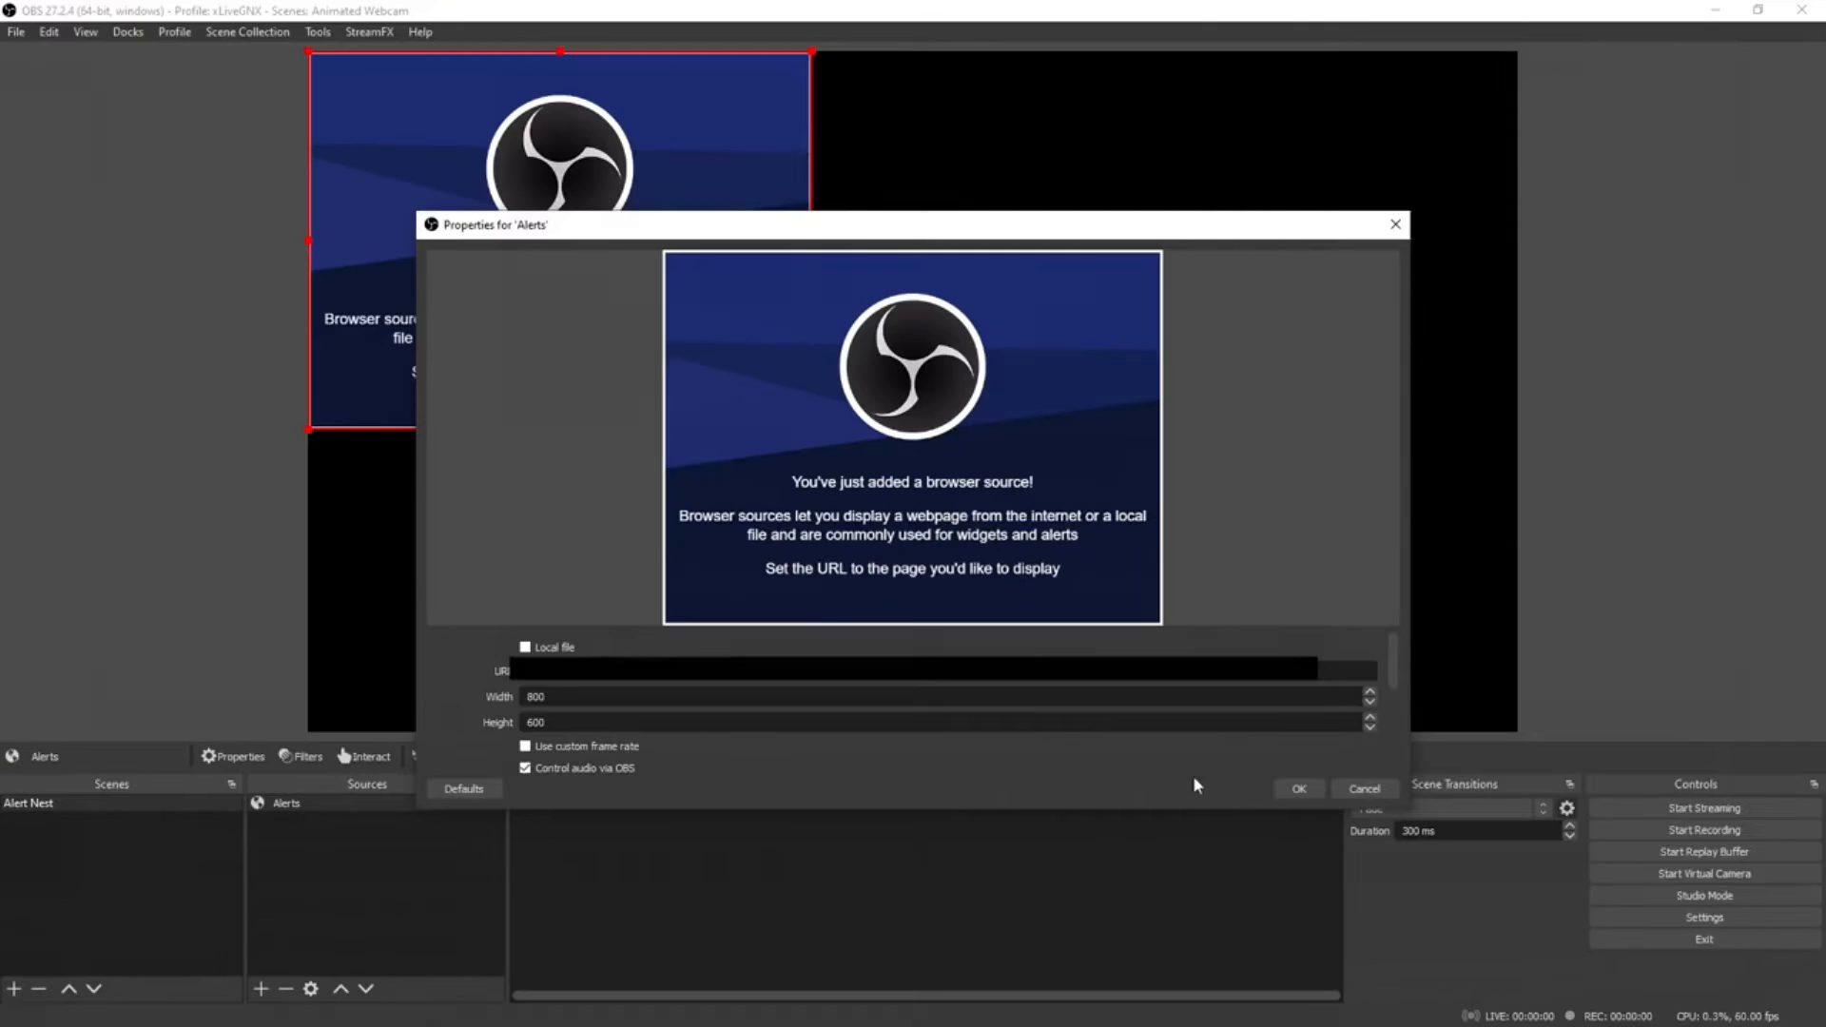
pyautogui.click(1297, 788)
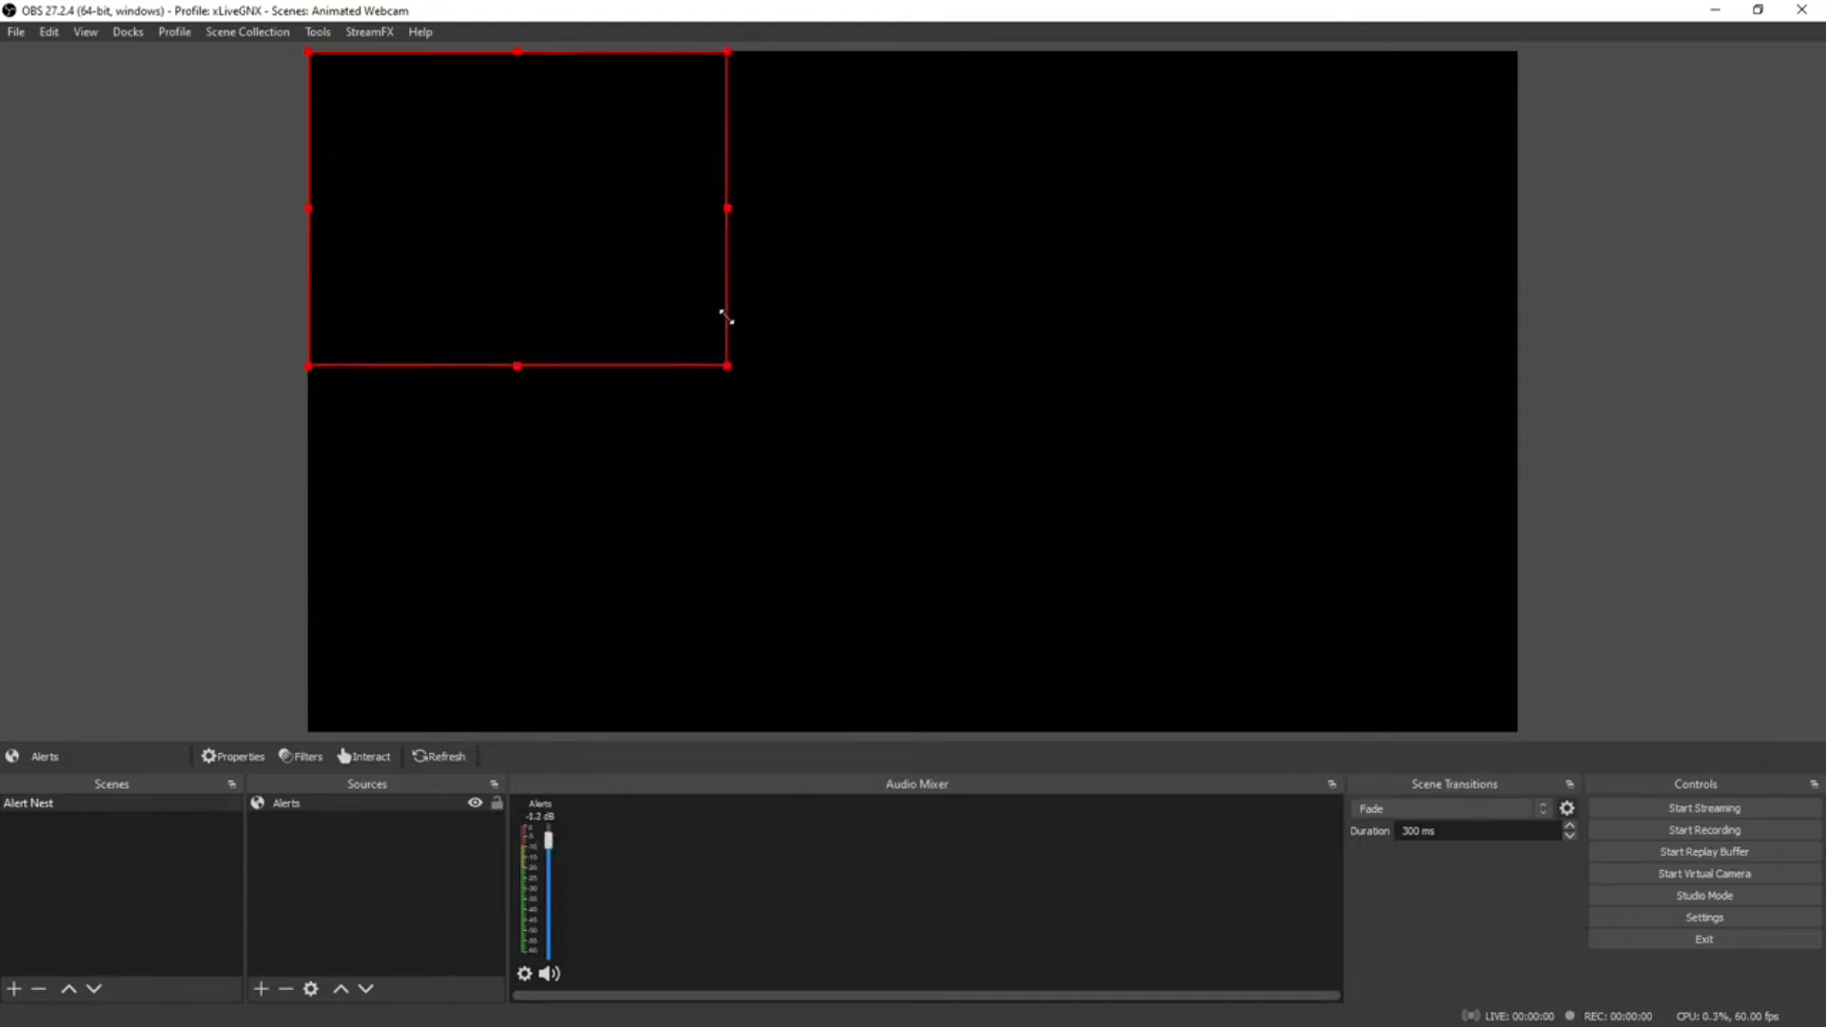
pyautogui.moveTo(727, 365); pyautogui.dragTo(546, 228)
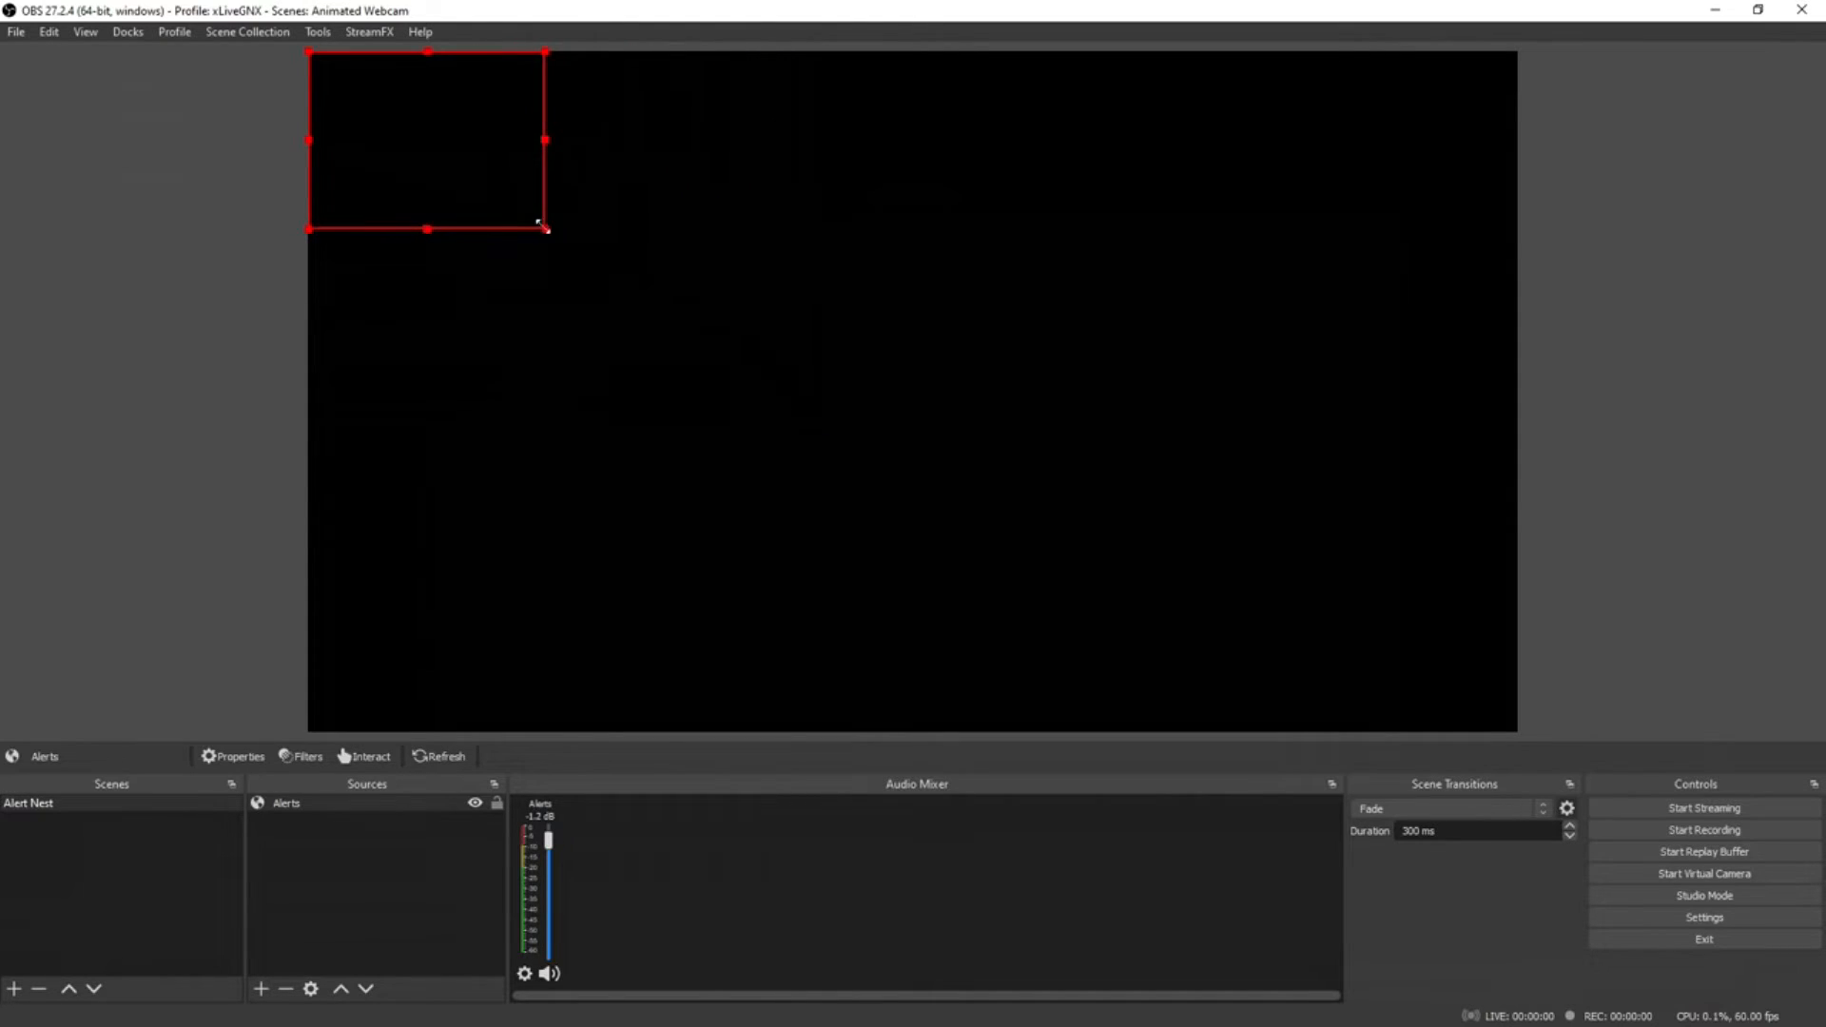
pyautogui.moveTo(454, 146)
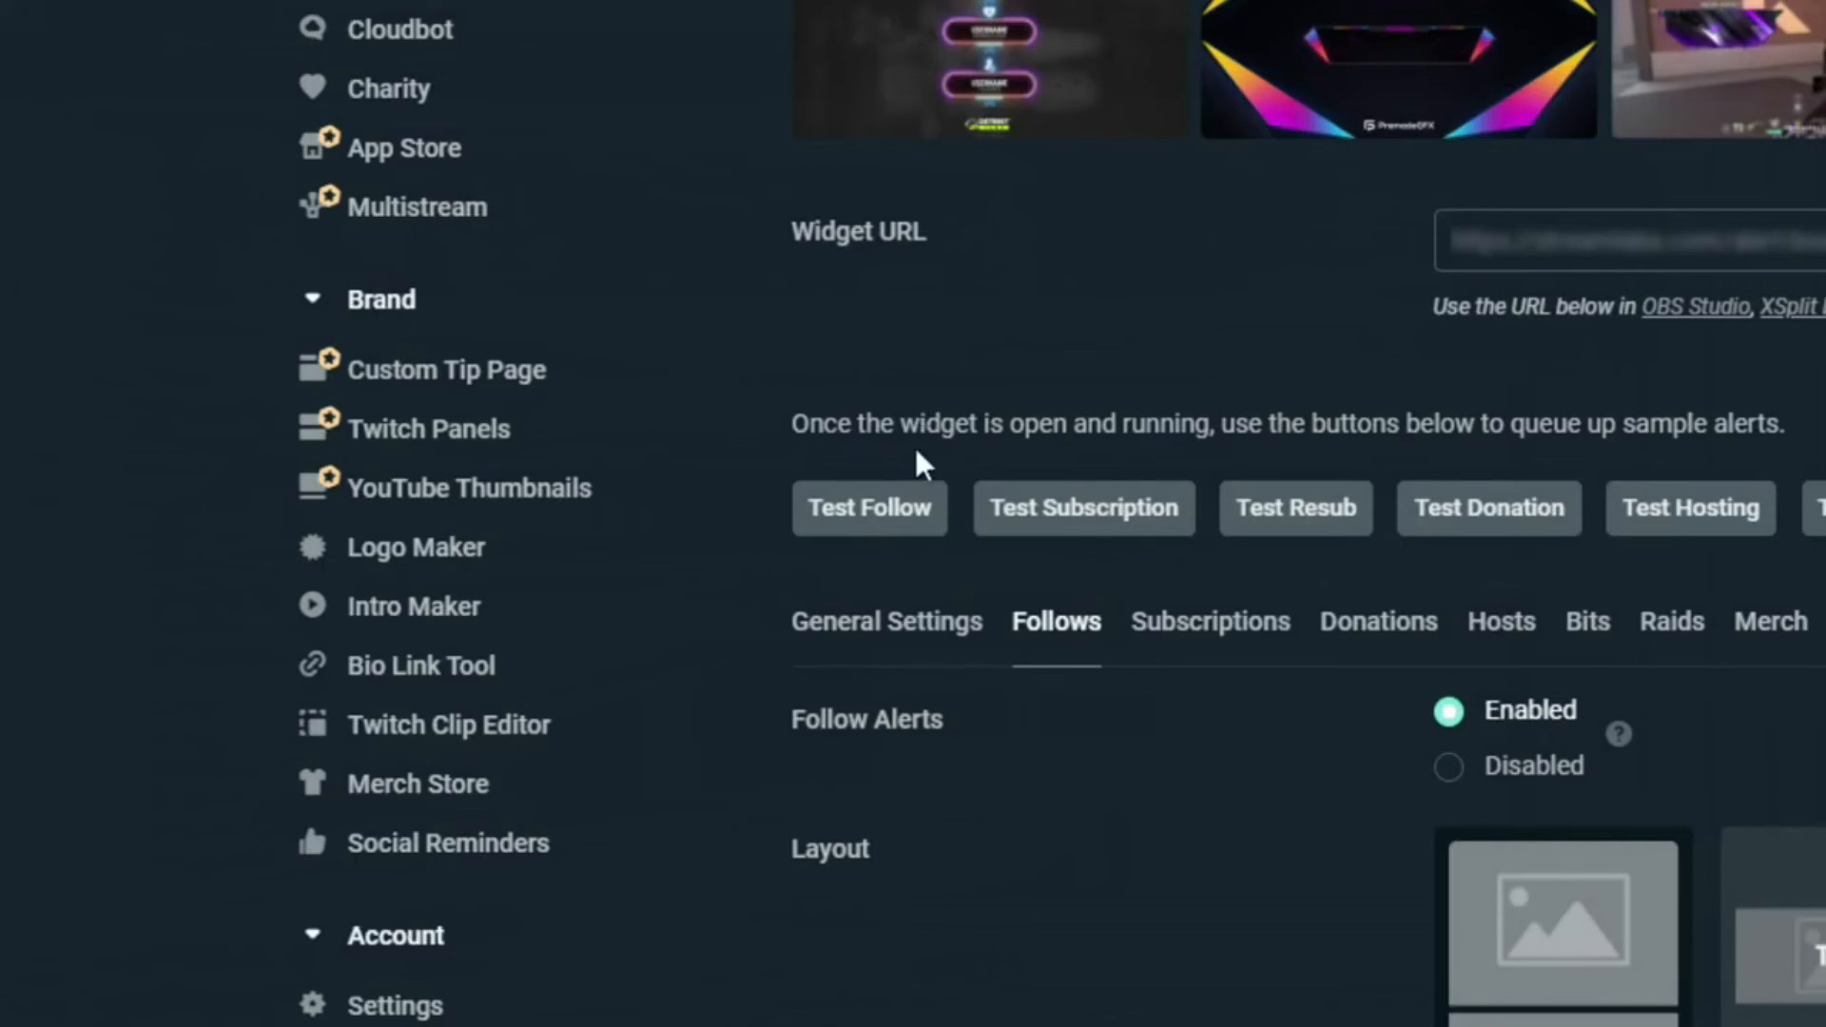
pyautogui.moveTo(870, 524)
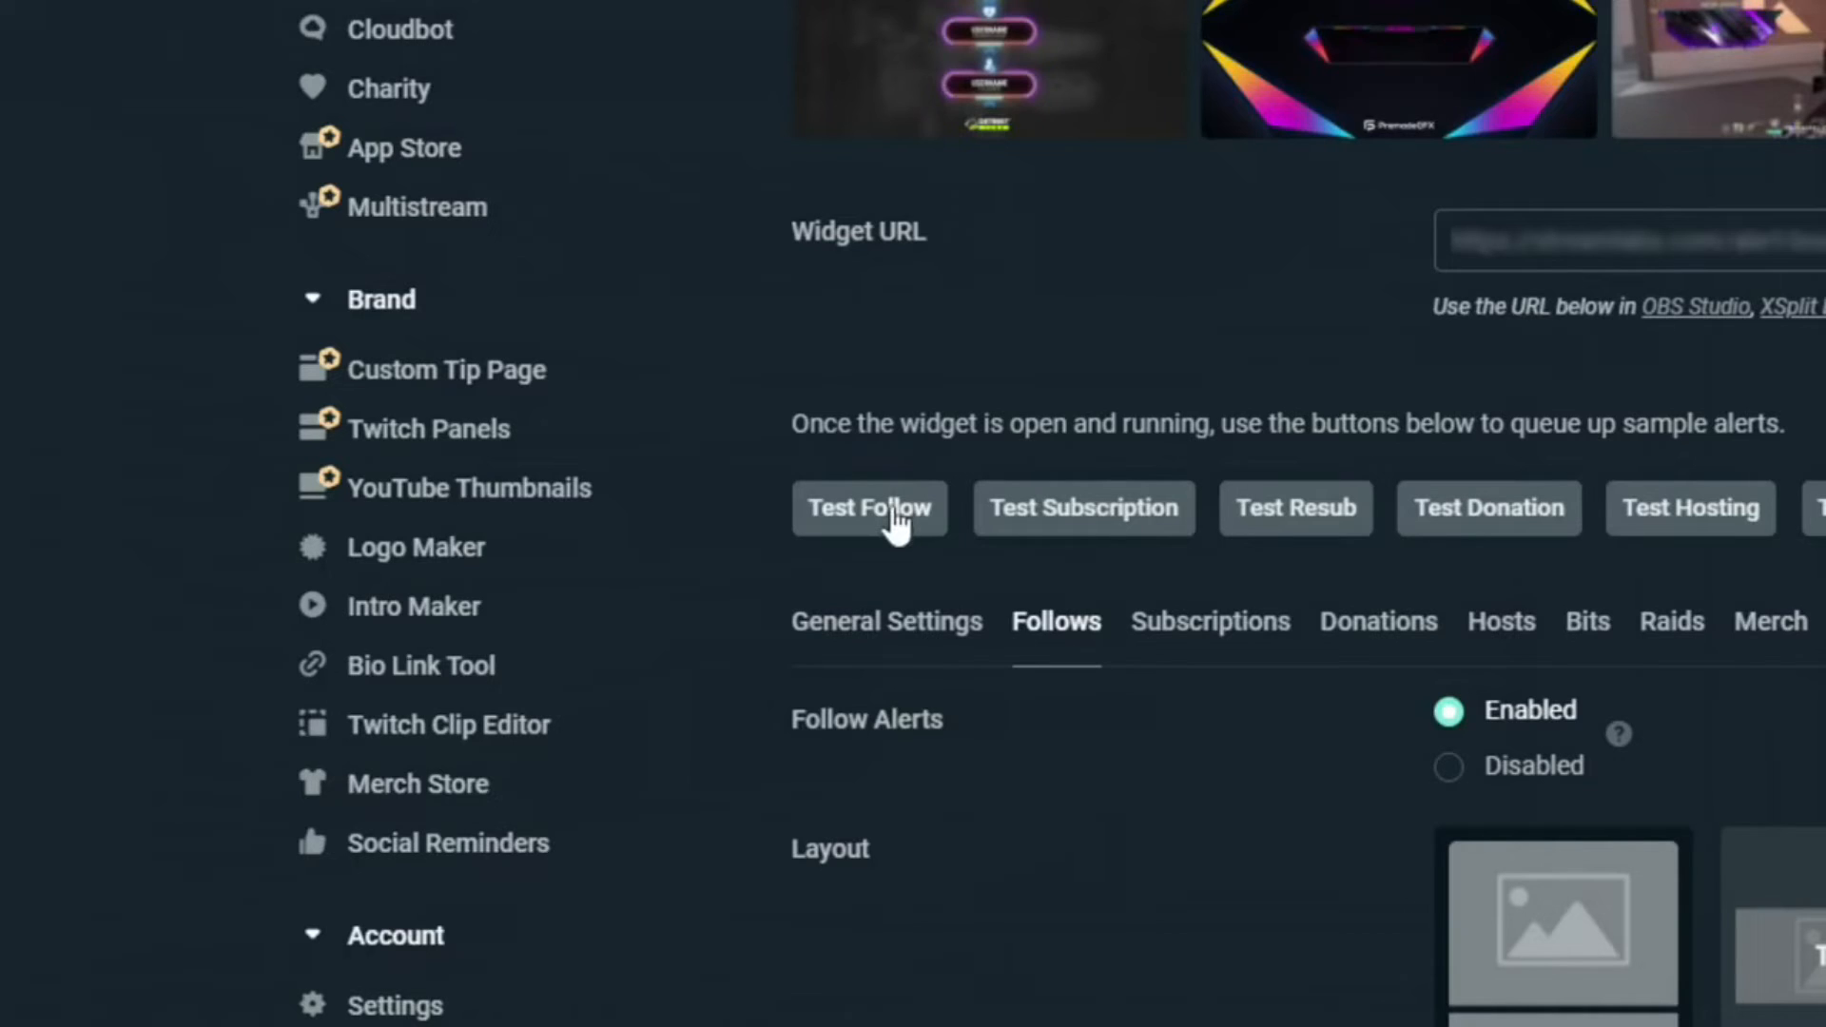
# Send a test follow alert and scroll down the alert settings
pyautogui.click(867, 508)
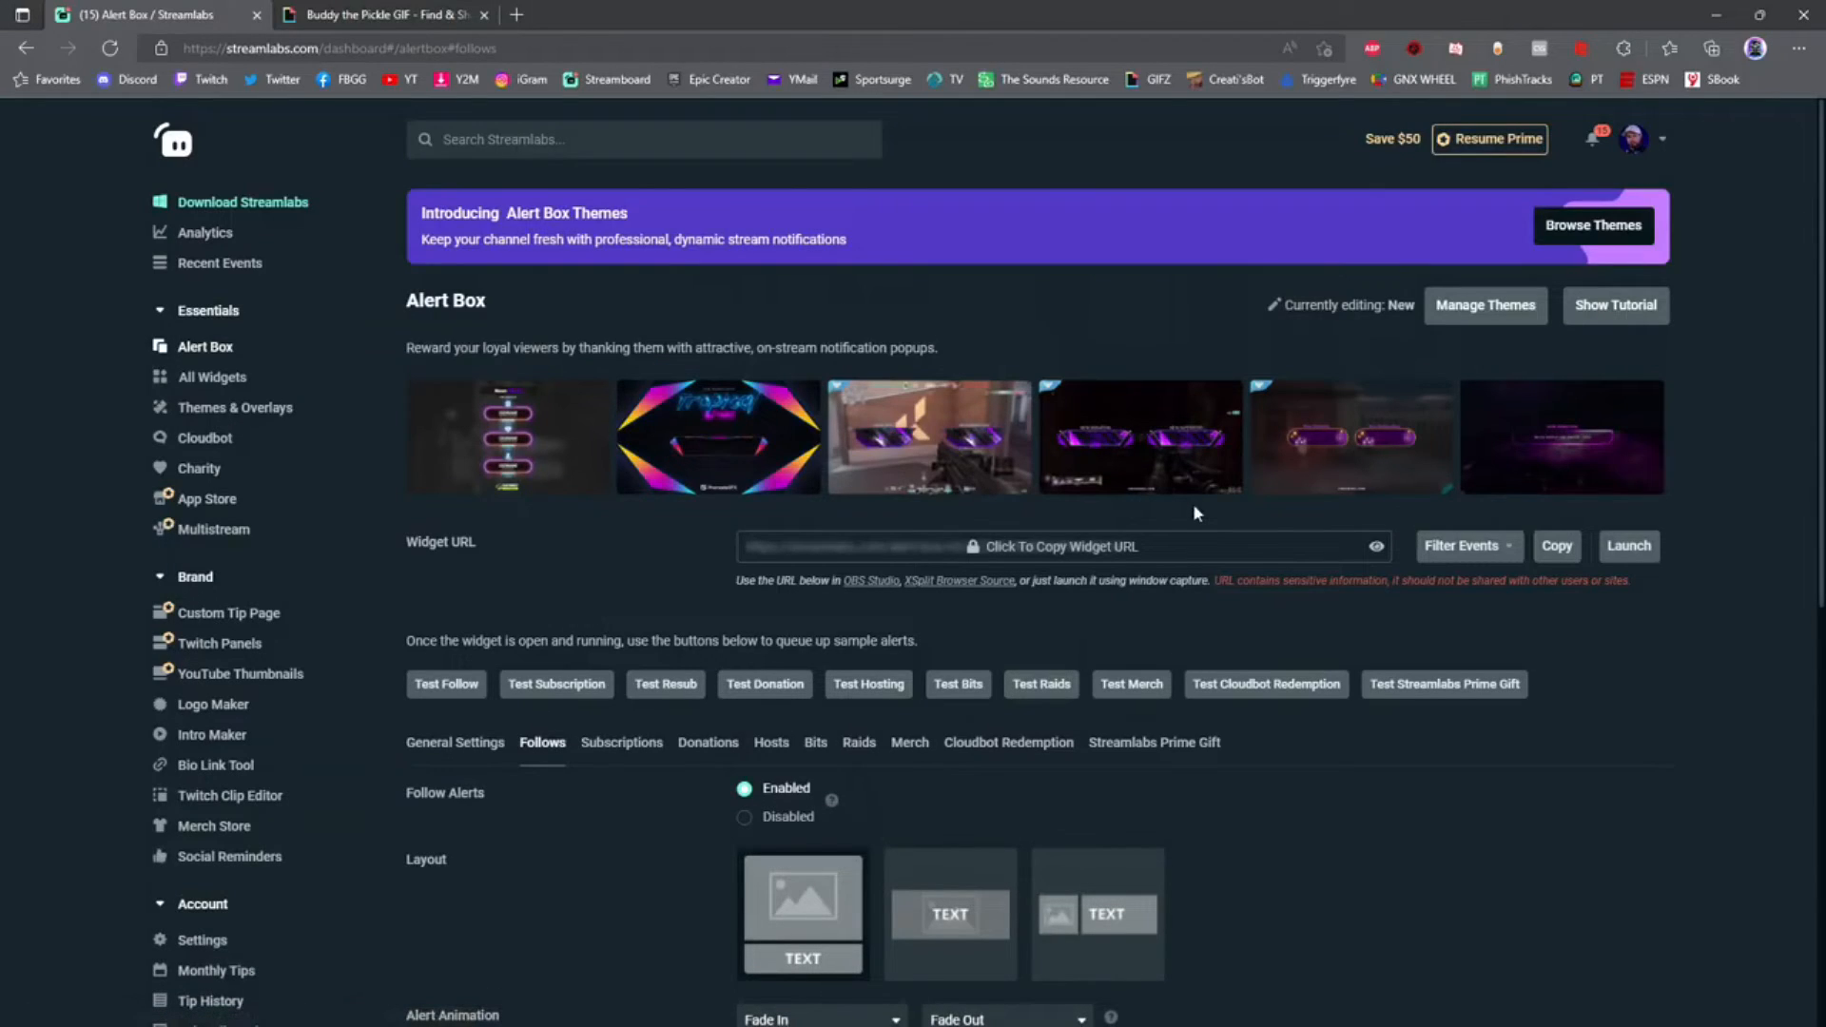
pyautogui.scroll(-3)
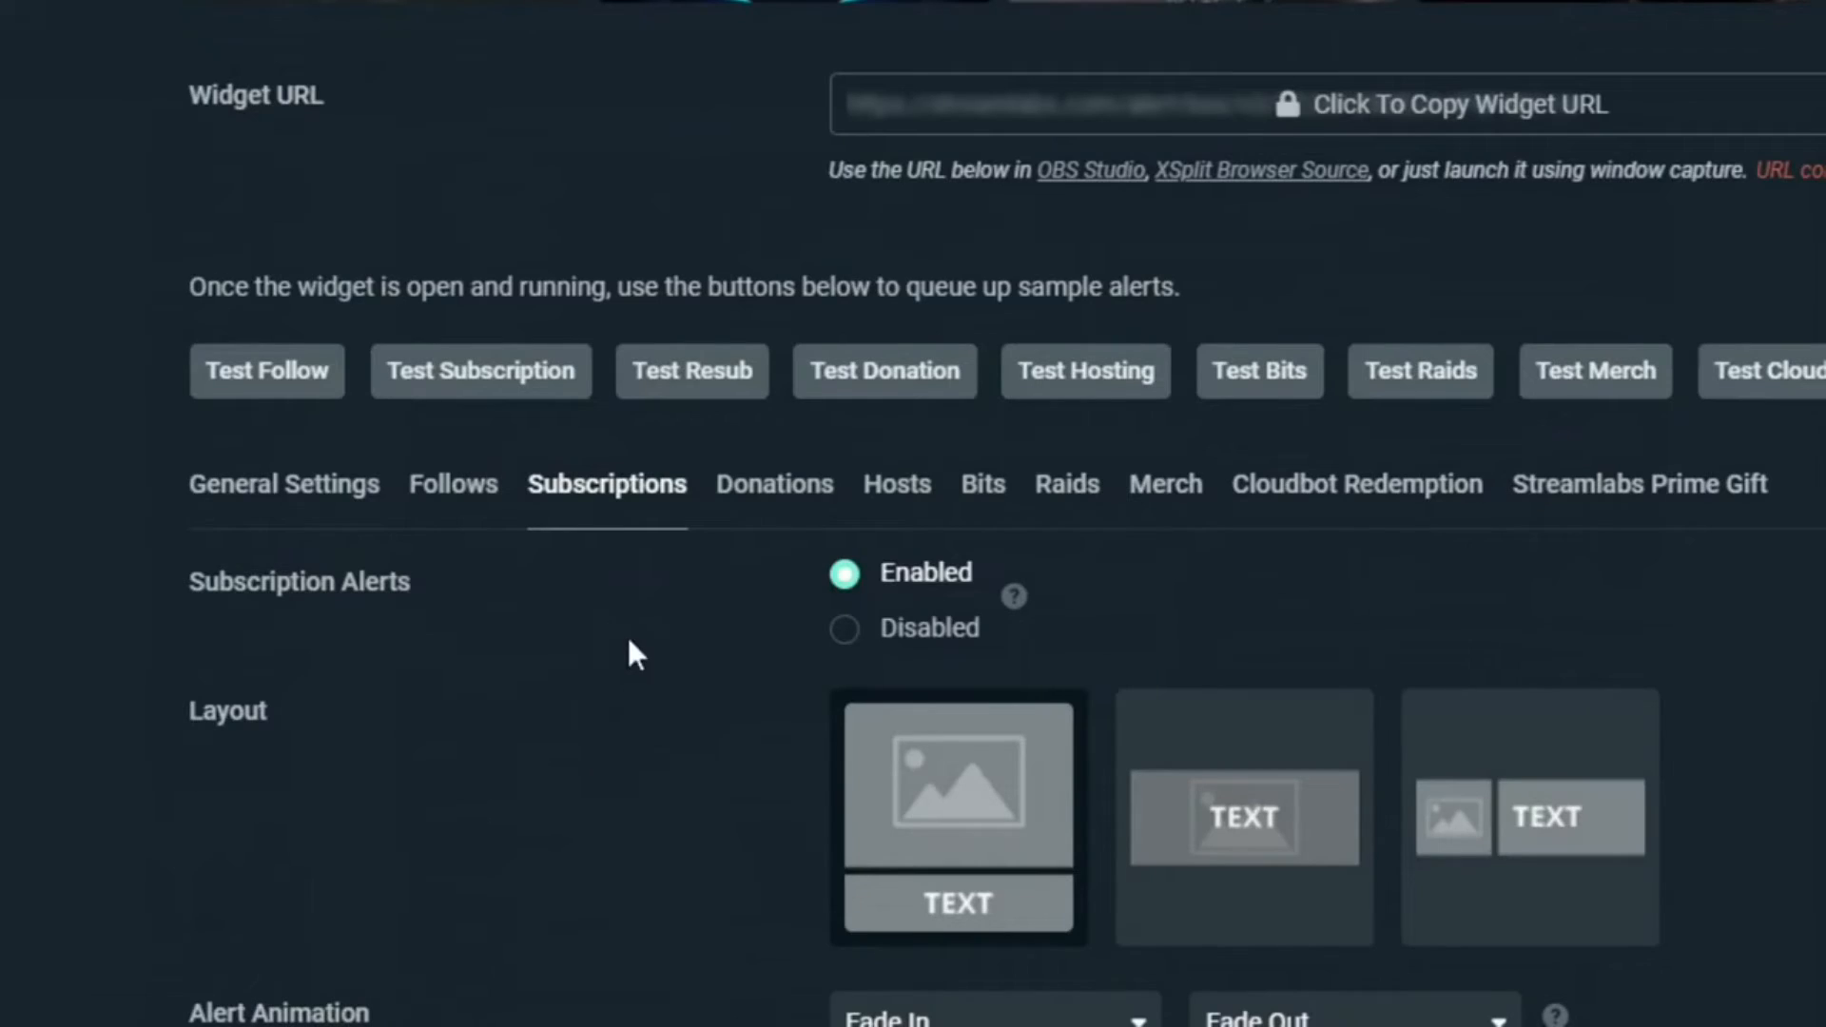
pyautogui.moveTo(628, 524)
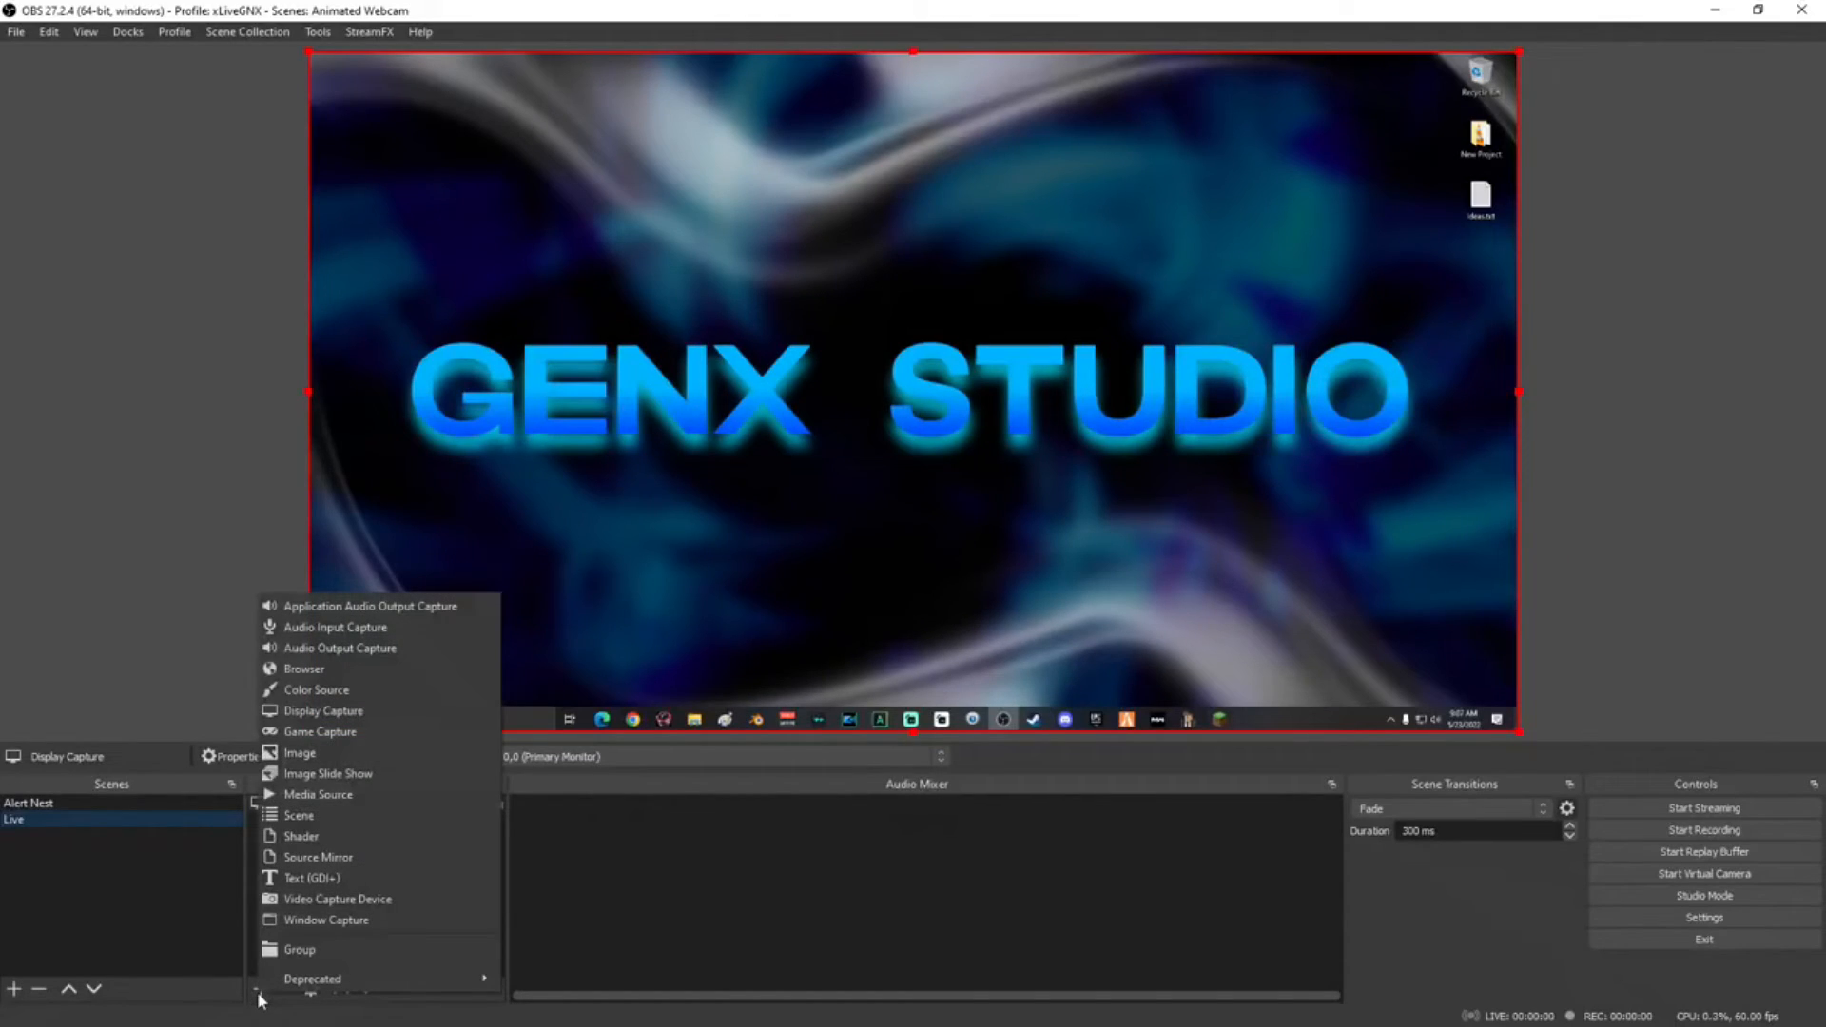
# Add existing scene 'Alert Nest' as a Live source, then select Alert Nest's Alerts source
pyautogui.click(298, 815)
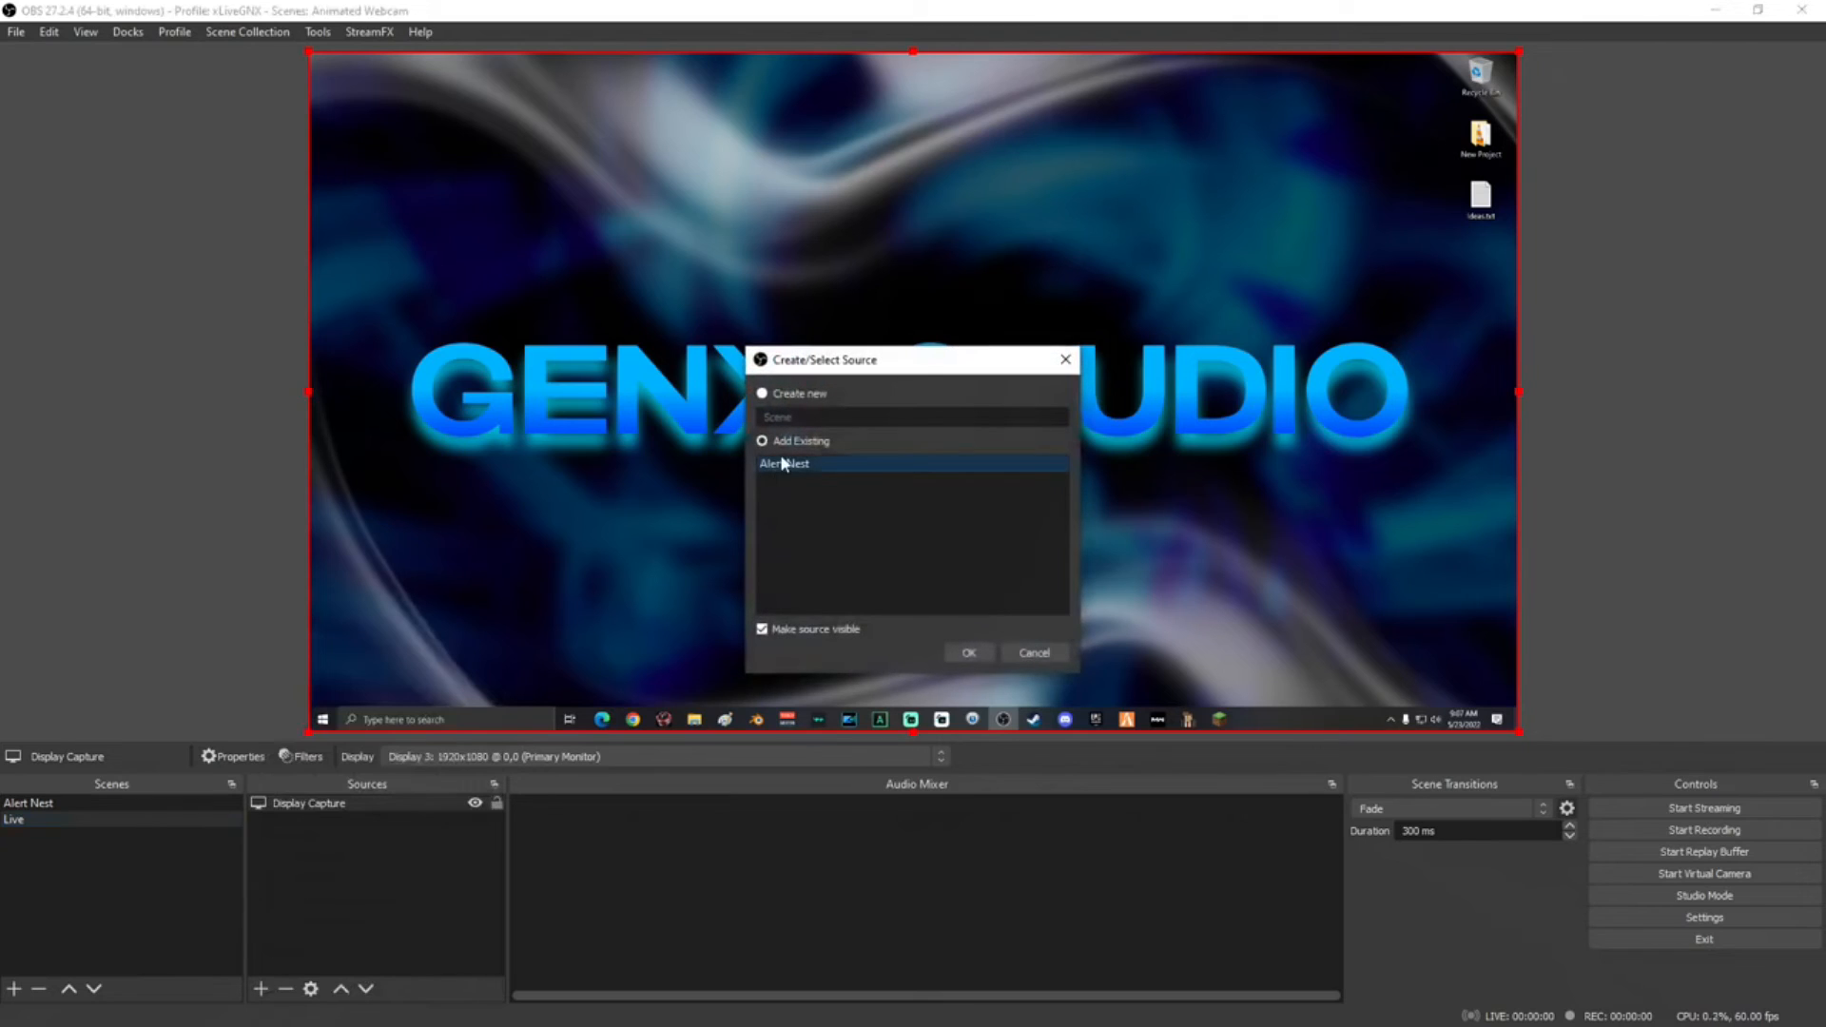
pyautogui.click(968, 653)
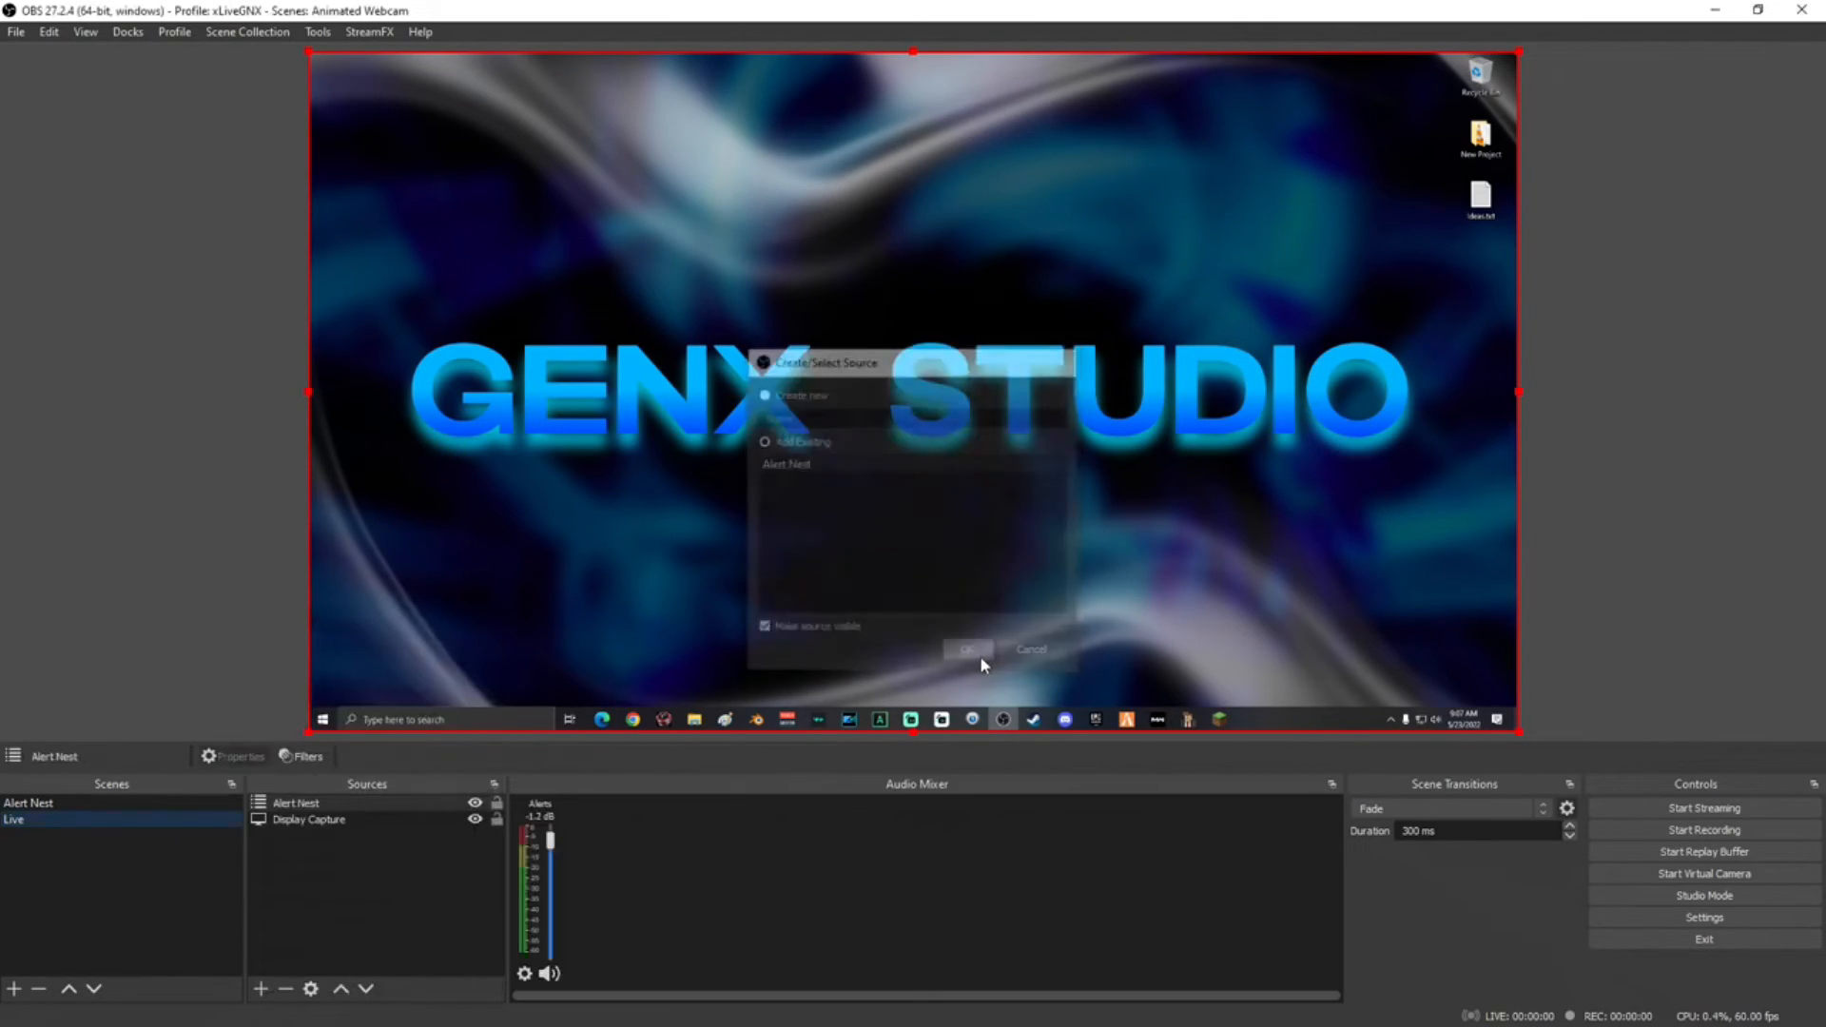
pyautogui.click(1031, 649)
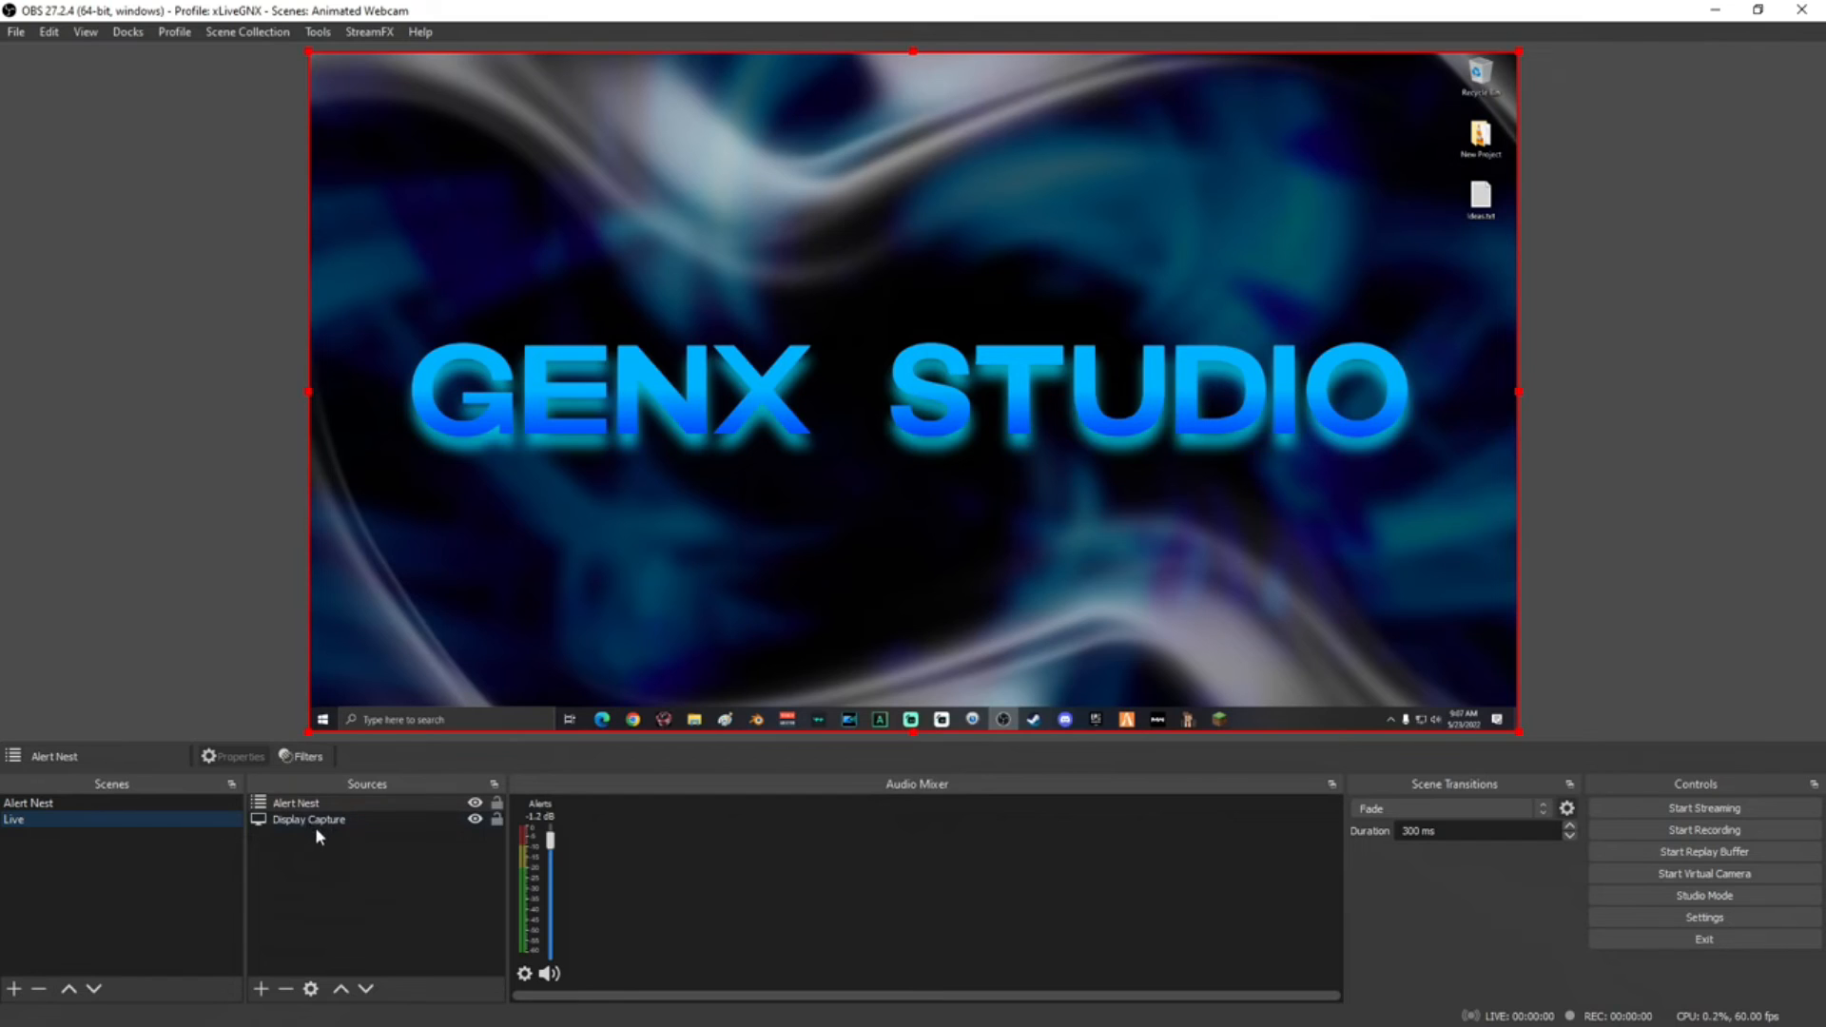
pyautogui.click(27, 803)
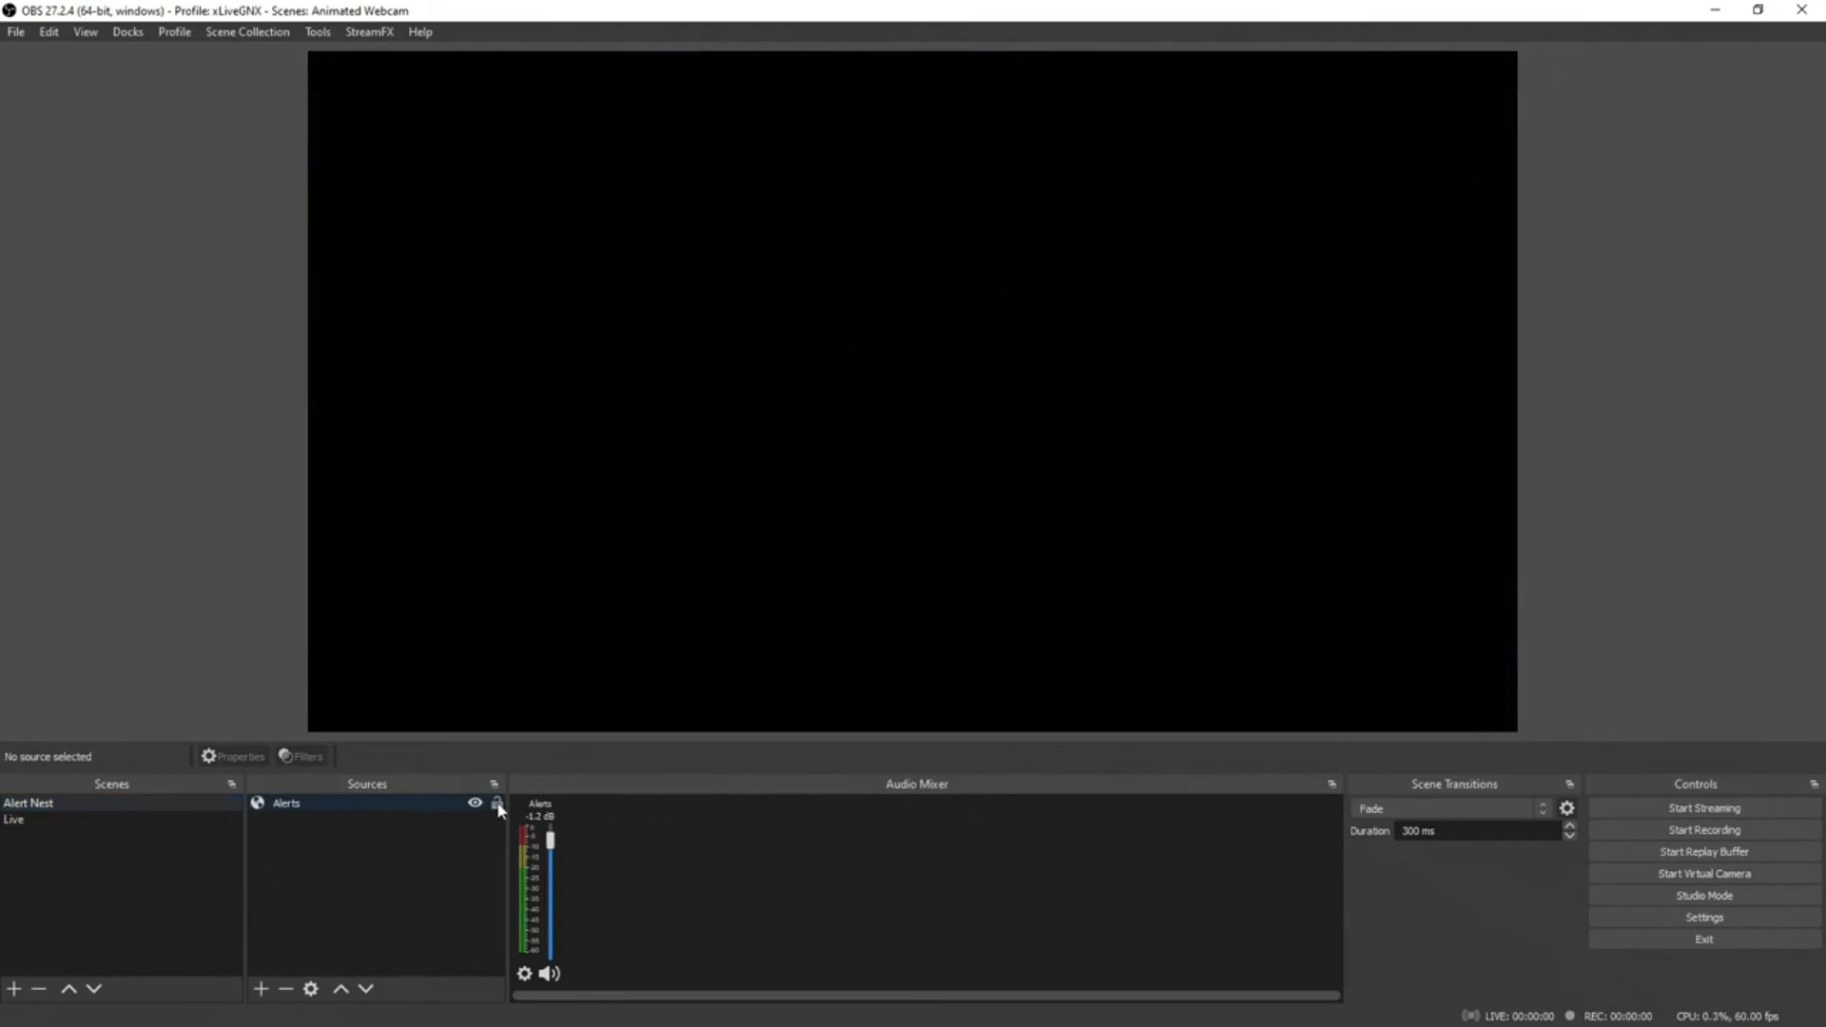
pyautogui.click(286, 803)
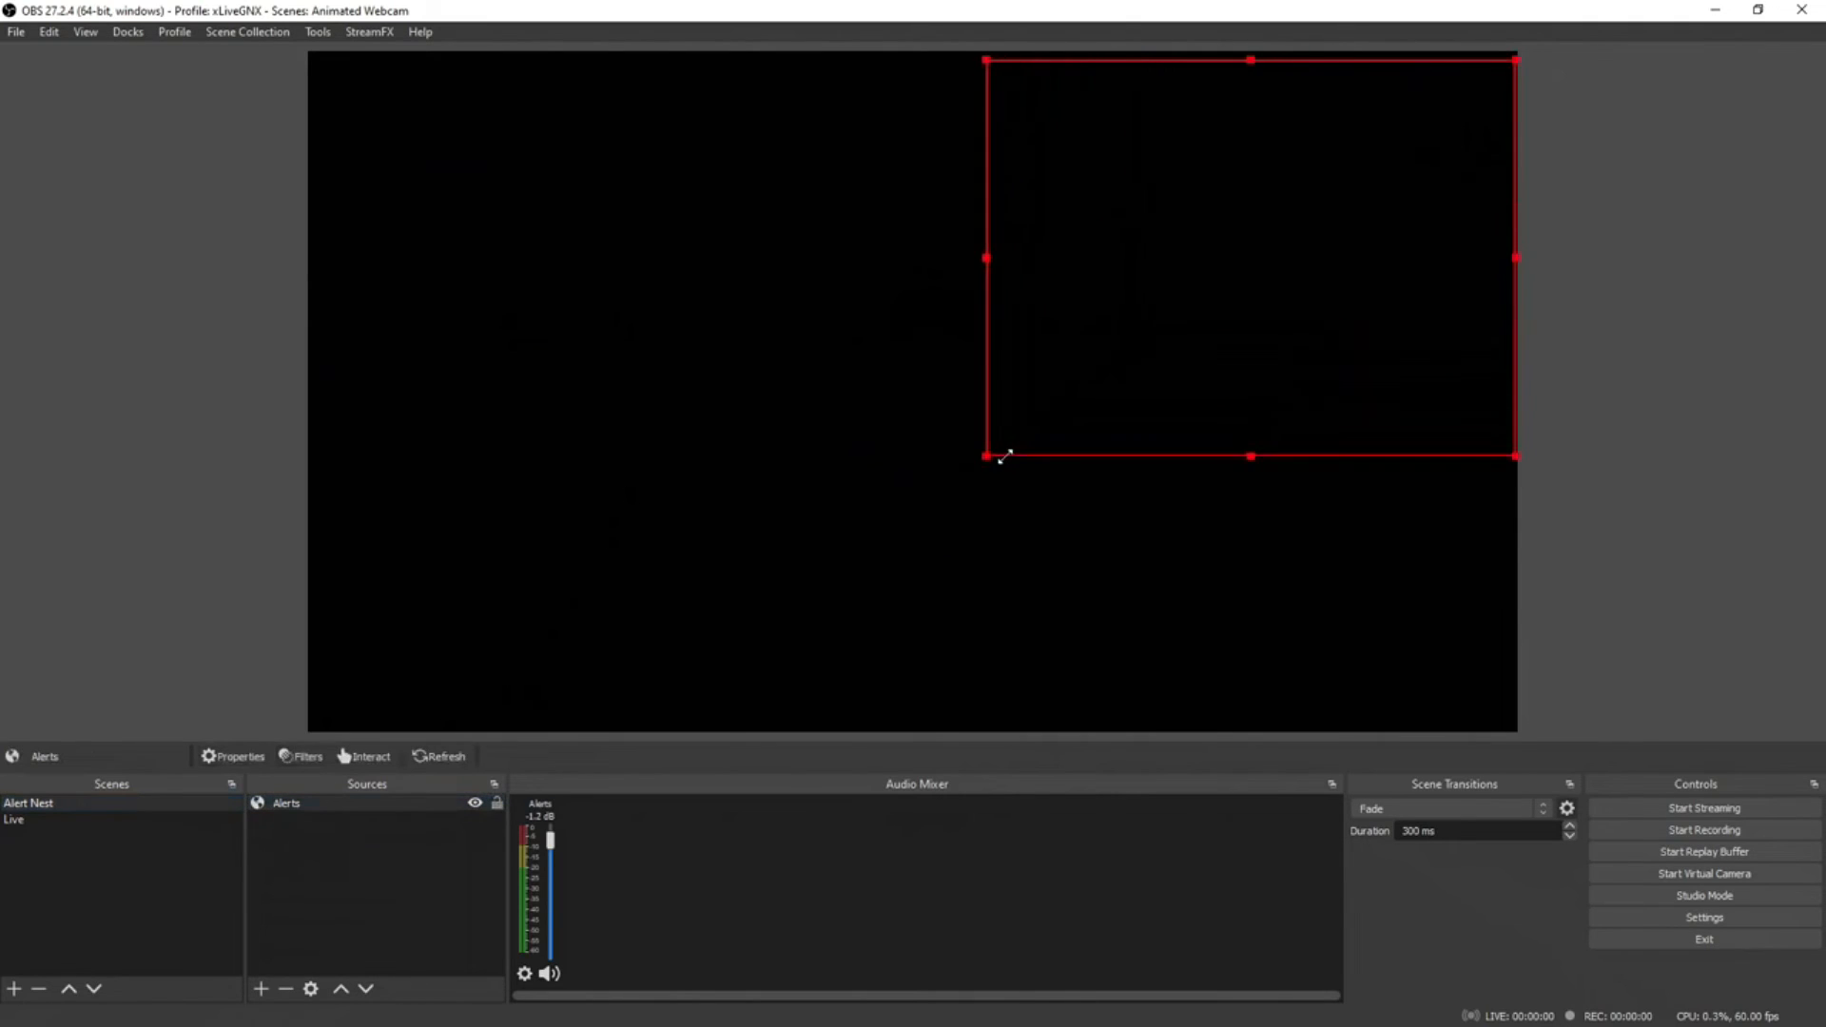